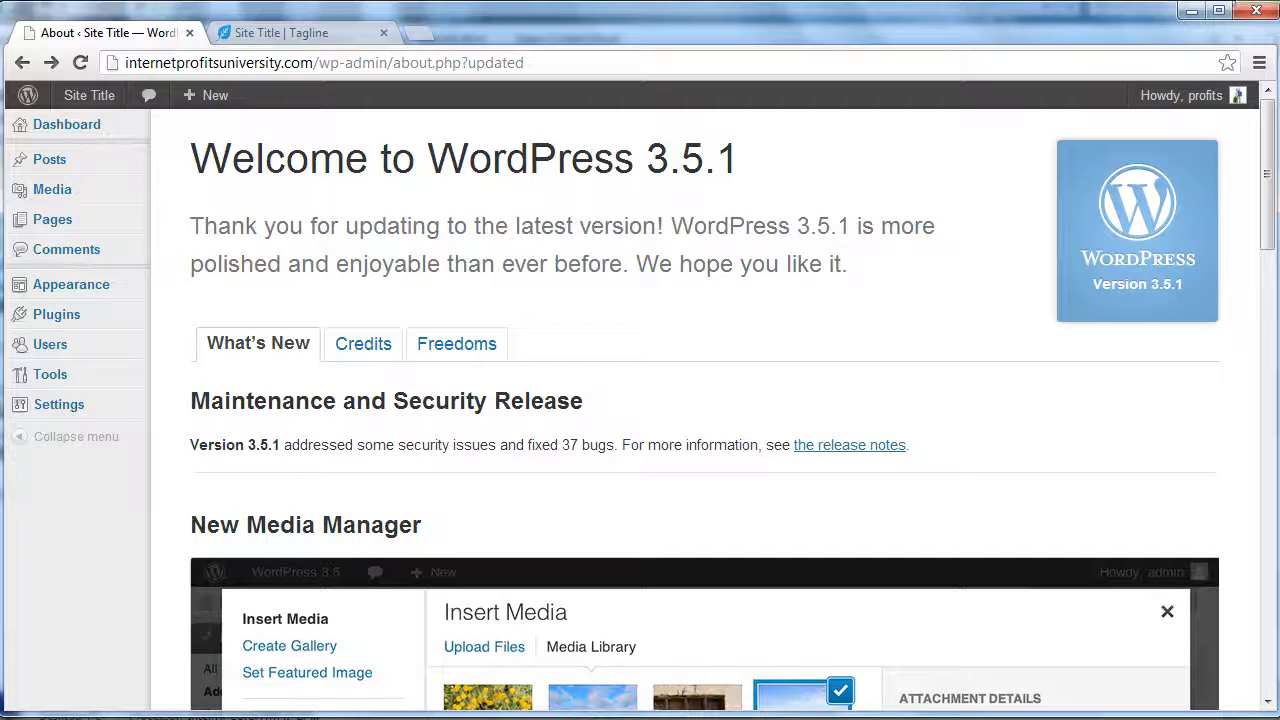
mouse_move(436, 216)
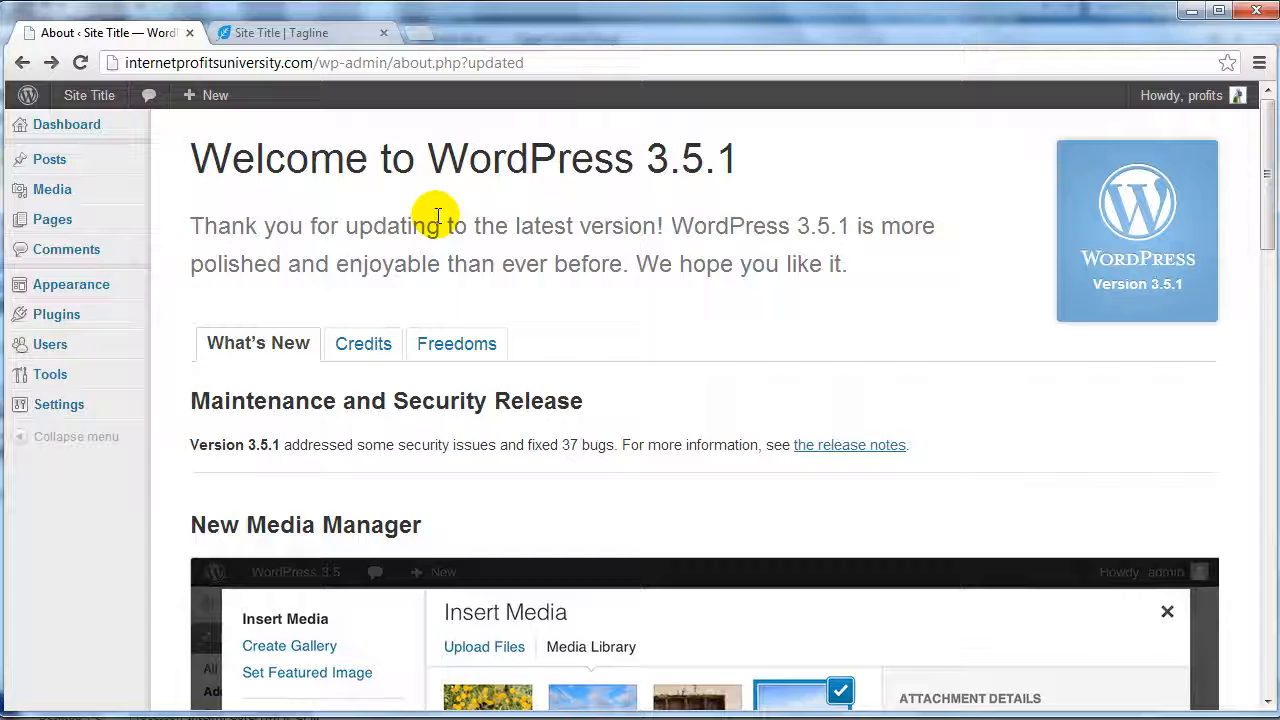
mouse_move(356, 250)
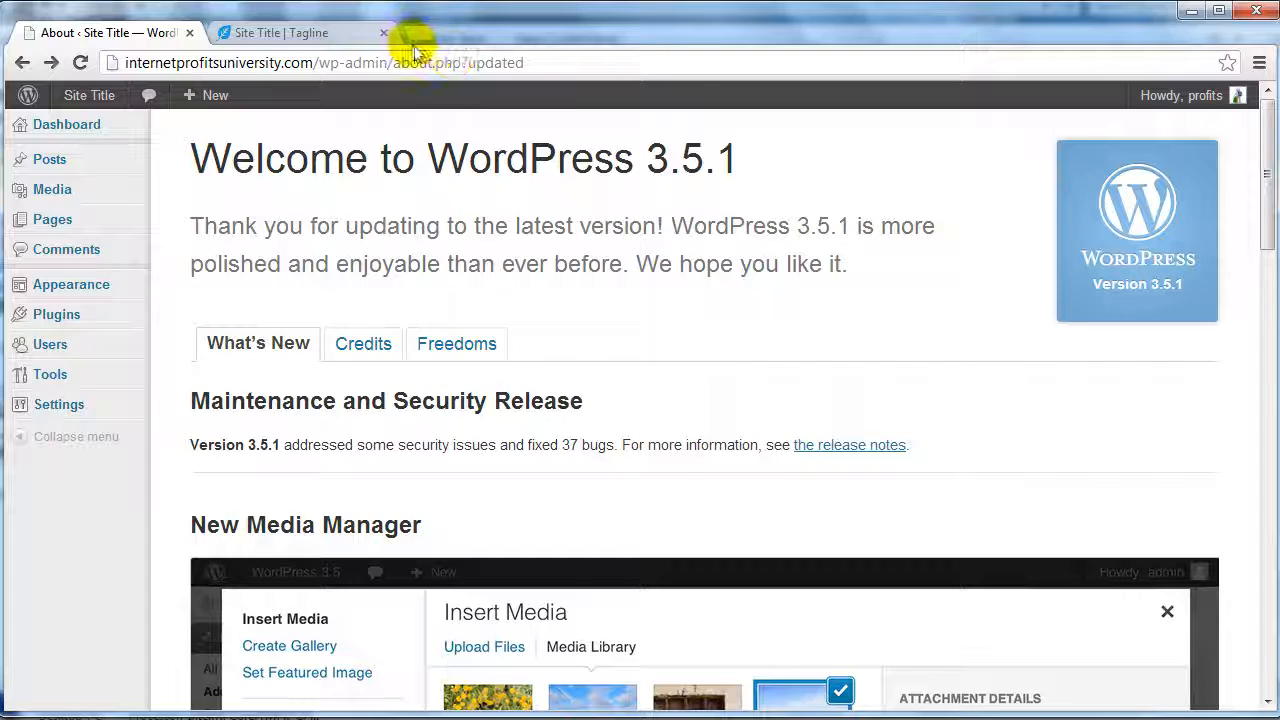
mouse_move(418, 42)
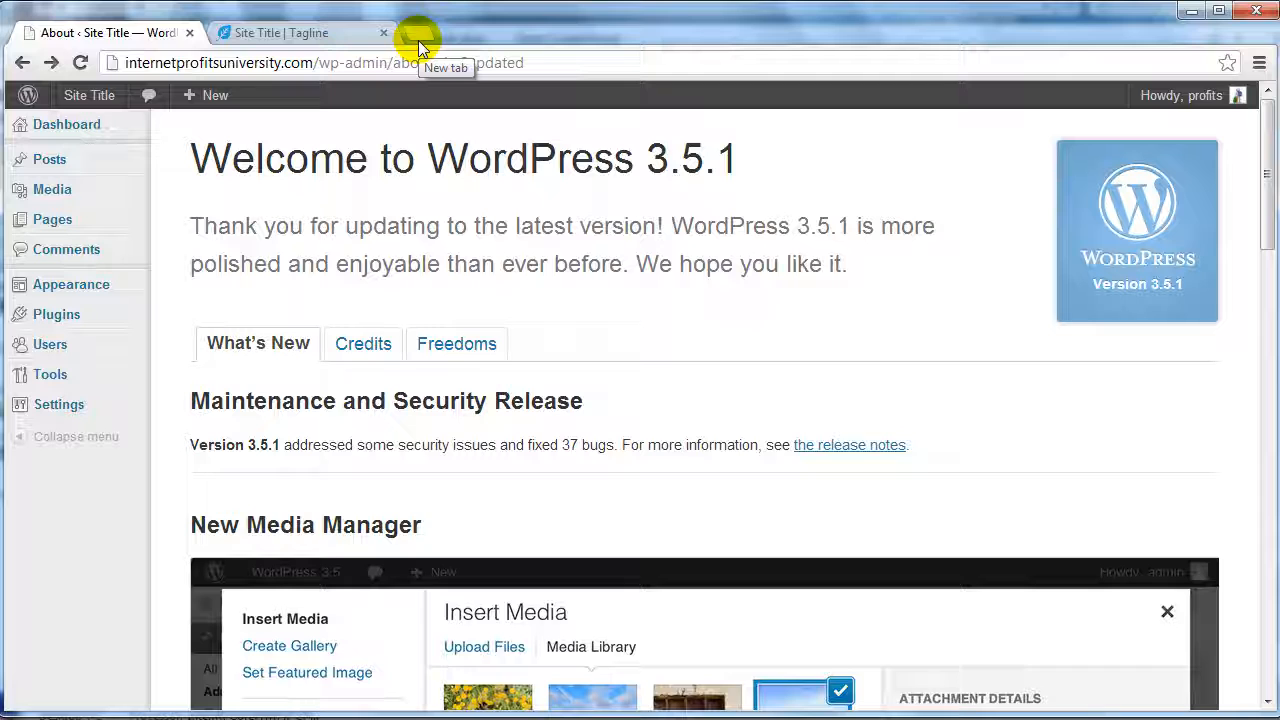
mouse_move(424, 38)
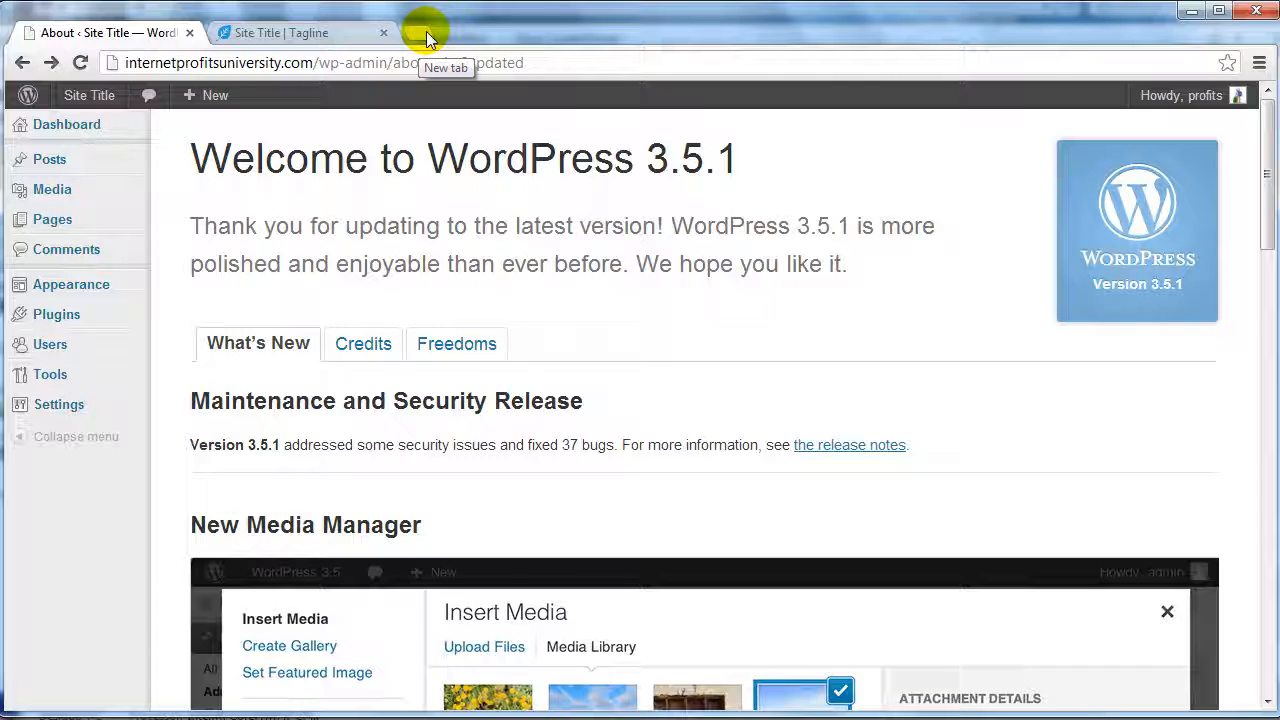
Search Google for 'Google Analytics' in a new Chrome tab
left_click(424, 32)
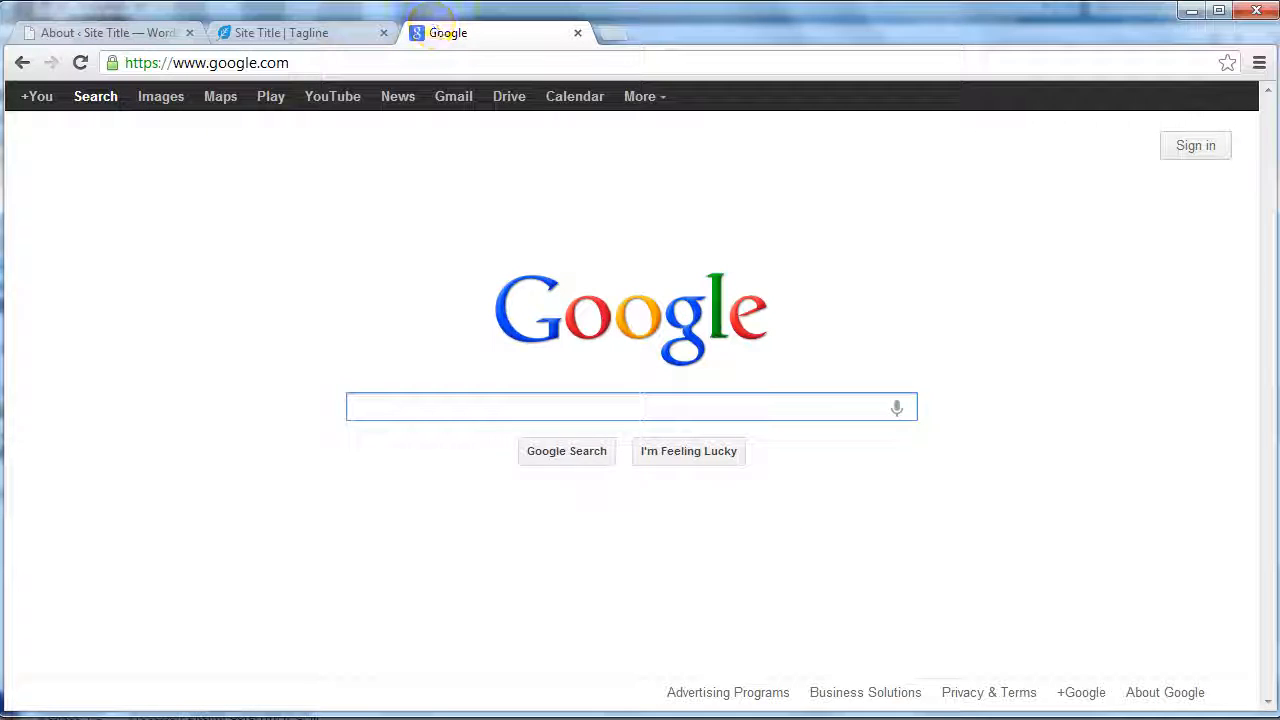
left_click(356, 408)
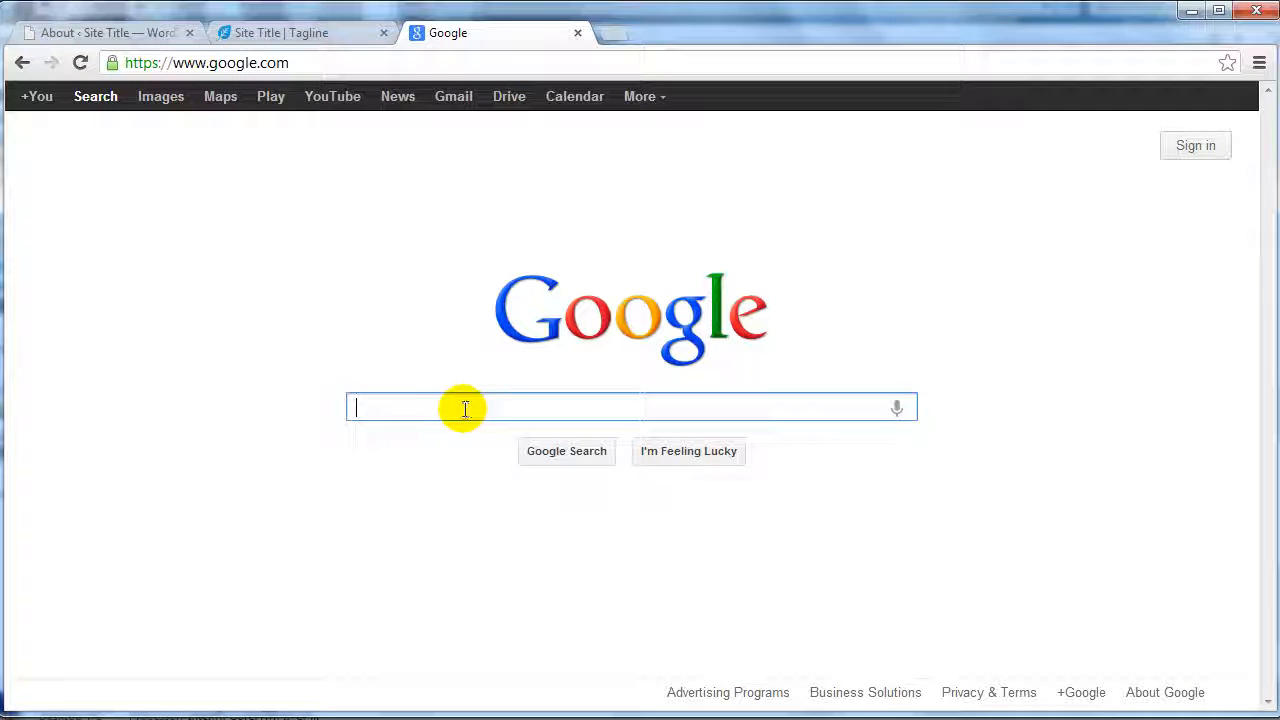
type("Googl")
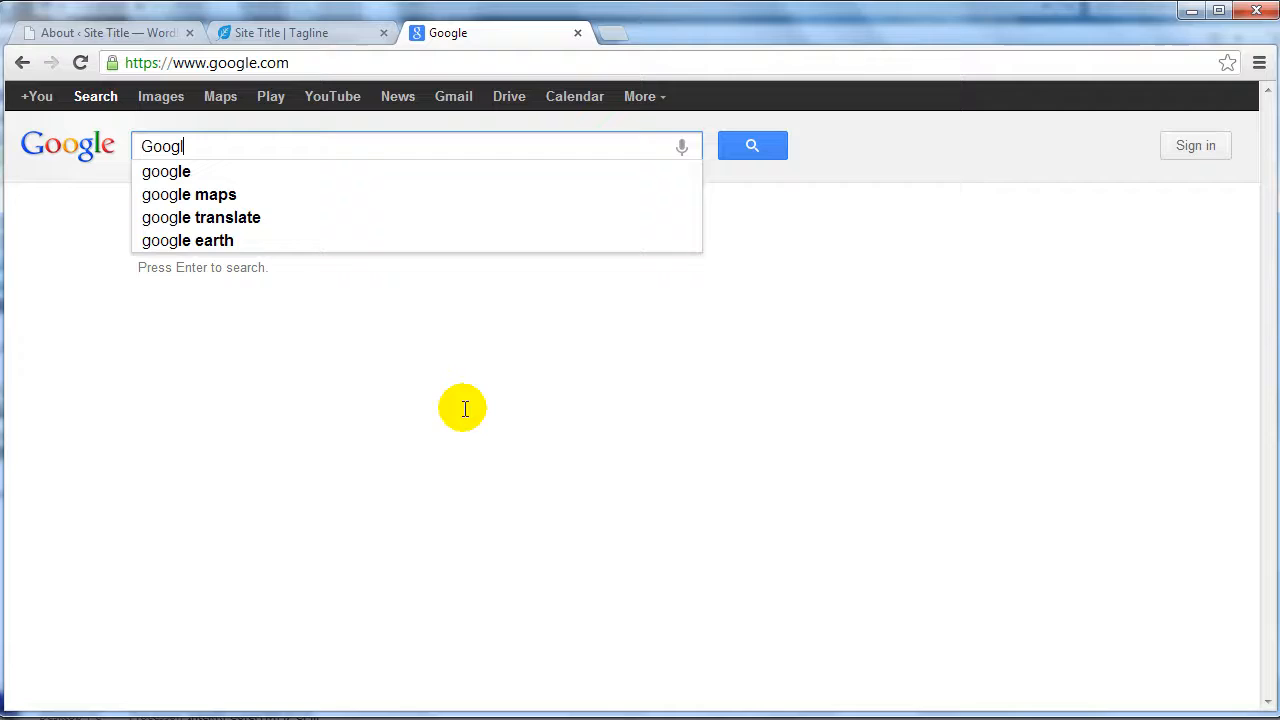
type("Google Analytics")
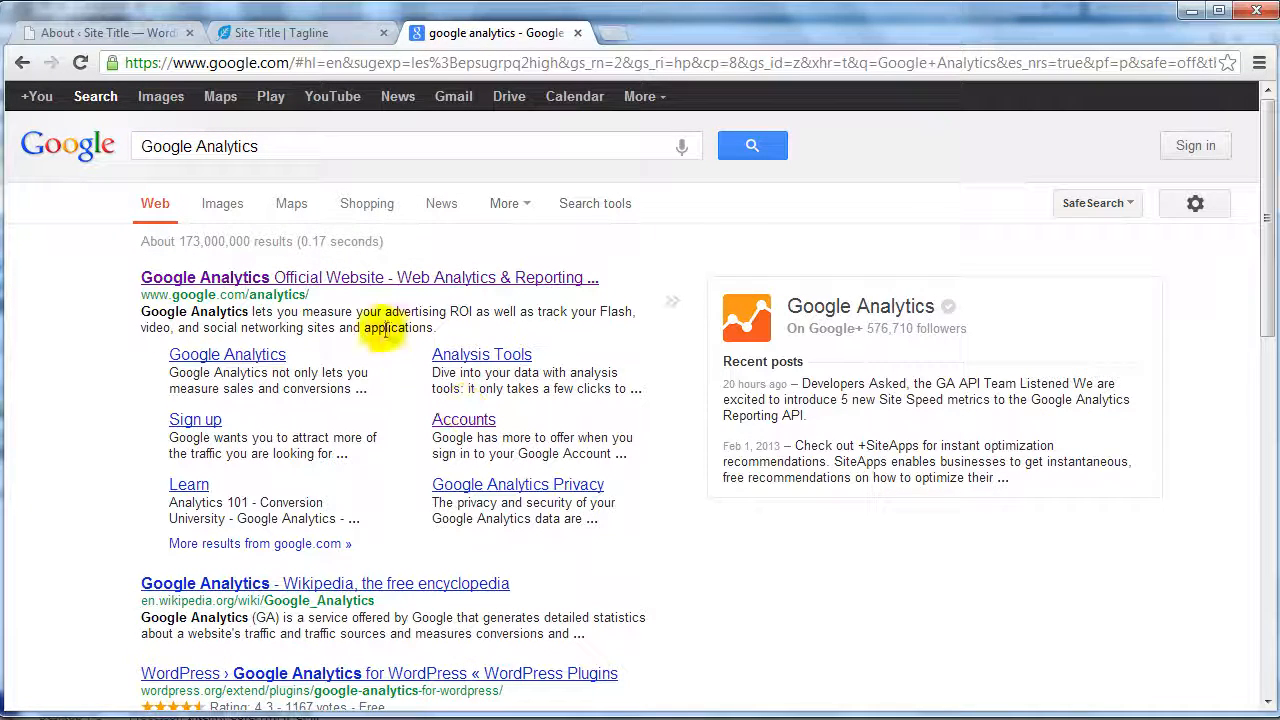
Go to the Google Analytics official website from the search results and look over the homepage
left_click(204, 278)
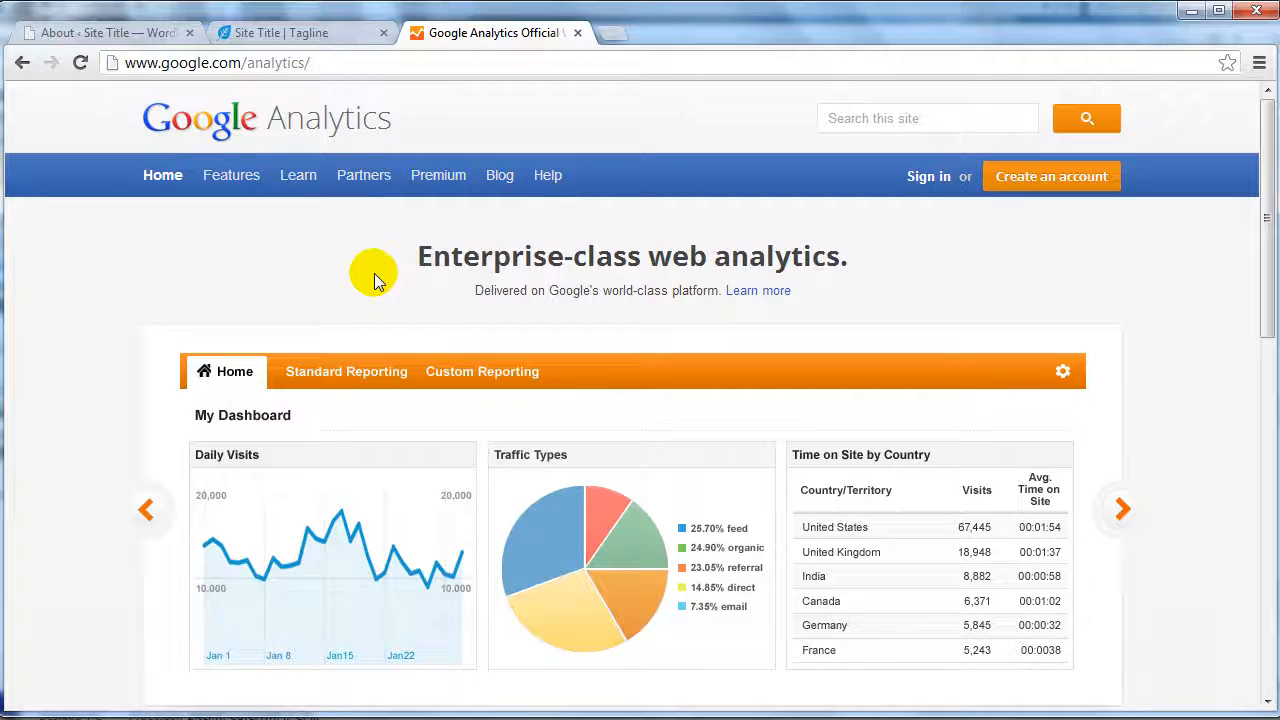
mouse_move(928, 176)
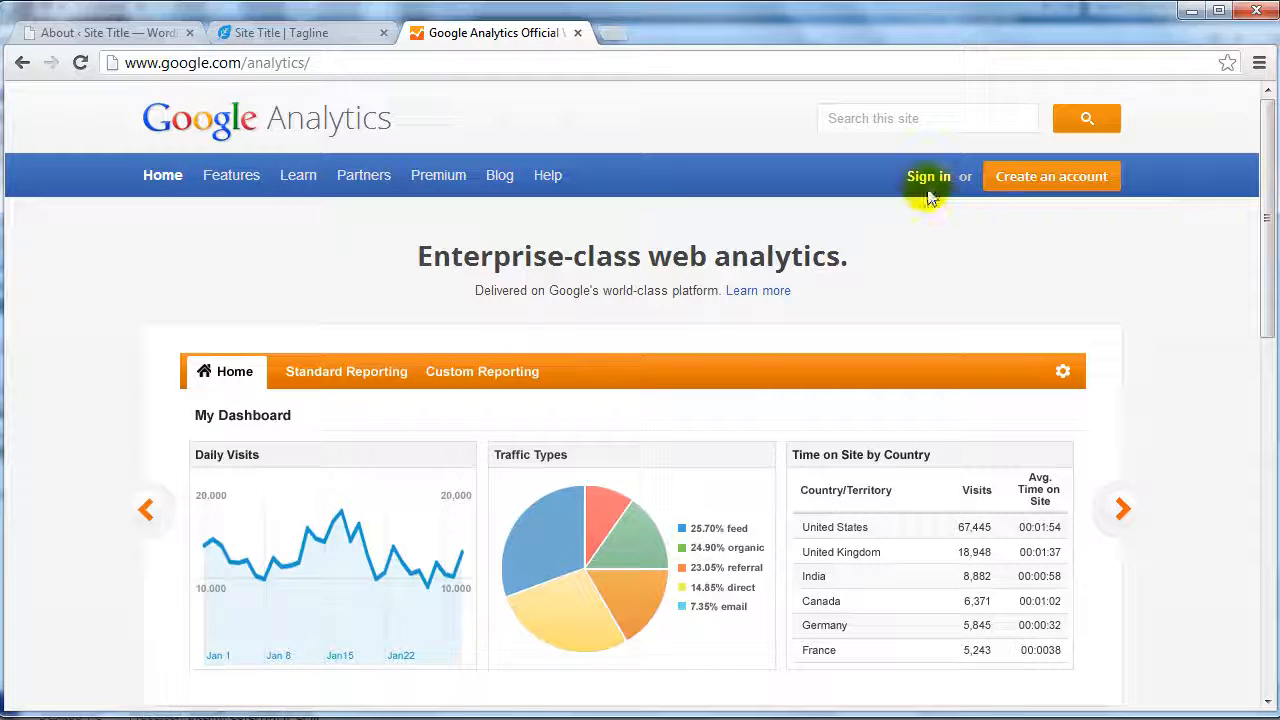
mouse_move(1156, 316)
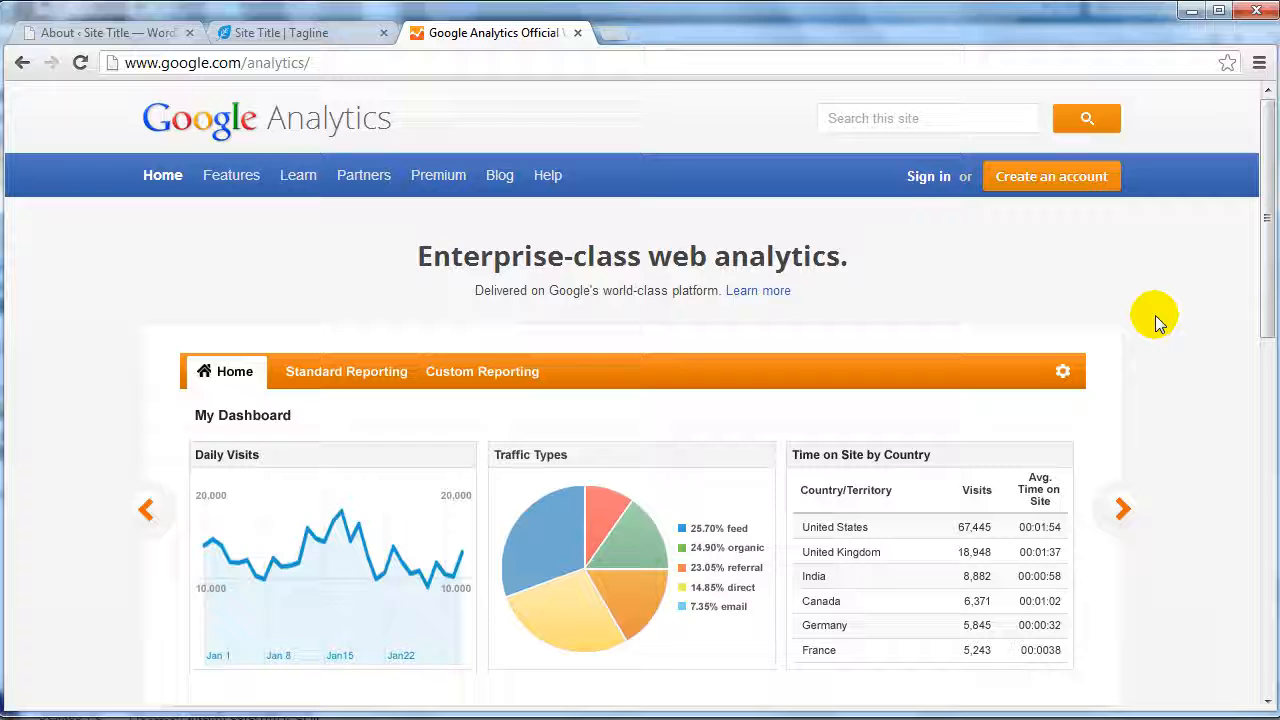
scroll("down", 3)
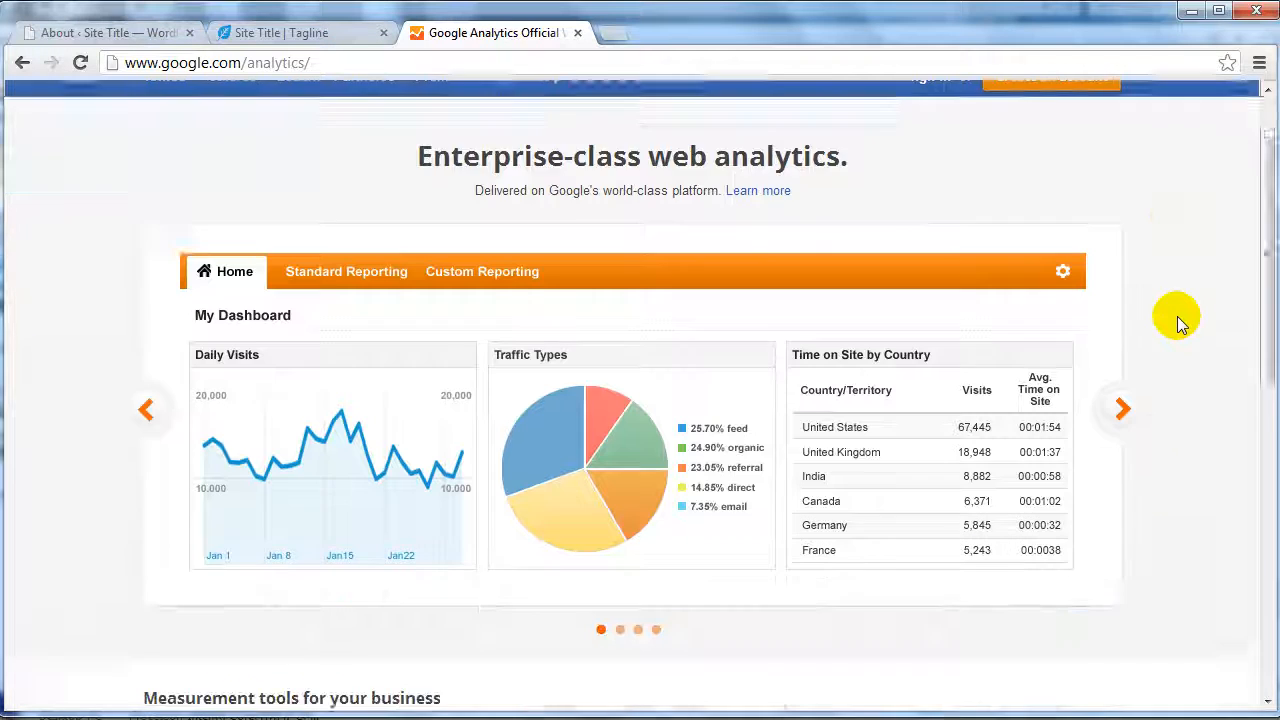
scroll("down", 3)
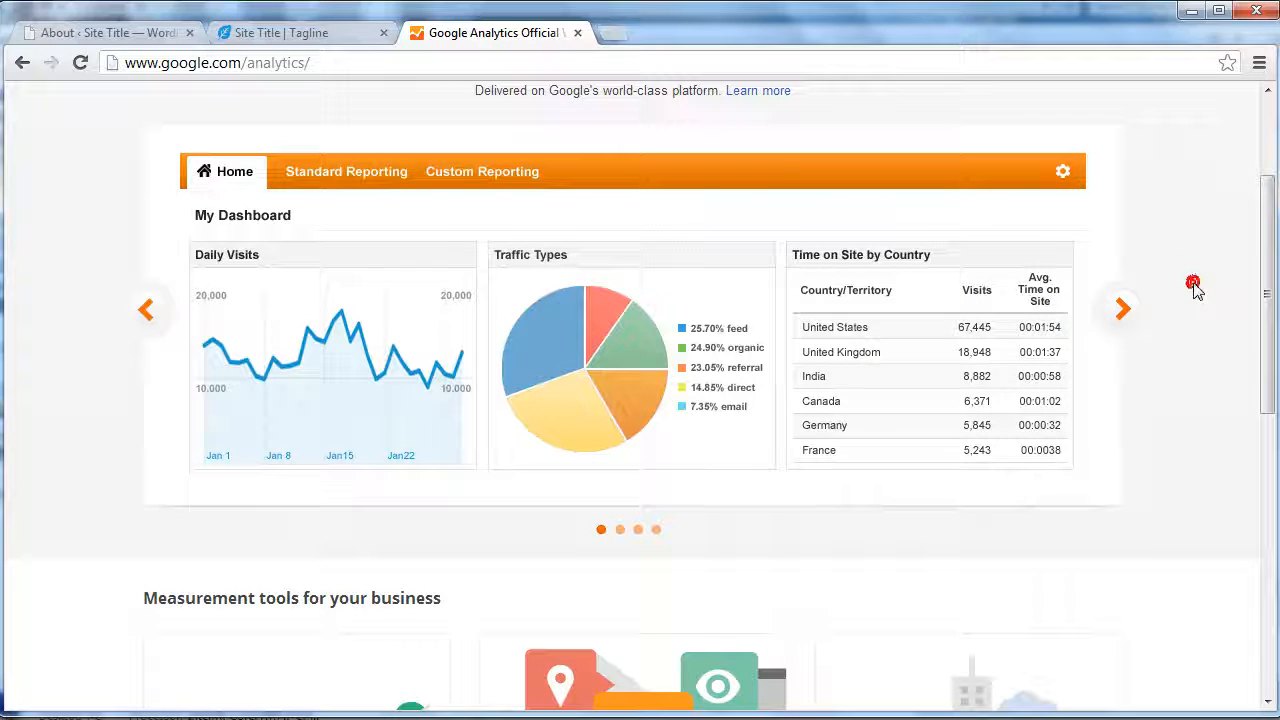
mouse_move(470, 352)
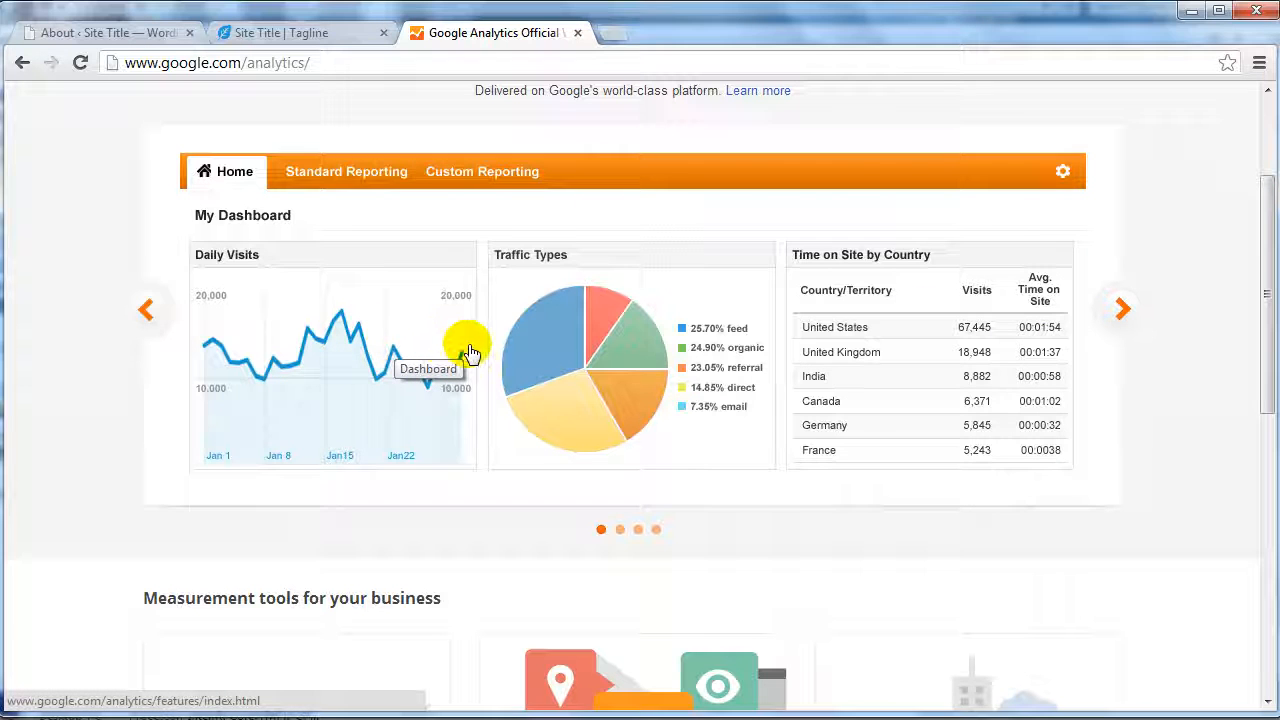
mouse_move(976, 328)
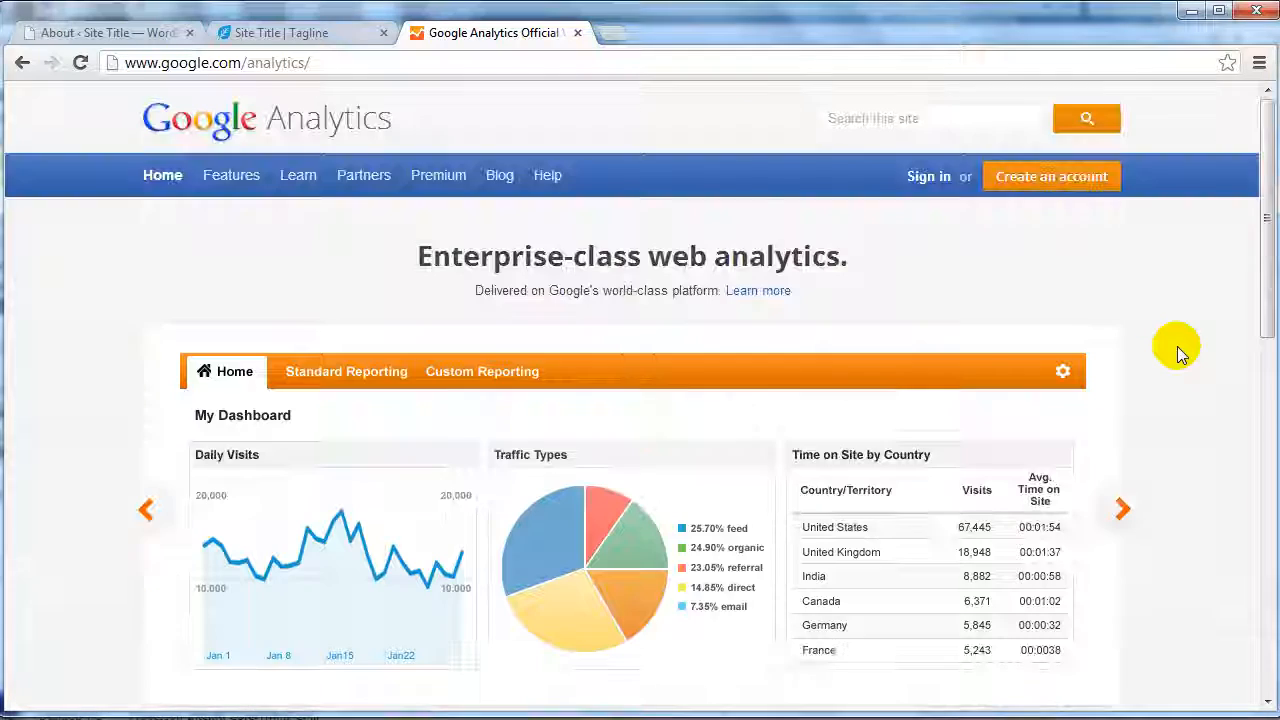
mouse_move(928, 176)
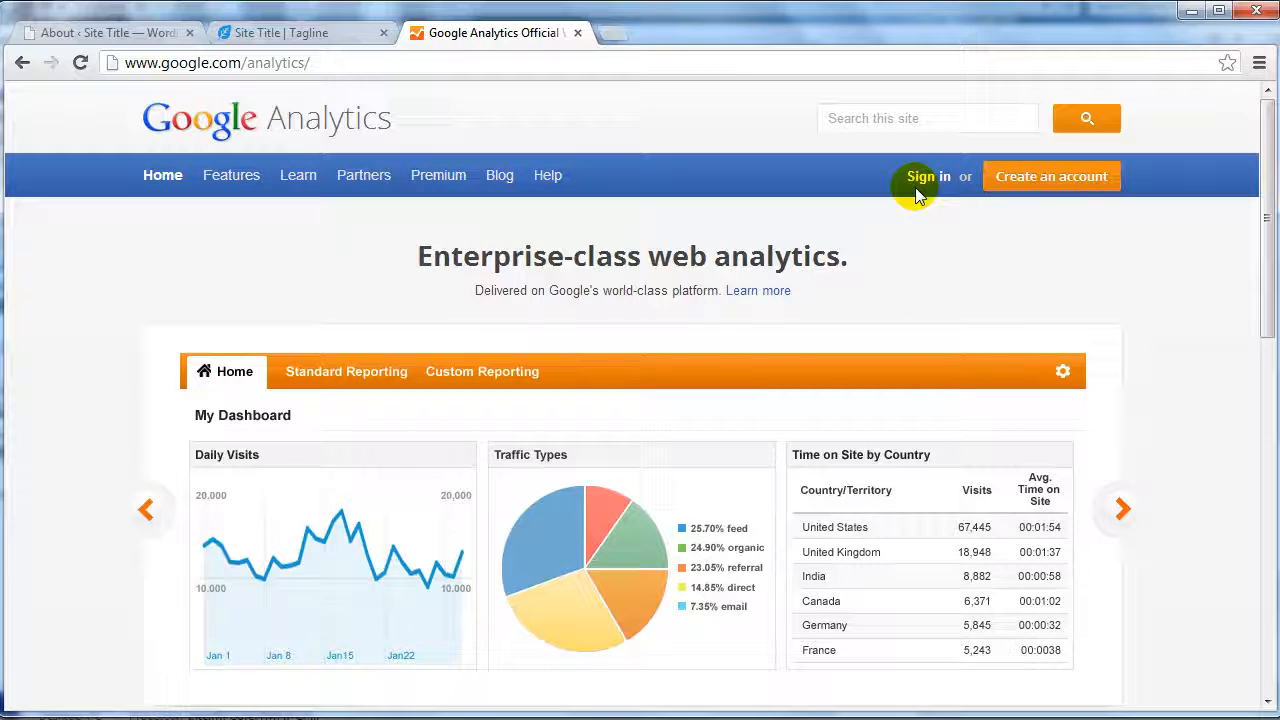
Sign in to Google Analytics and reach the All Accounts overview
left_click(928, 176)
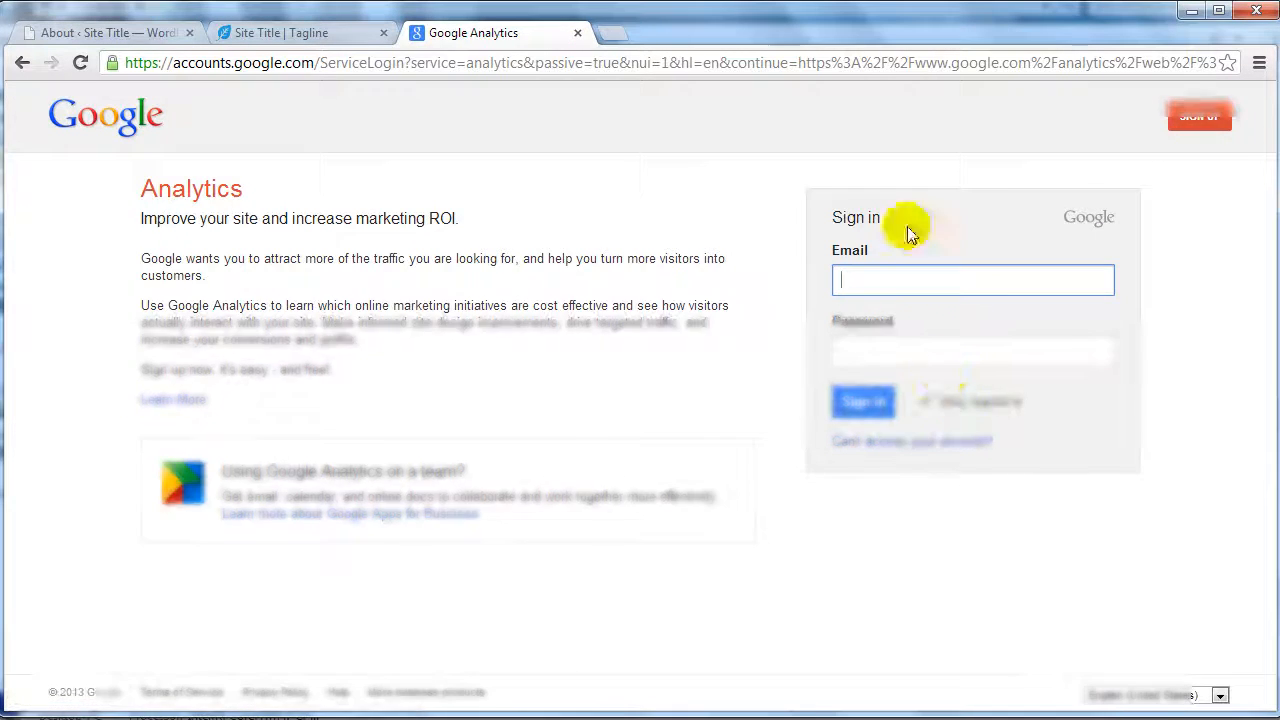
left_click(862, 400)
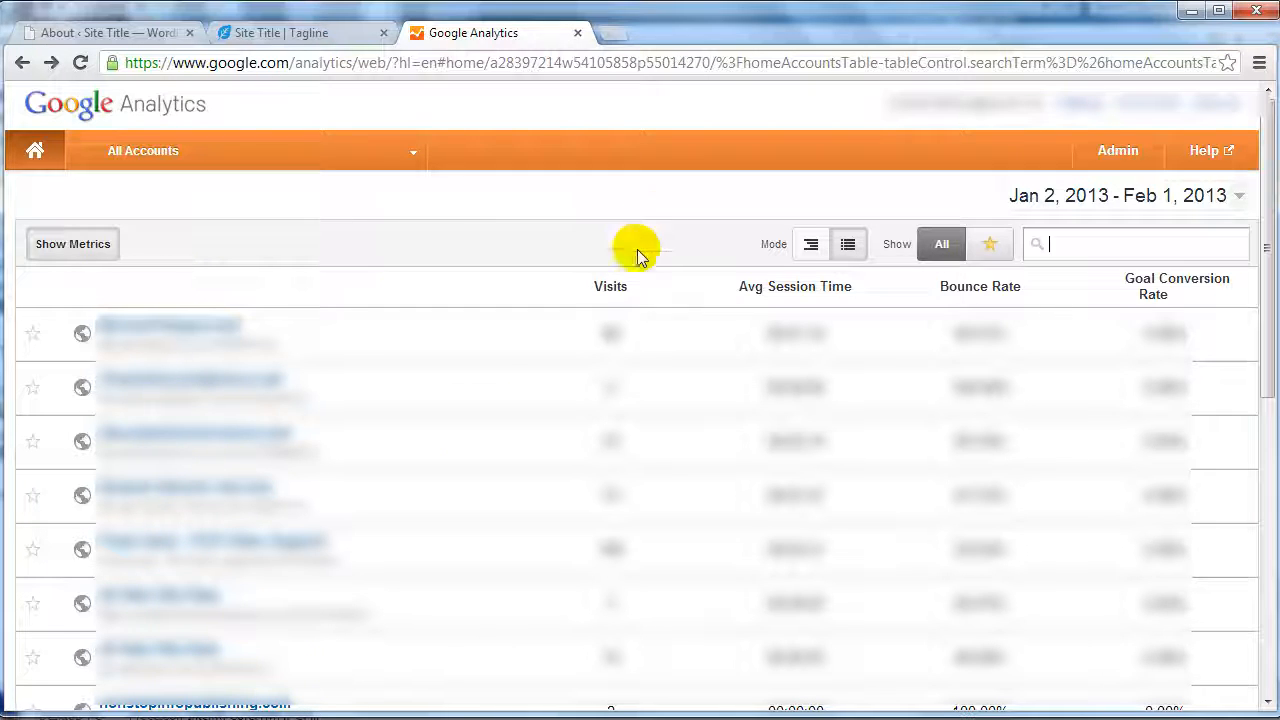
mouse_move(820, 296)
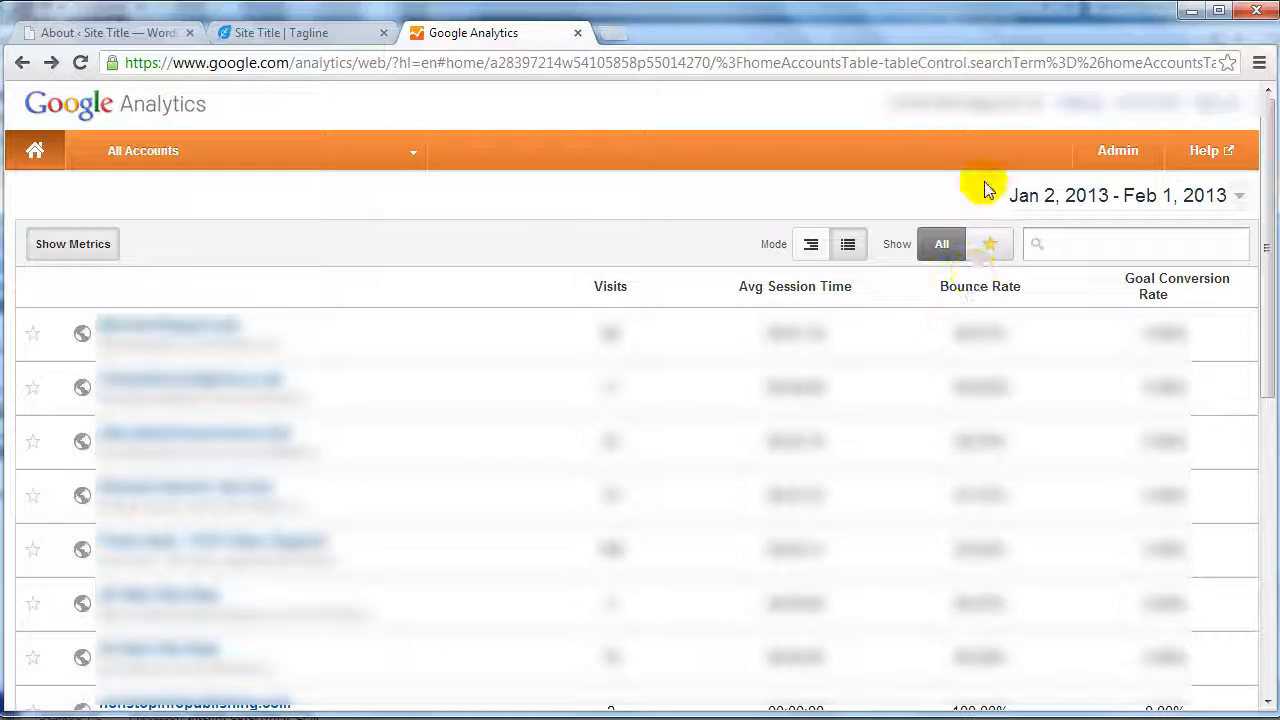
left_click(1136, 244)
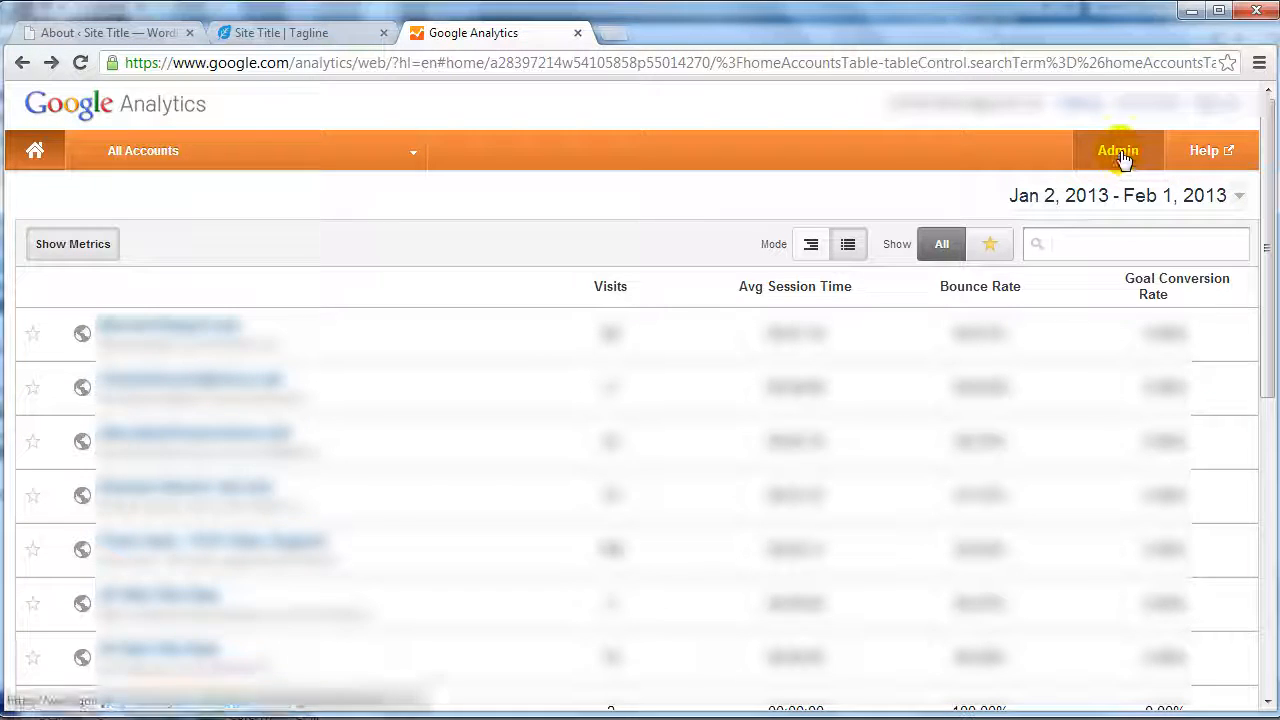
Go to Admin to reach the Account Administration page
left_click(1116, 150)
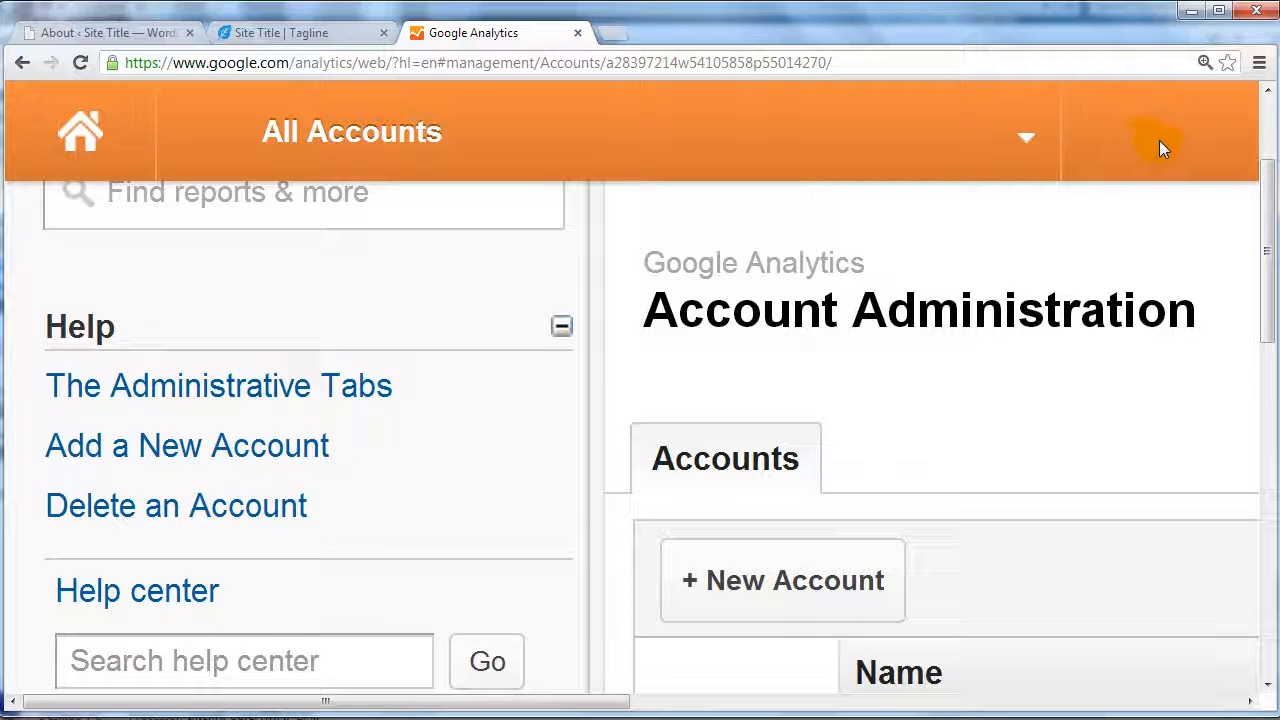
mouse_move(858, 368)
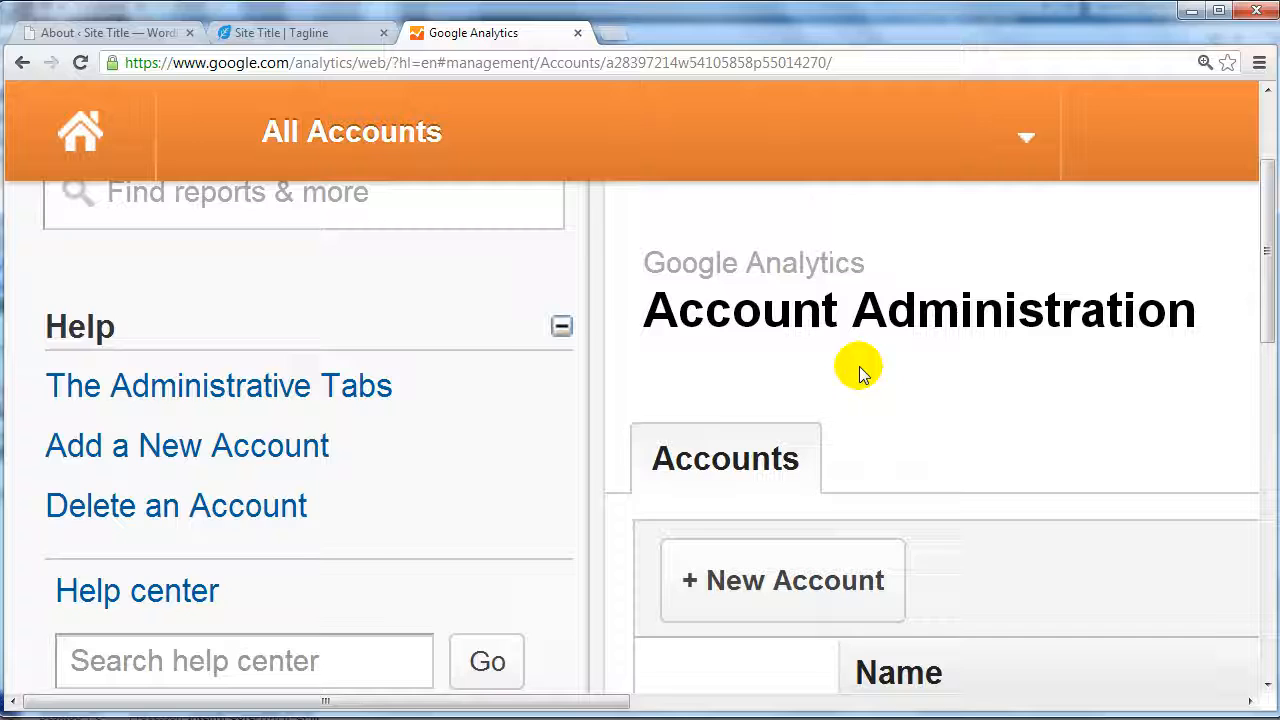
mouse_move(724, 458)
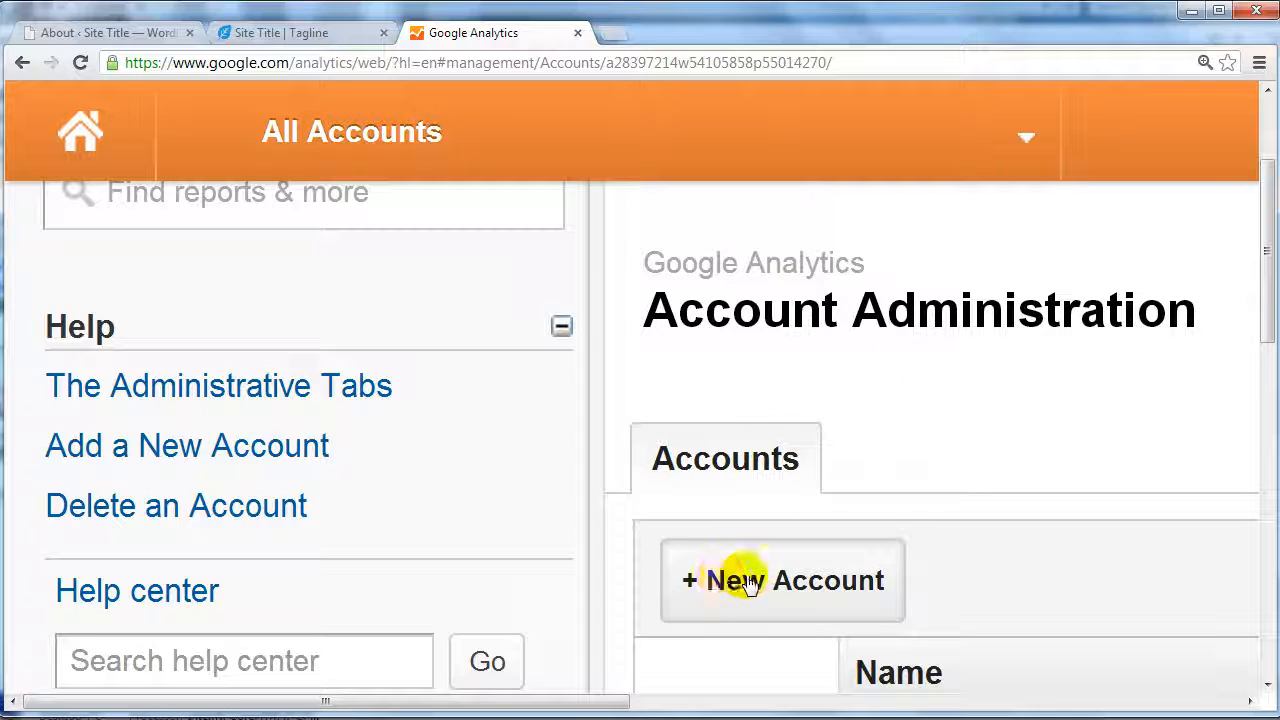
mouse_move(844, 584)
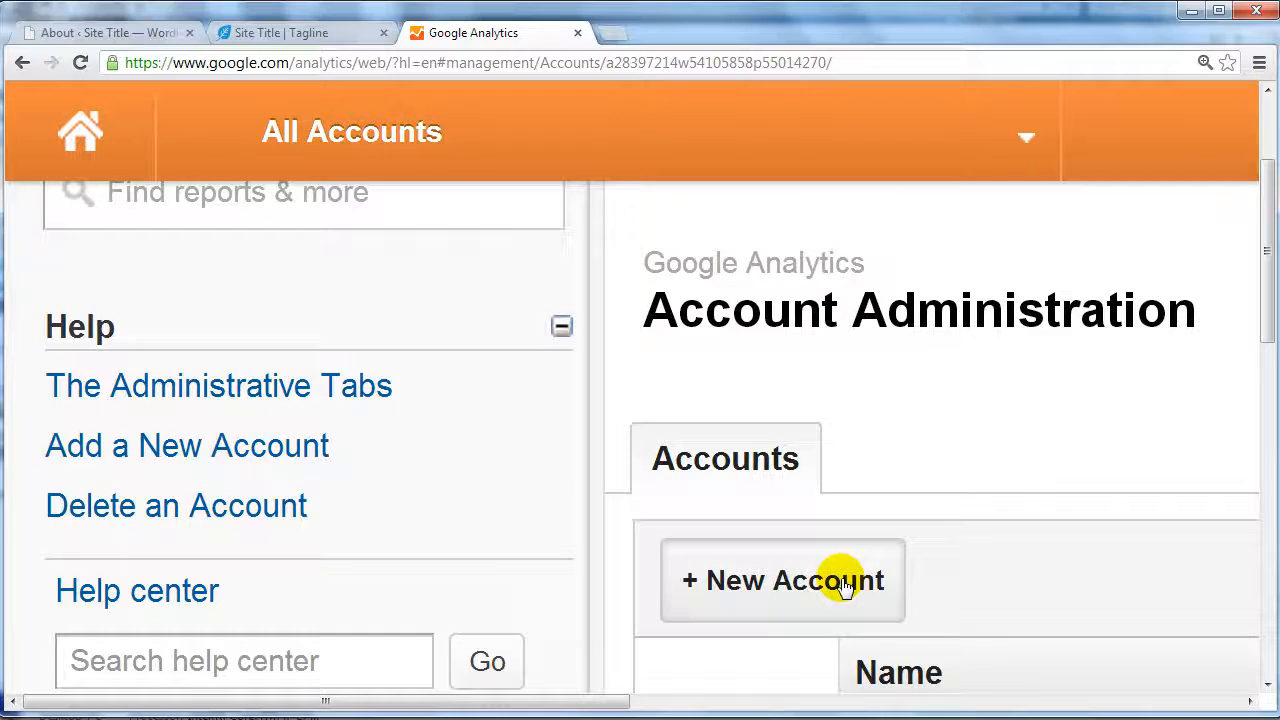
left_click(782, 580)
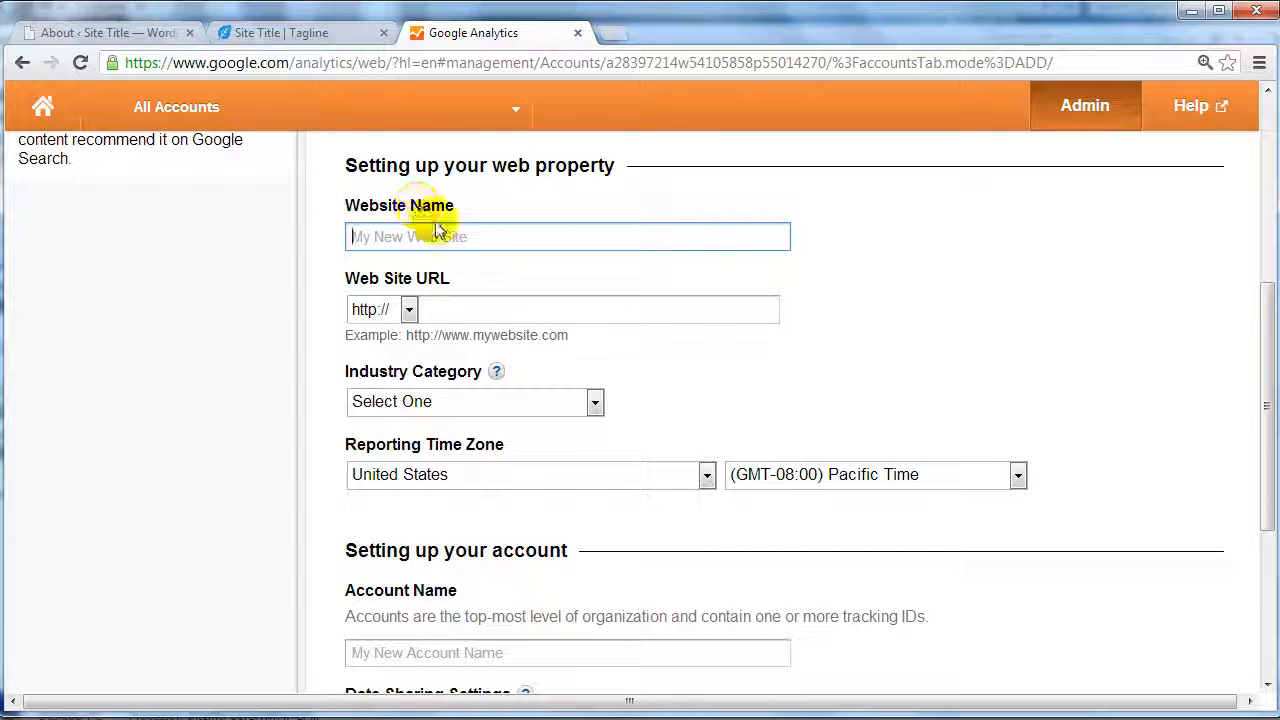
mouse_move(520, 308)
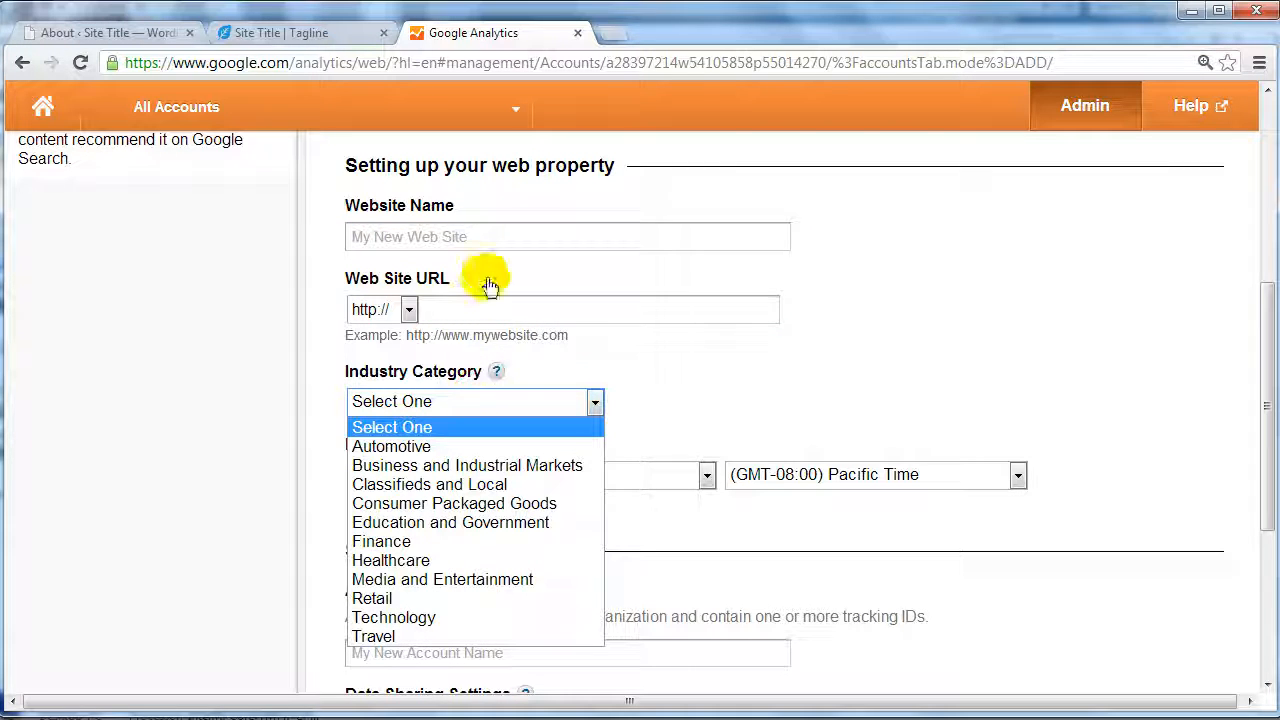
left_click(568, 236)
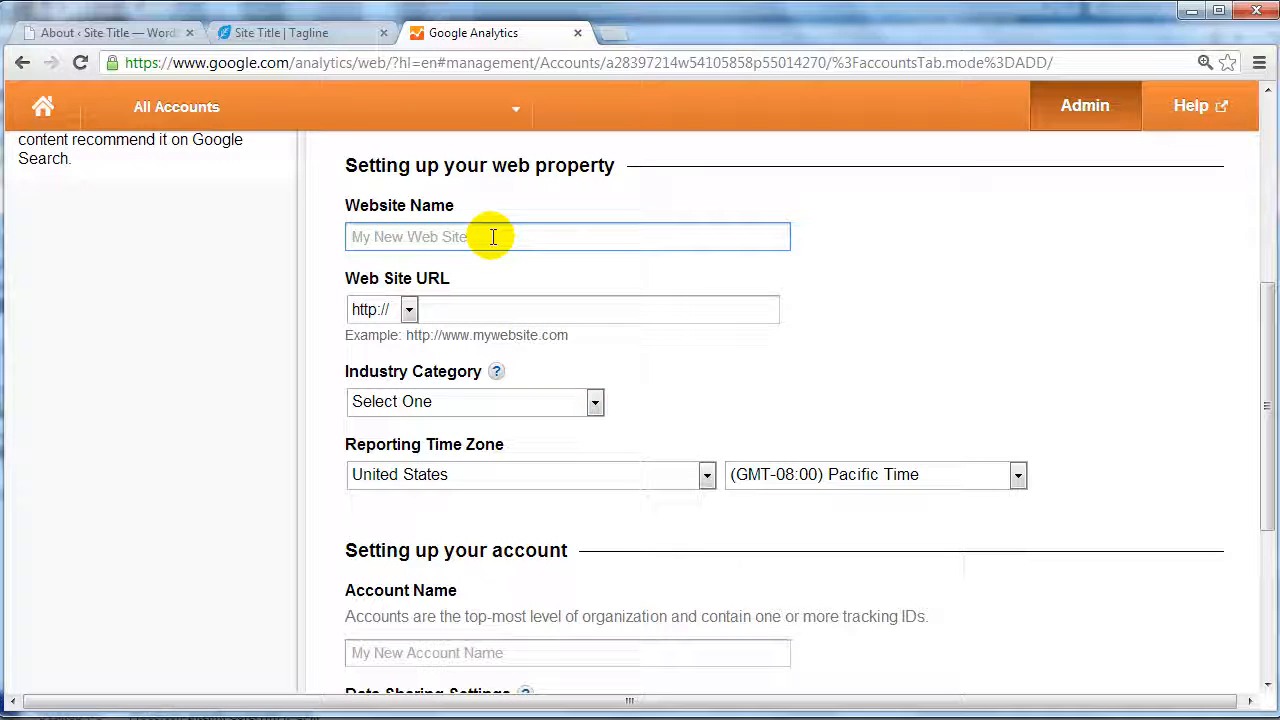
type("Internet Profits University")
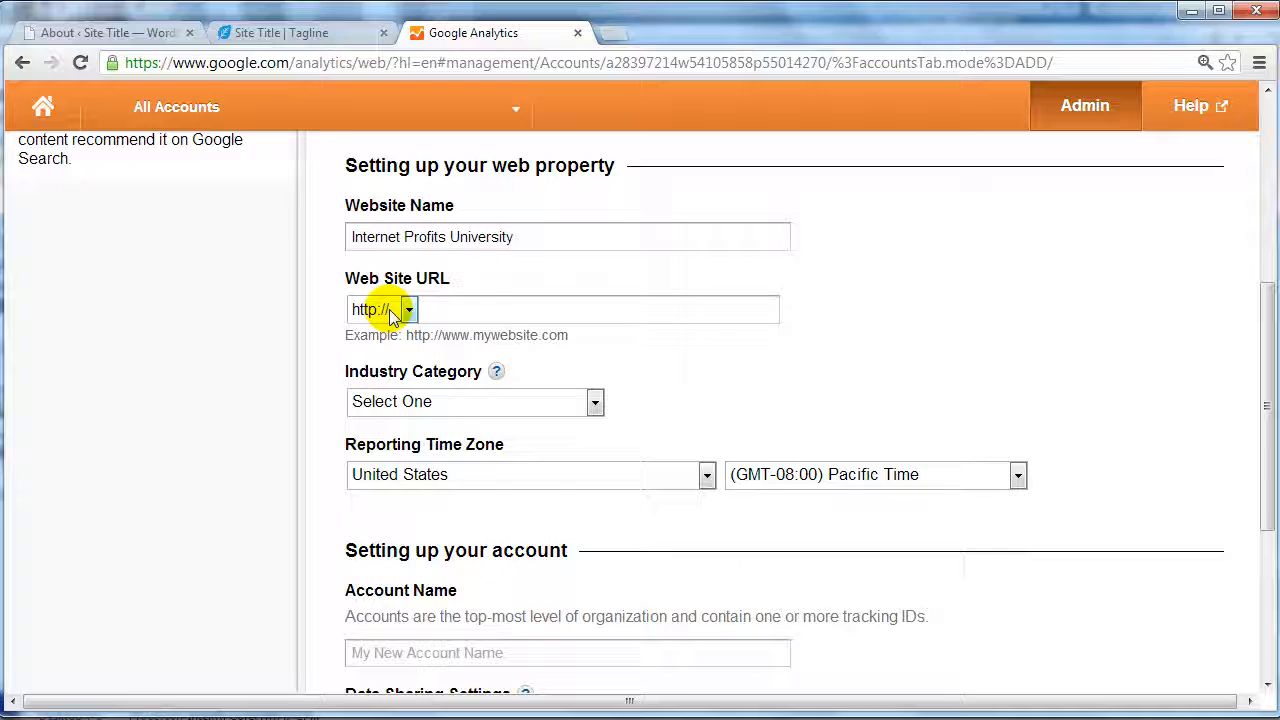
left_click(560, 308)
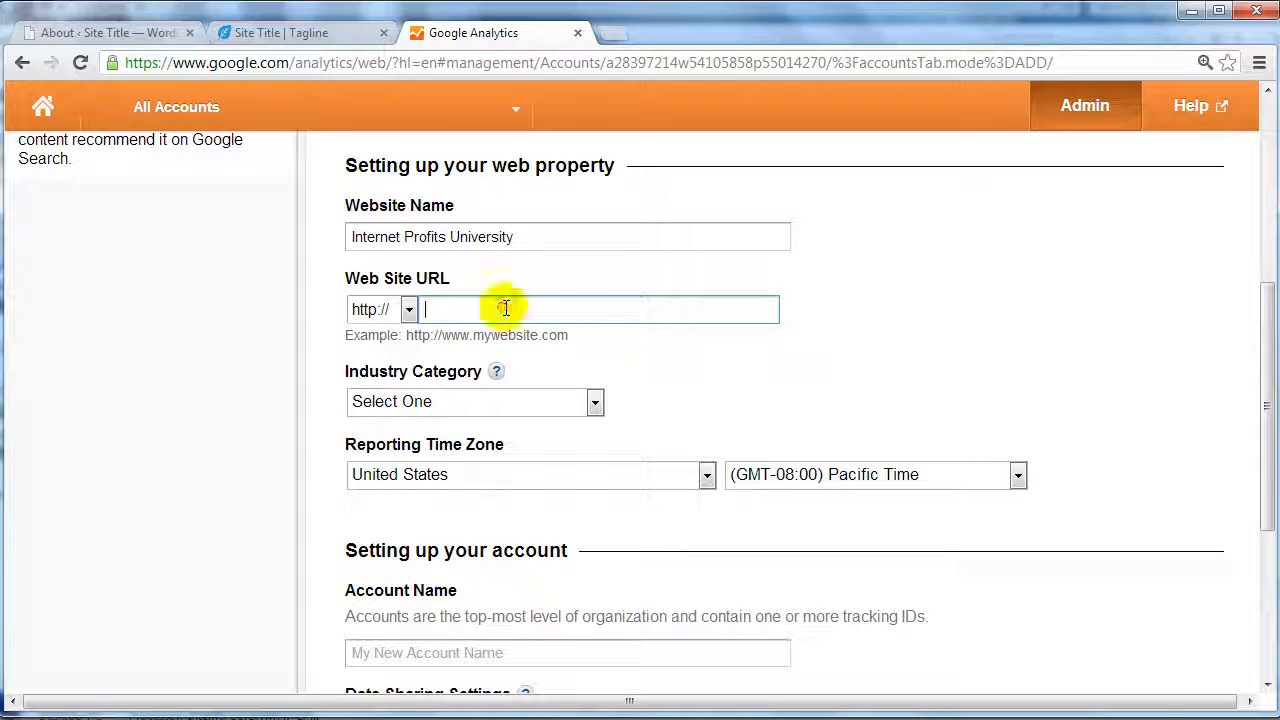
type("www.http://internetprofitsuniversity.com/")
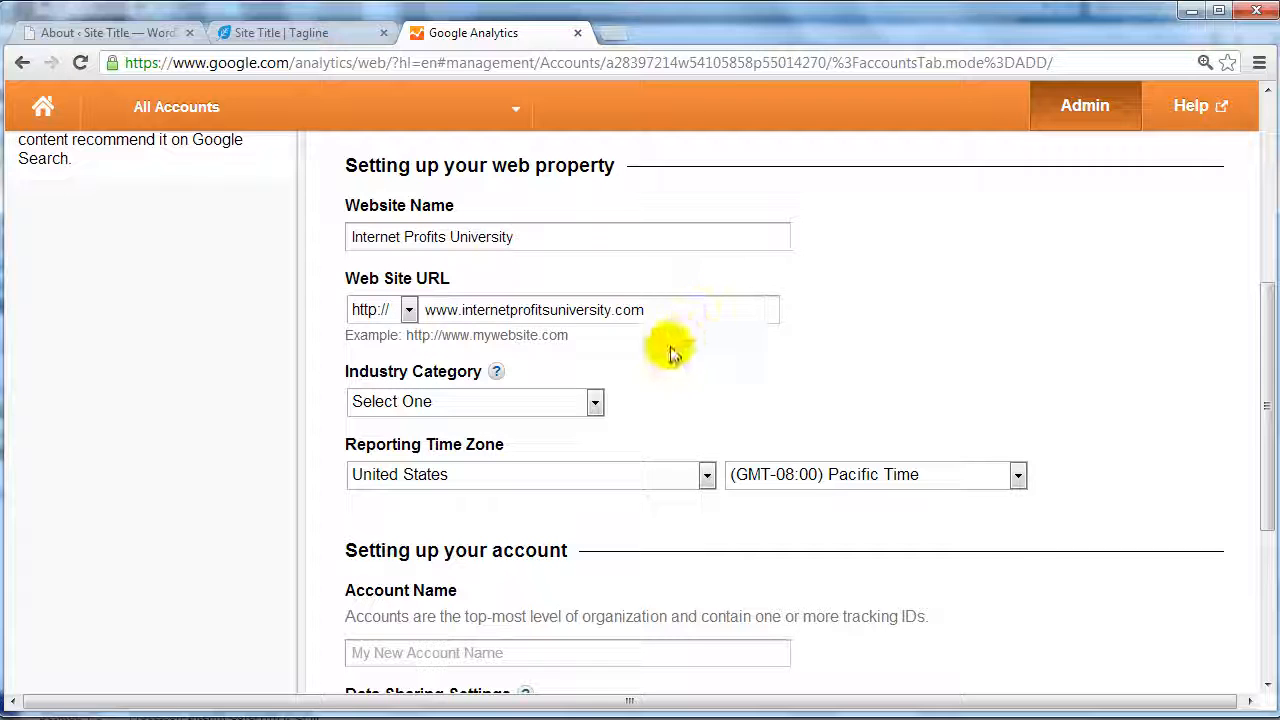
left_click(596, 400)
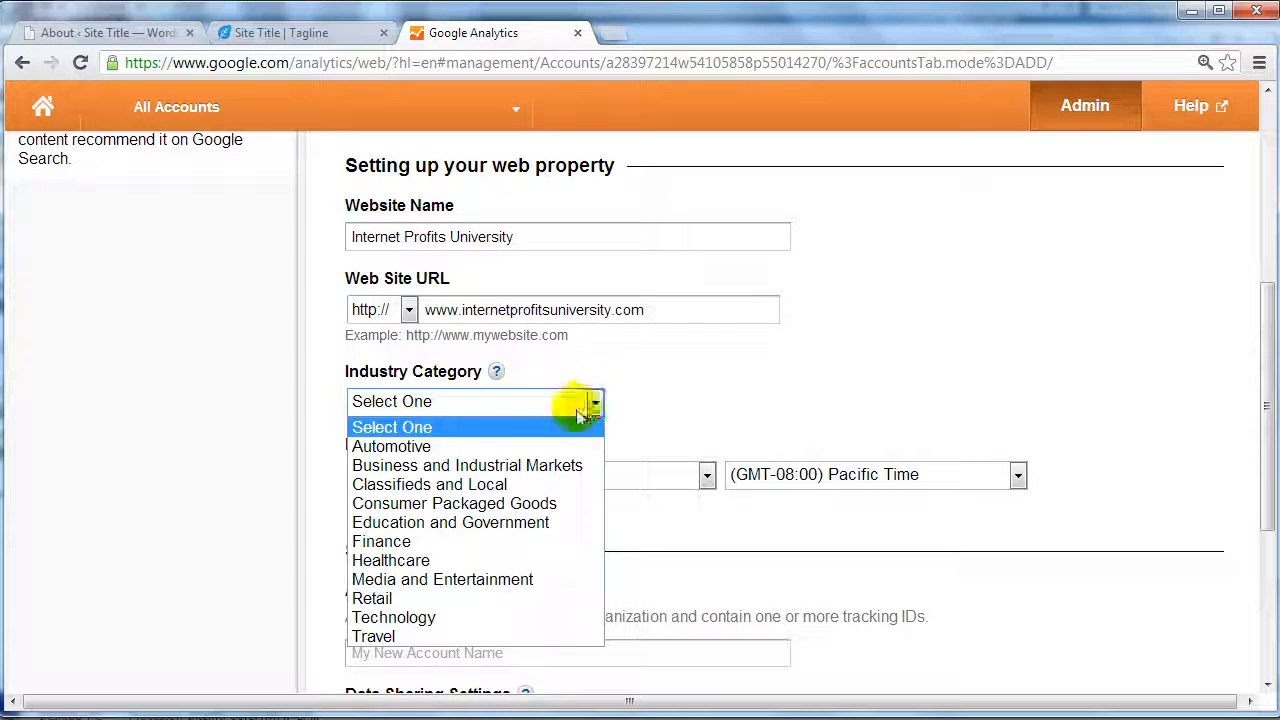
left_click(466, 464)
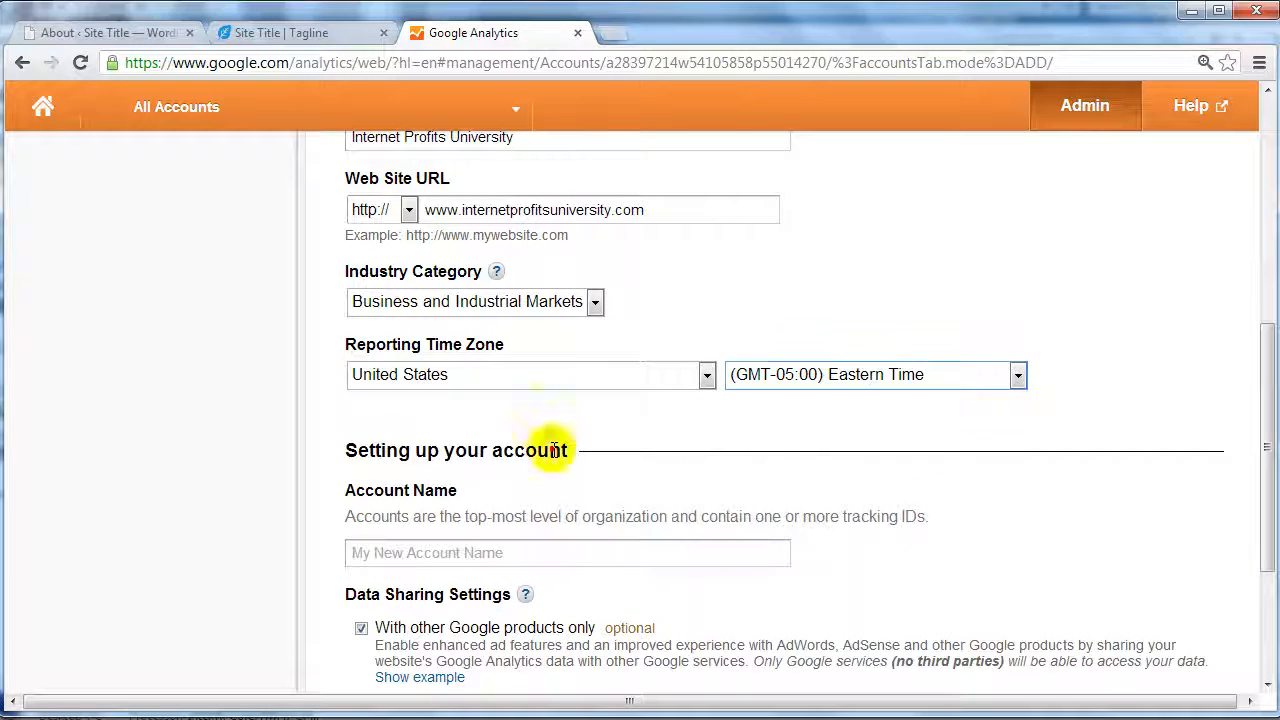
Name the account 'Internet Profits University', enable data sharing, get the tracking ID and accept the terms
scroll("down", 3)
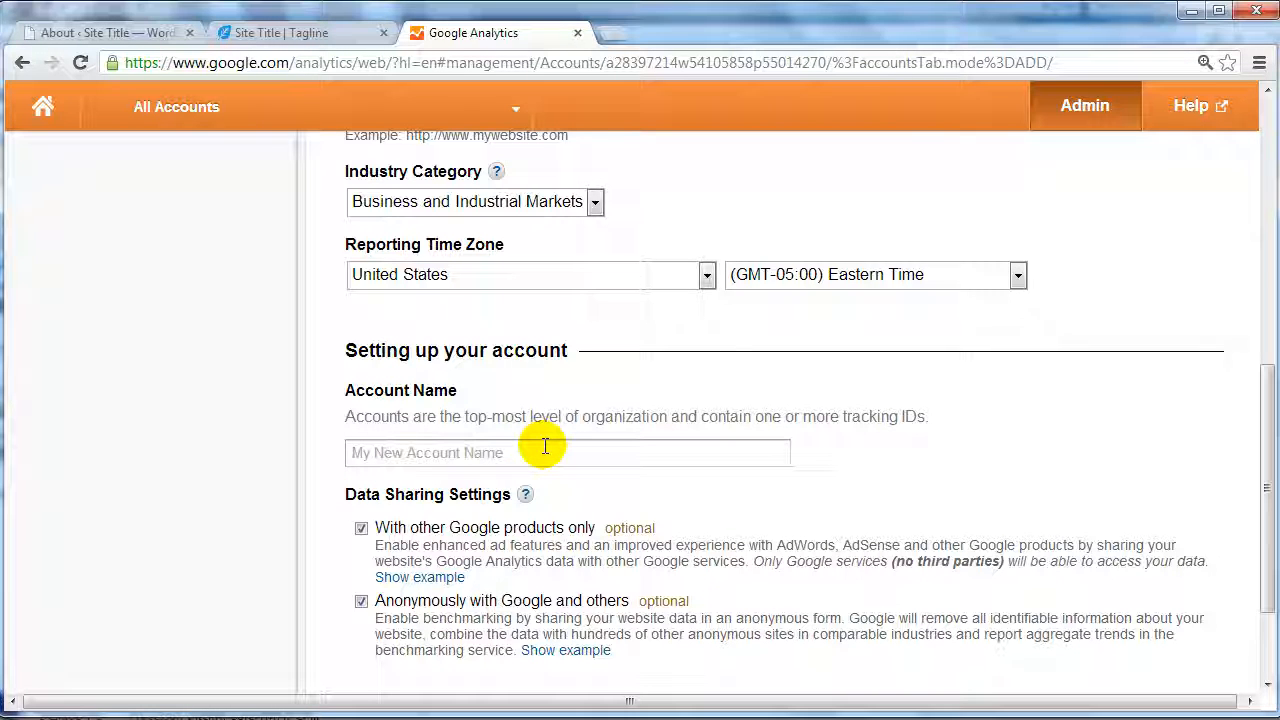
type("Internet Profits University")
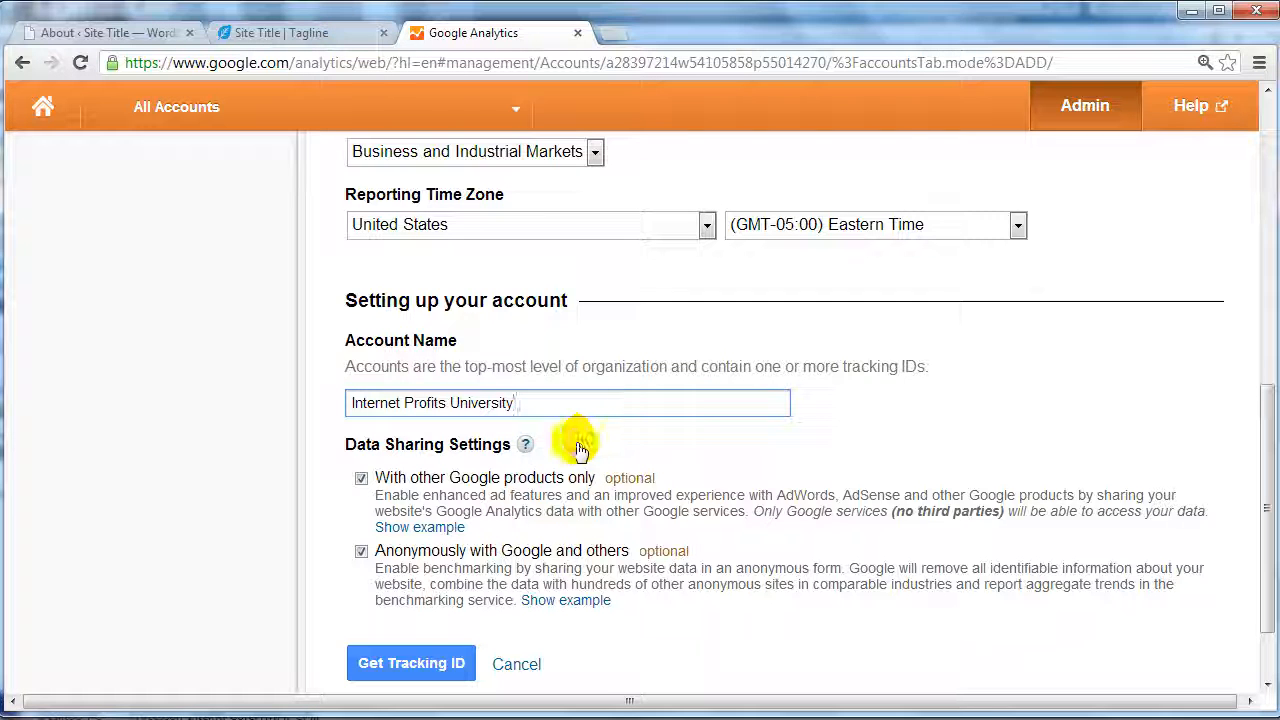
left_click(360, 550)
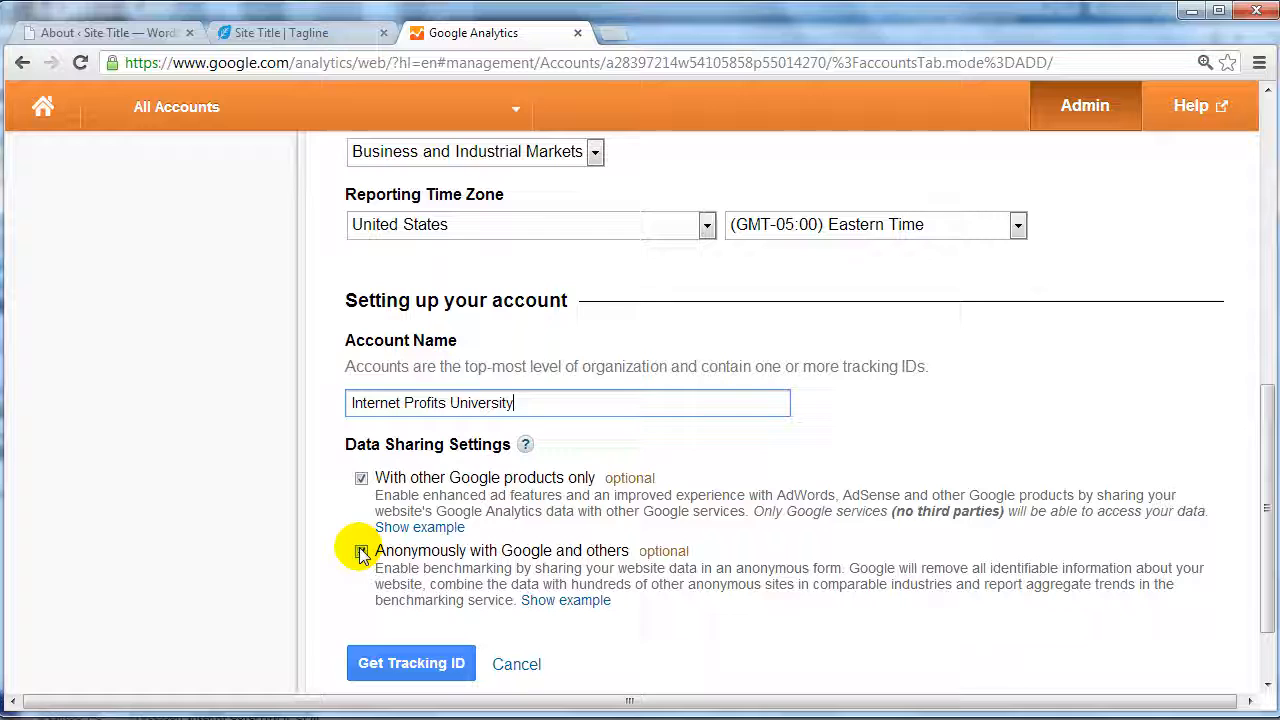
left_click(360, 552)
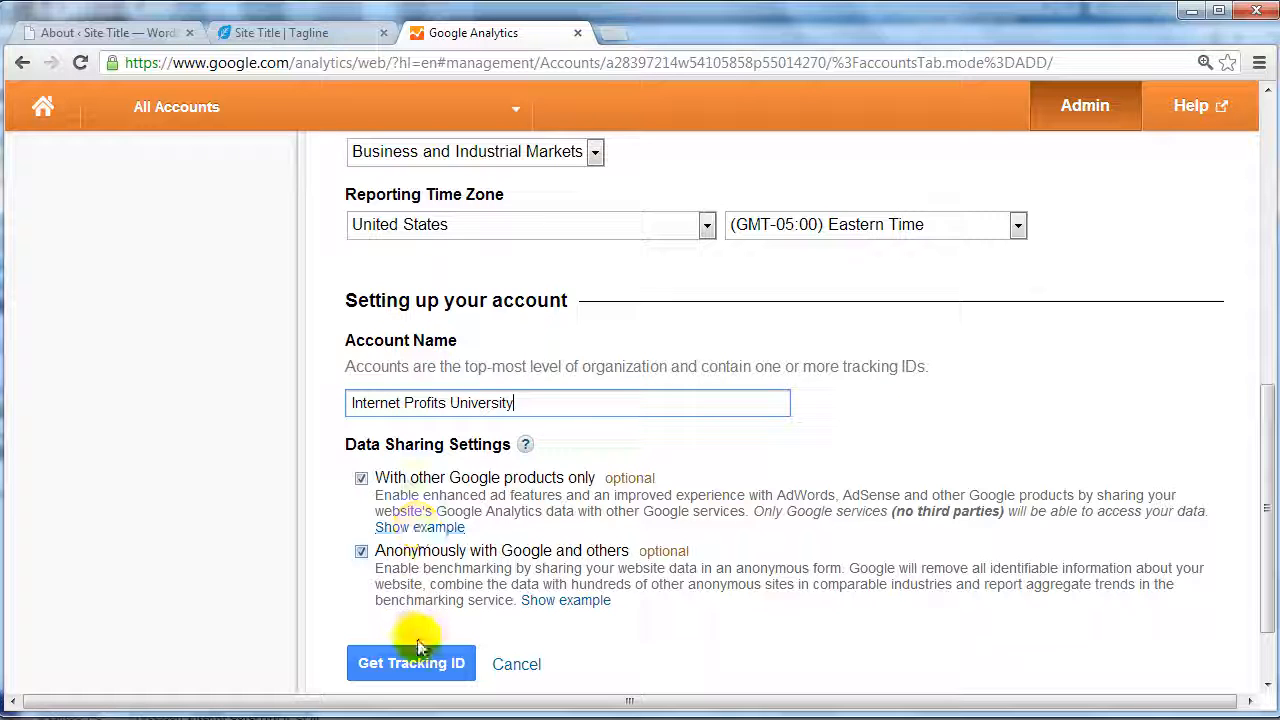
left_click(412, 664)
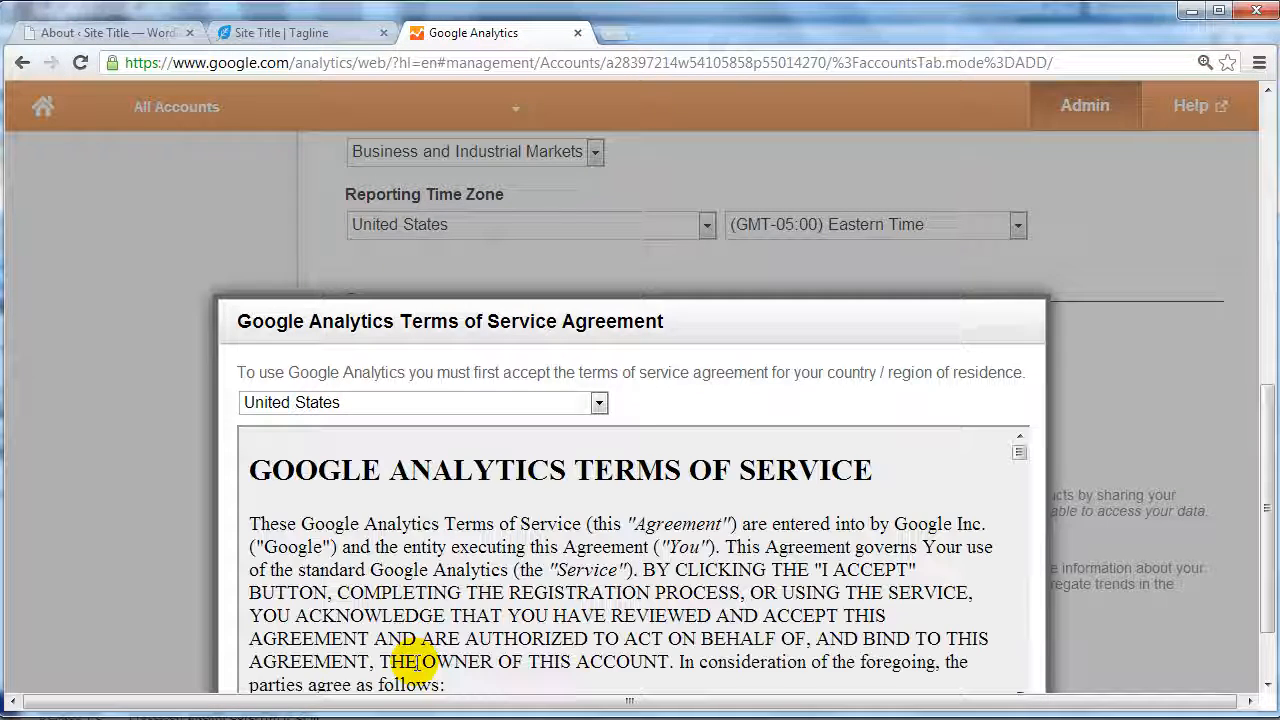
scroll("down", 3)
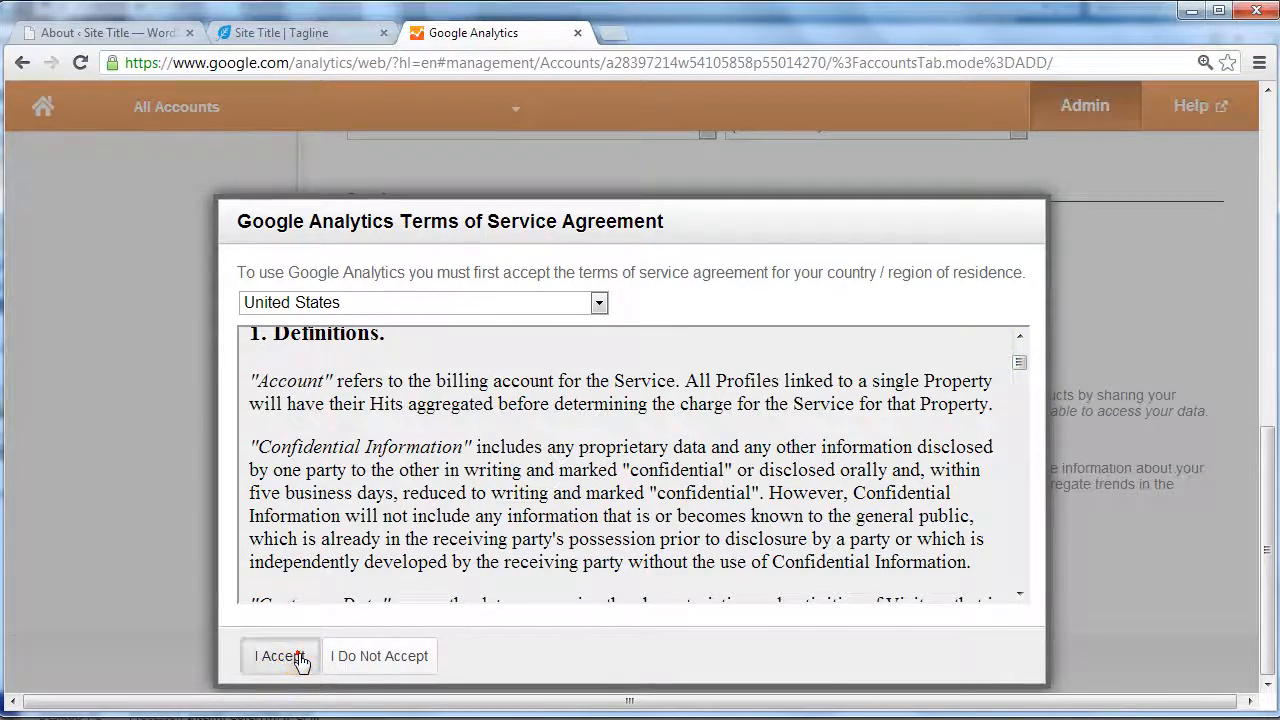
left_click(280, 656)
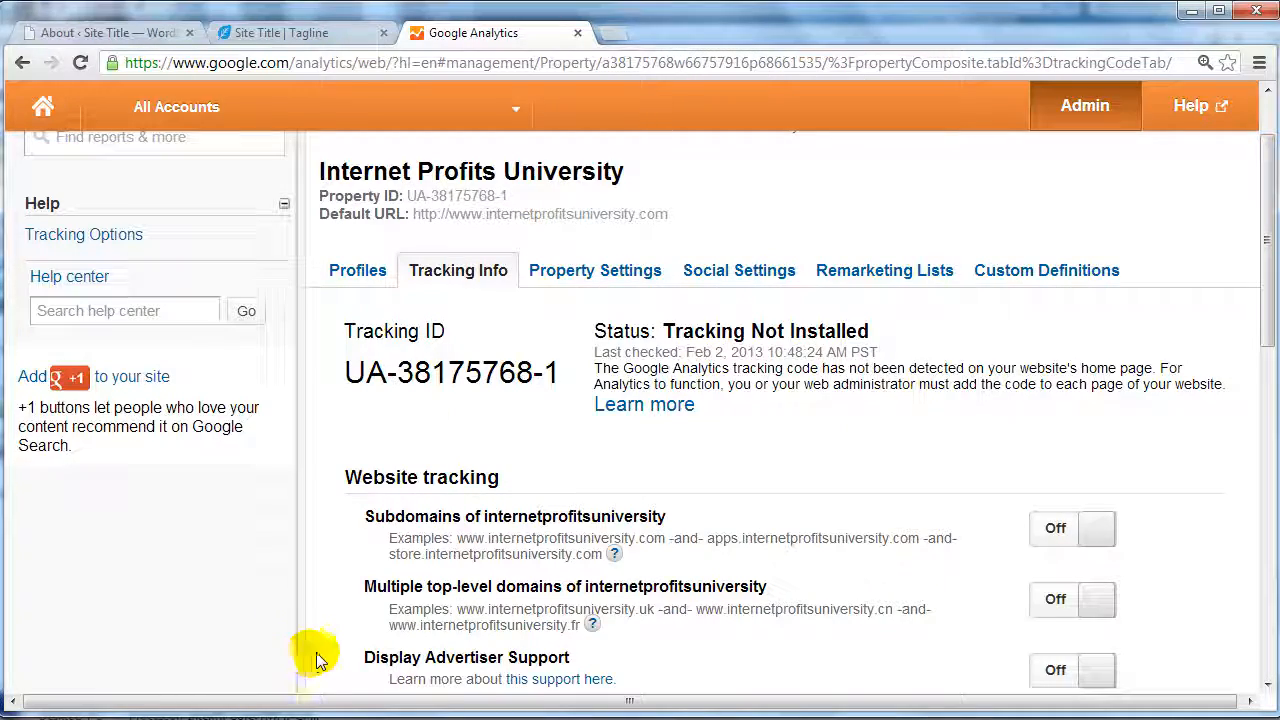
mouse_move(330, 364)
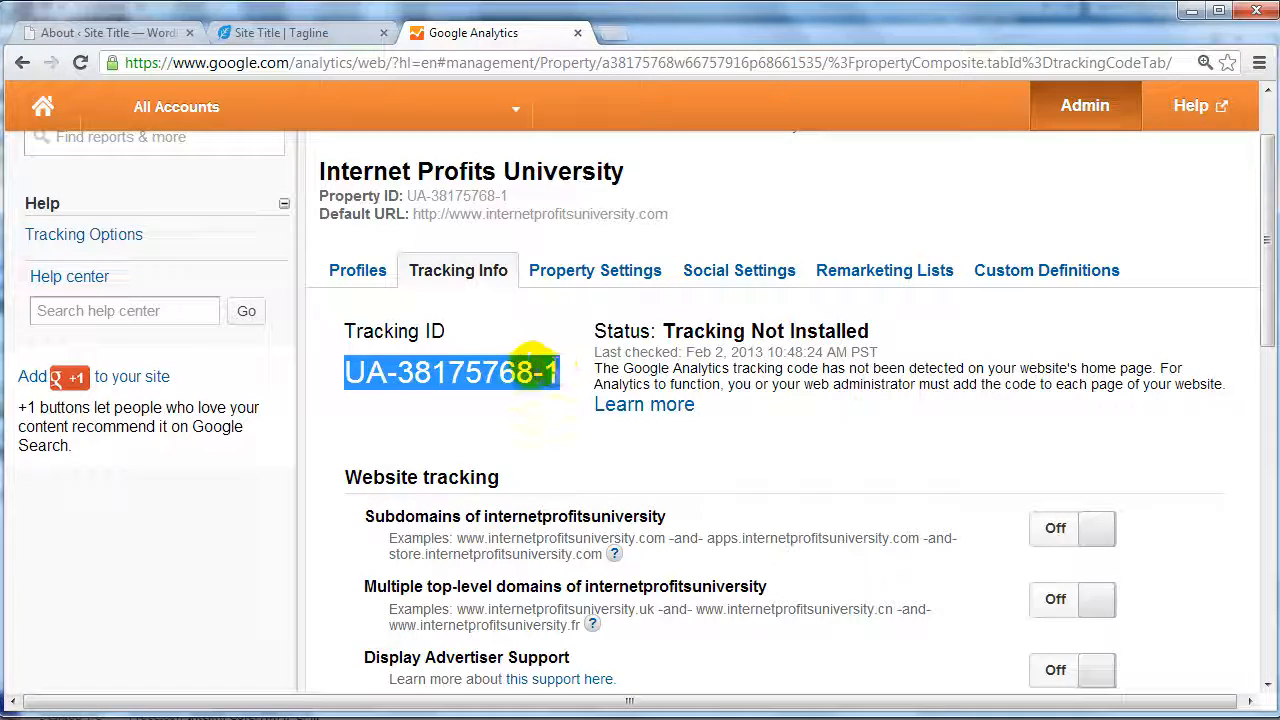
scroll("down", 3)
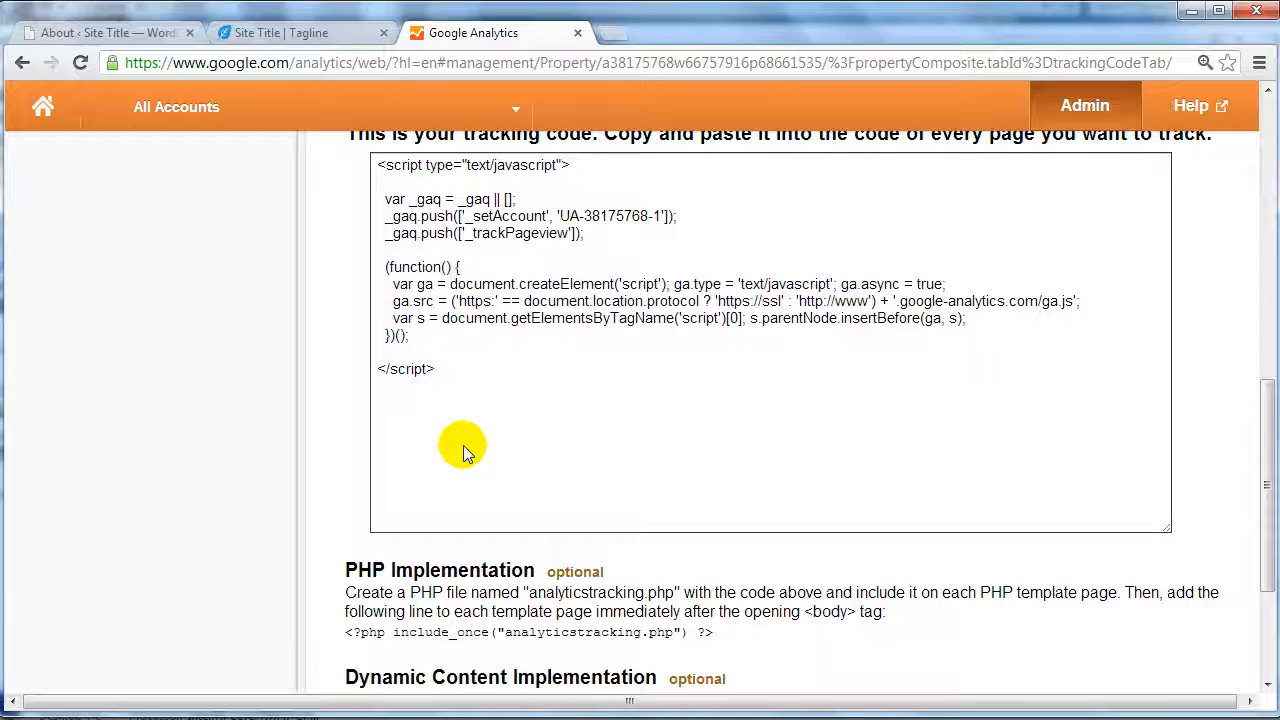
mouse_move(716, 376)
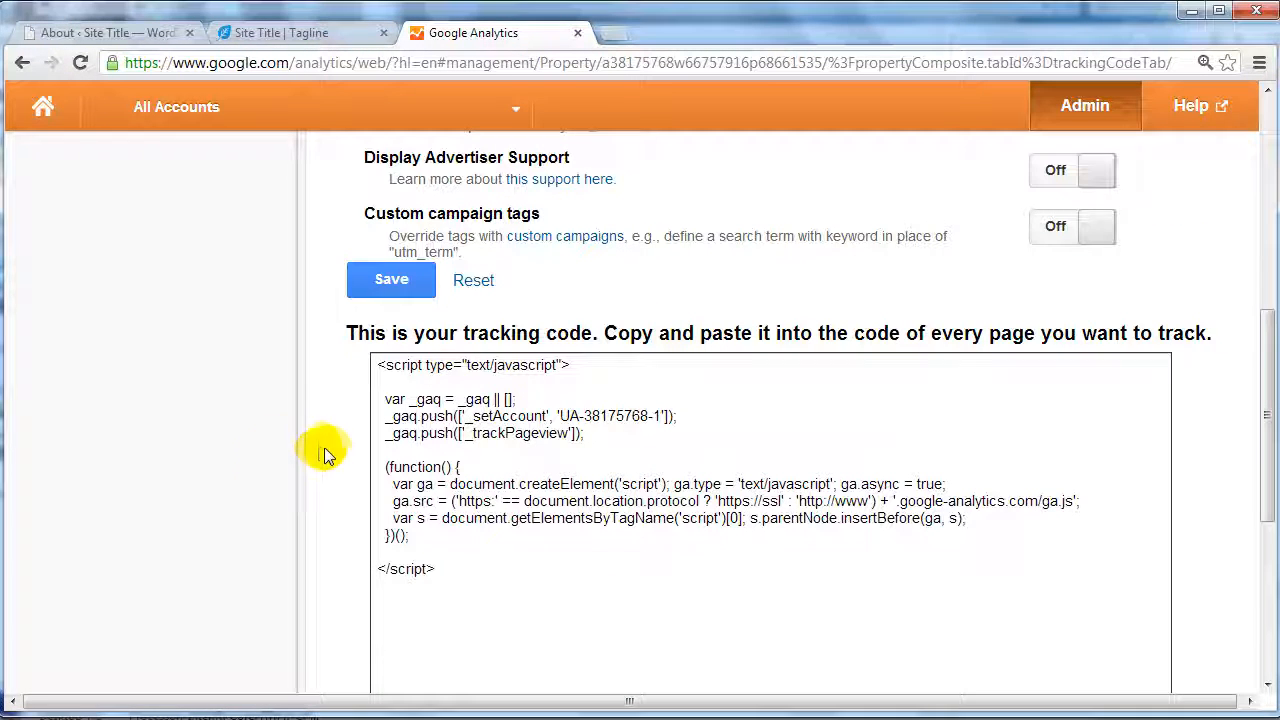
scroll("down", 3)
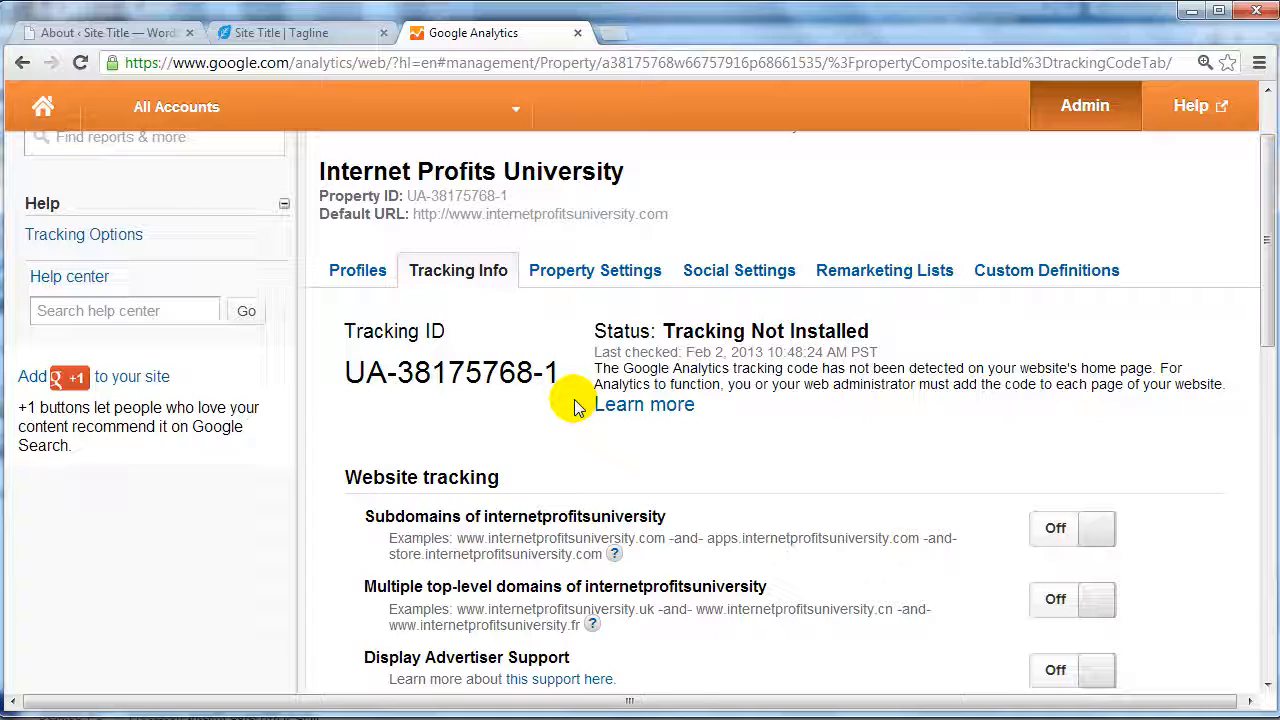
scroll("down", 3)
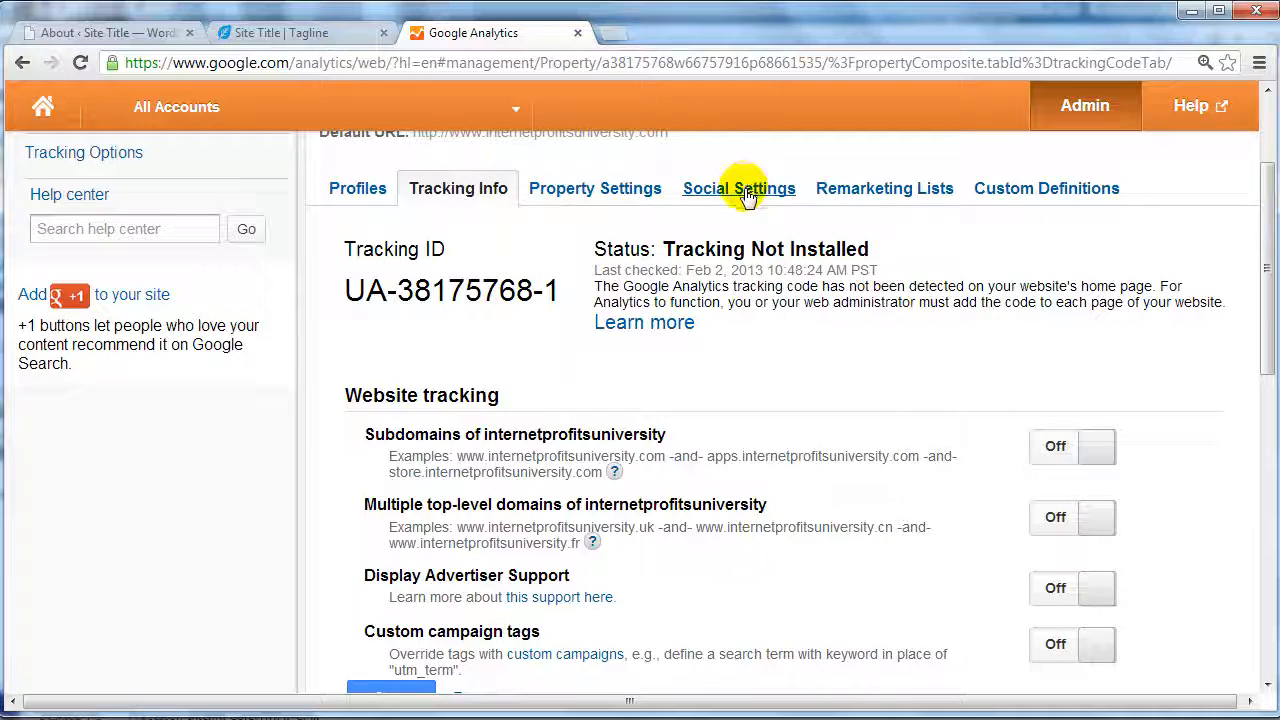
left_click(738, 188)
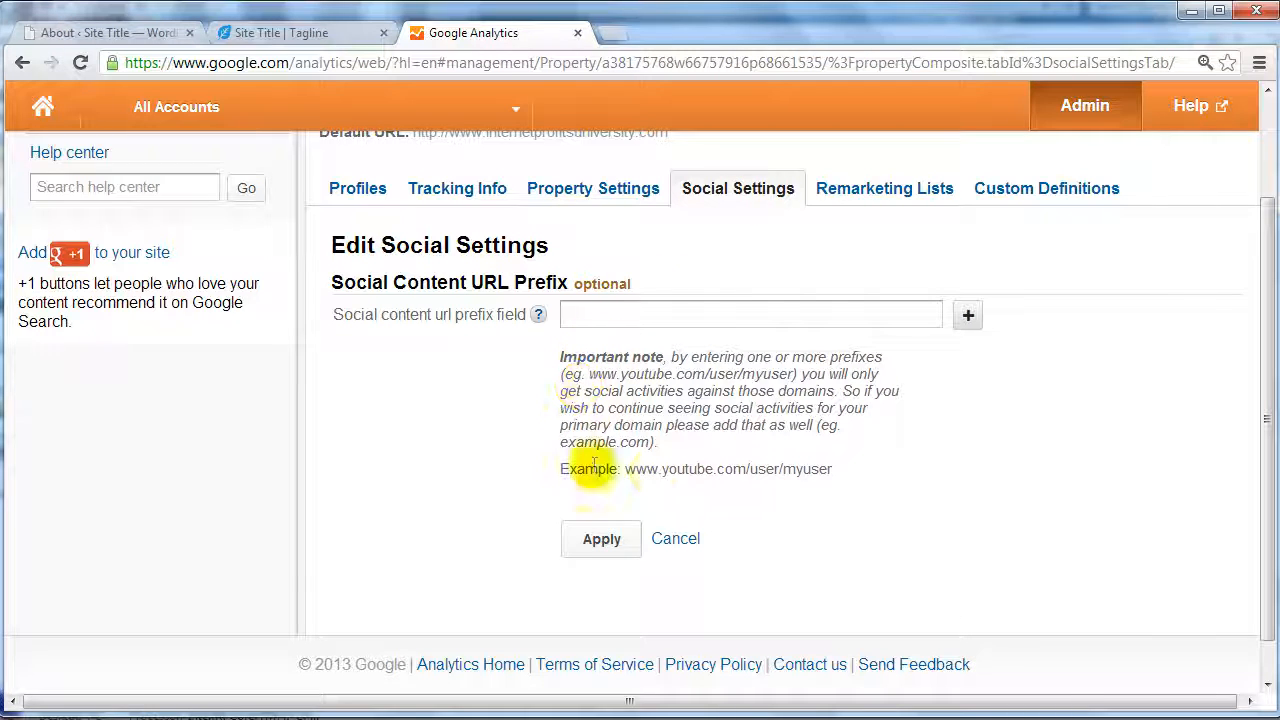
double_click(728, 468)
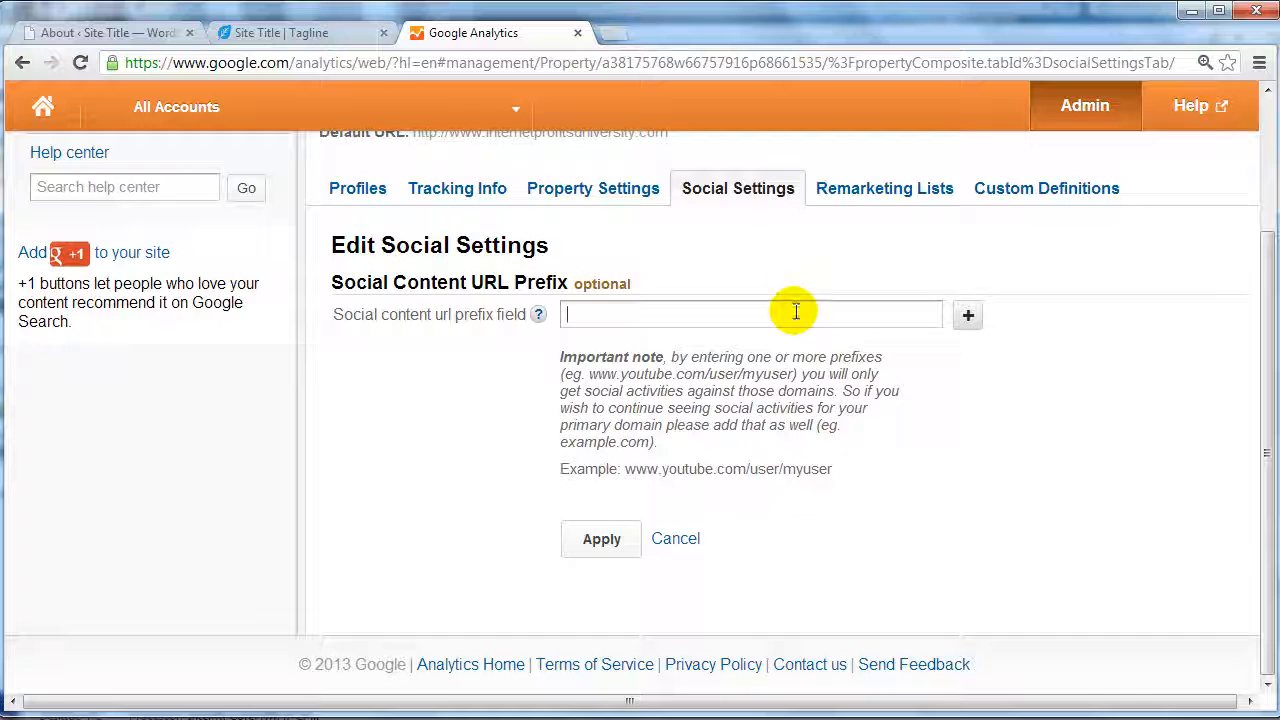
mouse_move(456, 188)
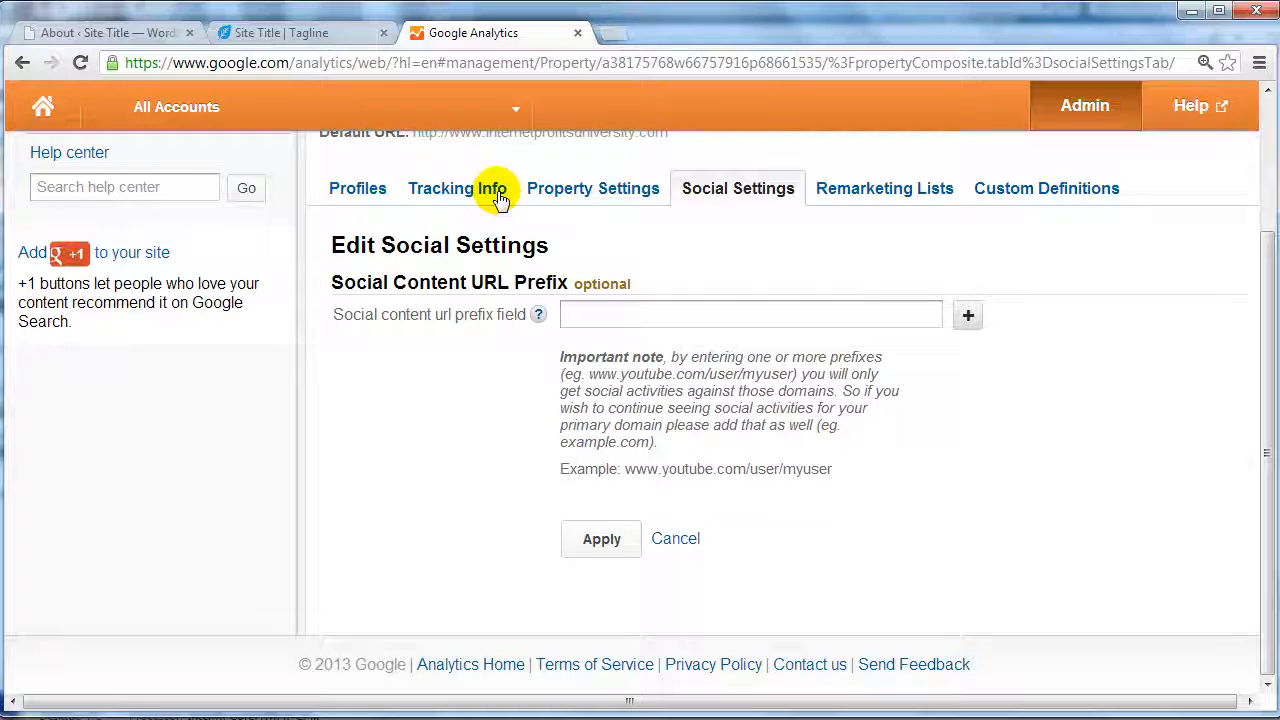
left_click(458, 188)
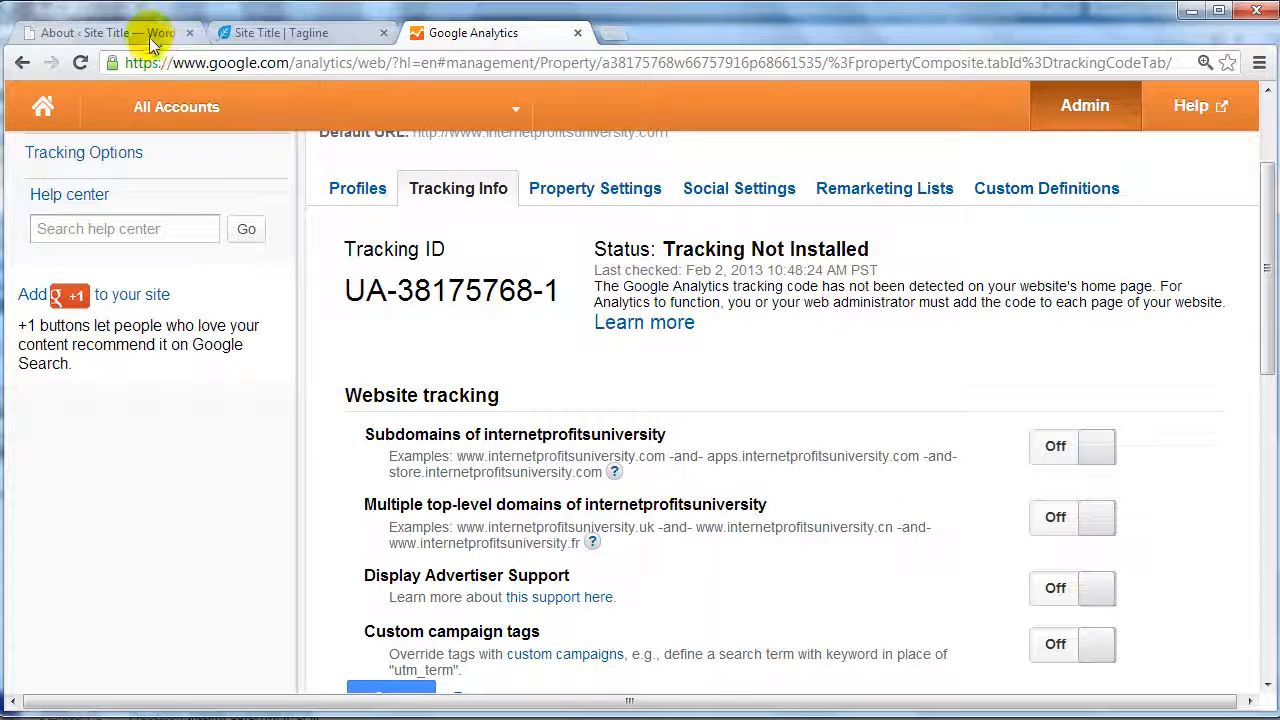
In WordPress Plugins > Add New, search the plugin directory for 'google analytics'
left_click(104, 32)
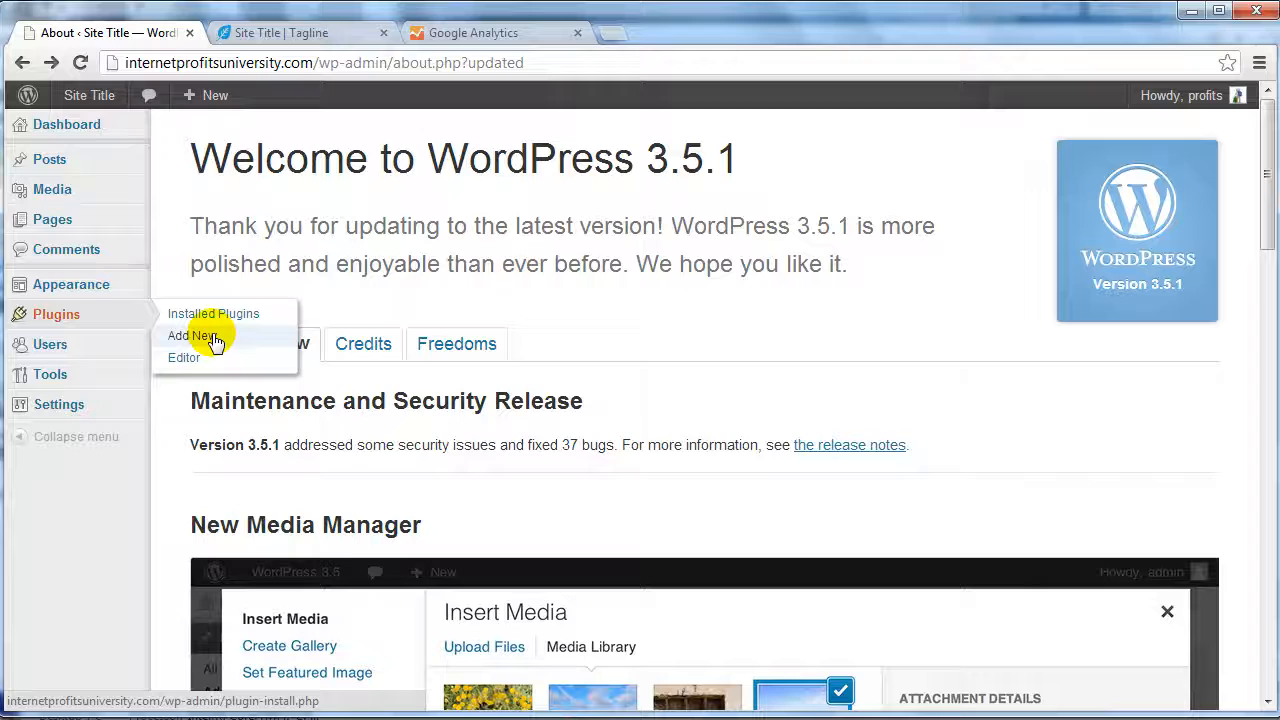
left_click(192, 336)
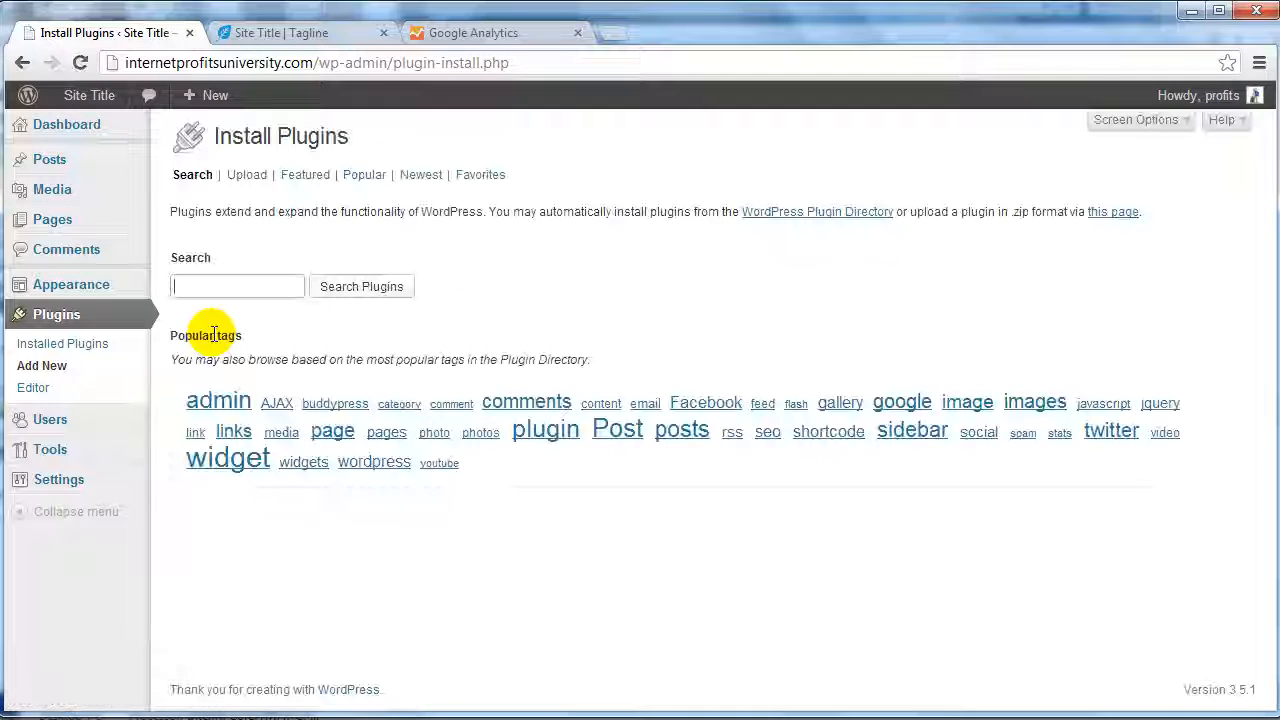
type("google analytics")
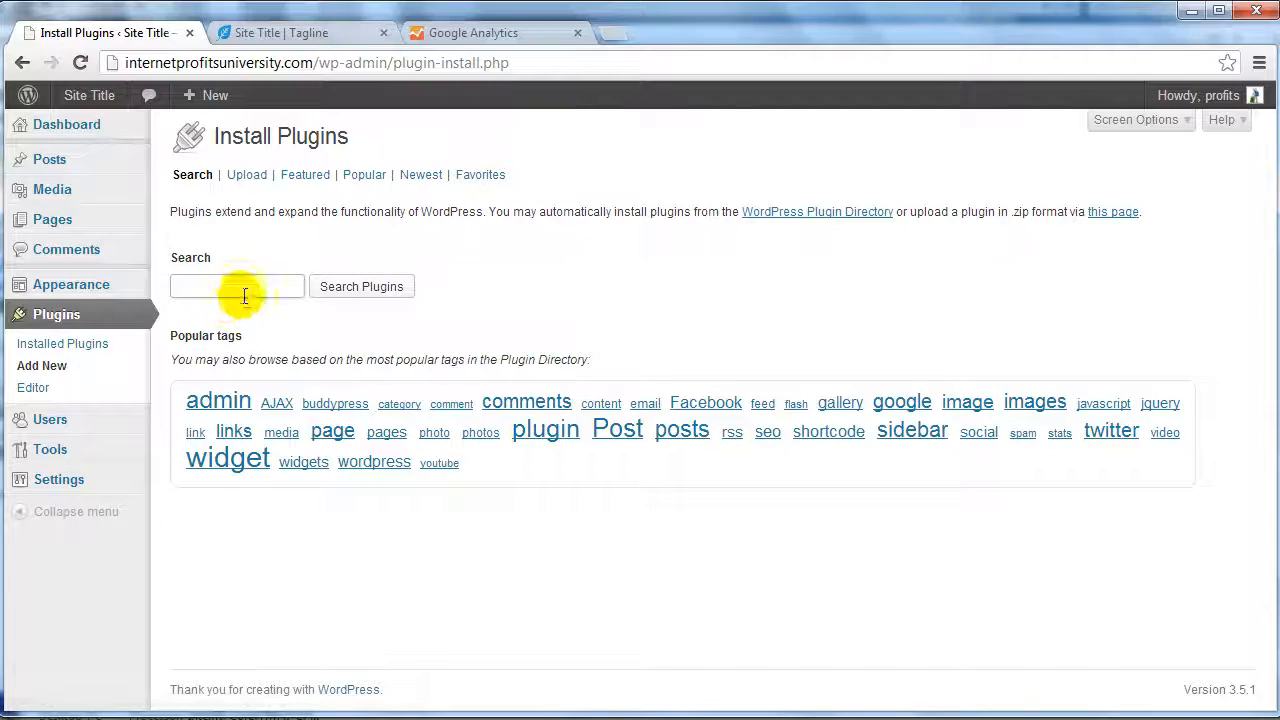
type("goo")
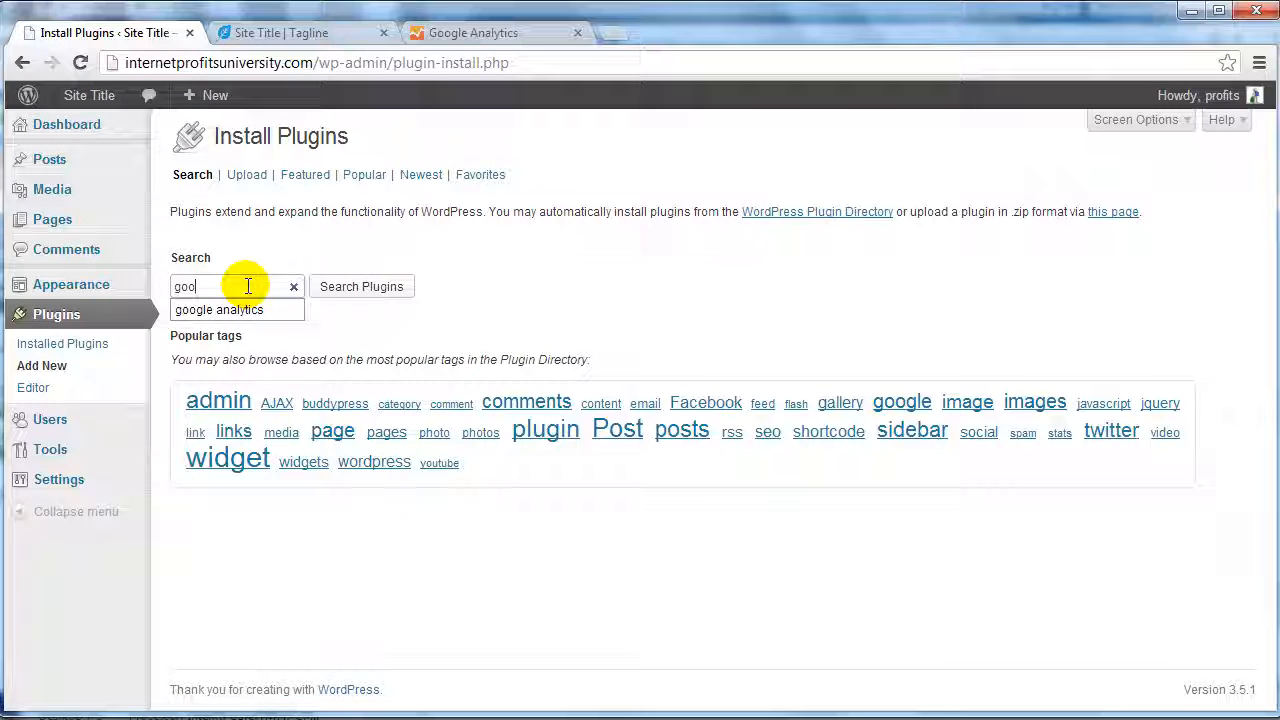
left_click(360, 286)
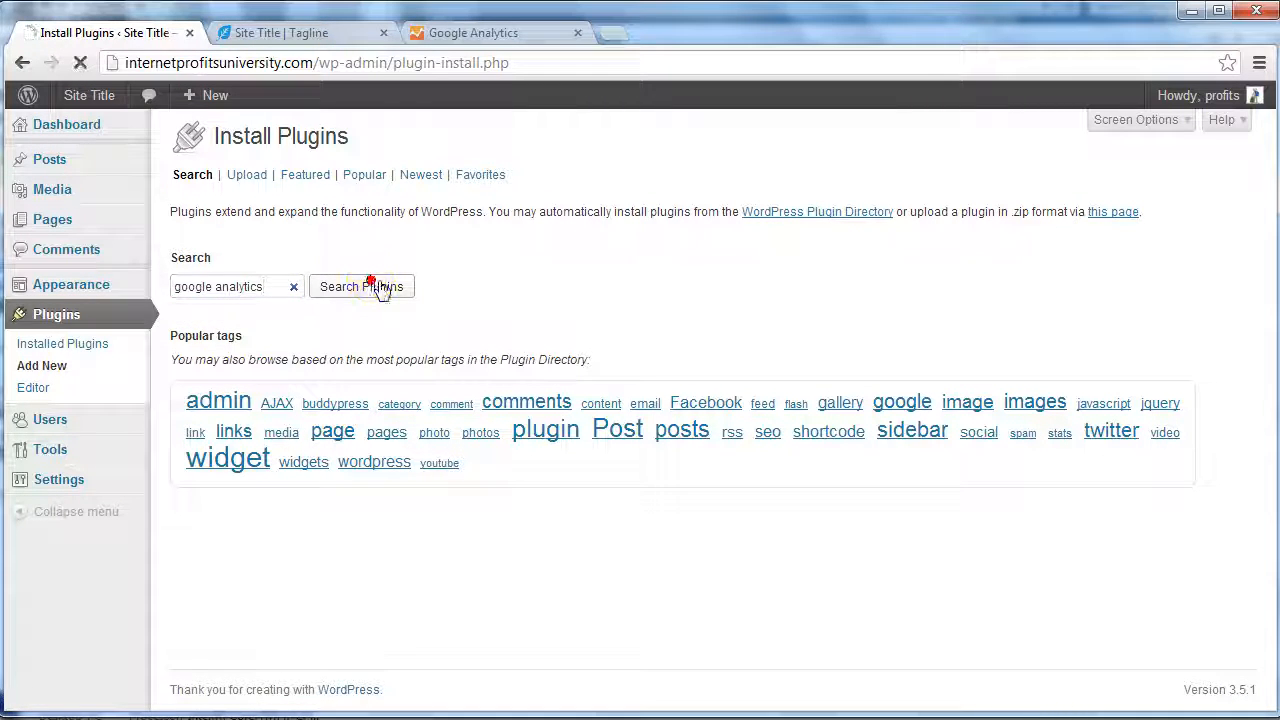
left_click(360, 286)
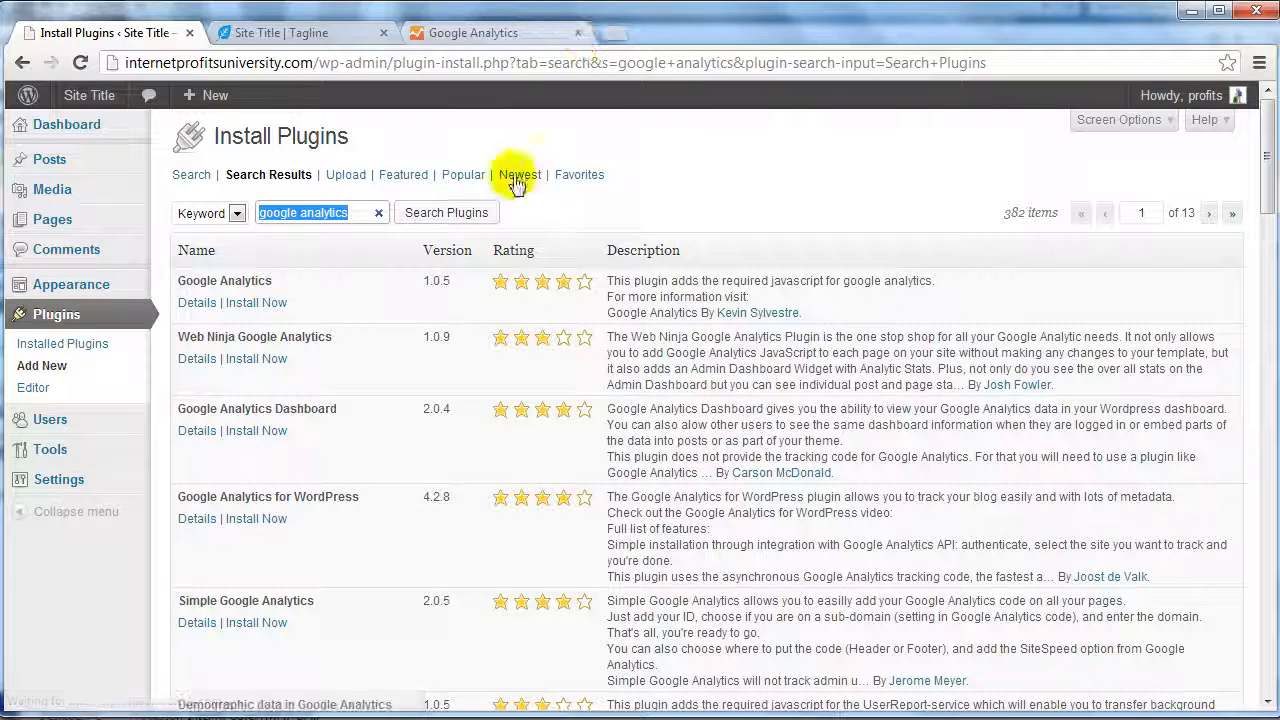
mouse_move(376, 350)
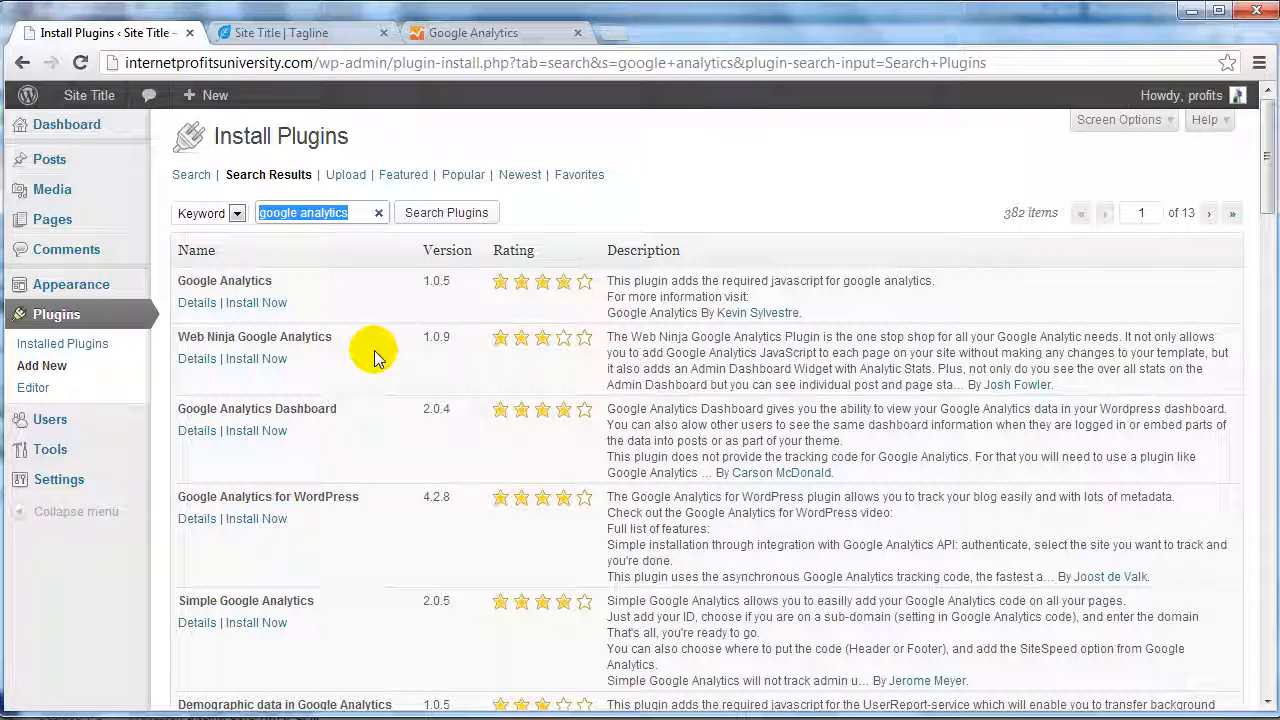
mouse_move(256, 302)
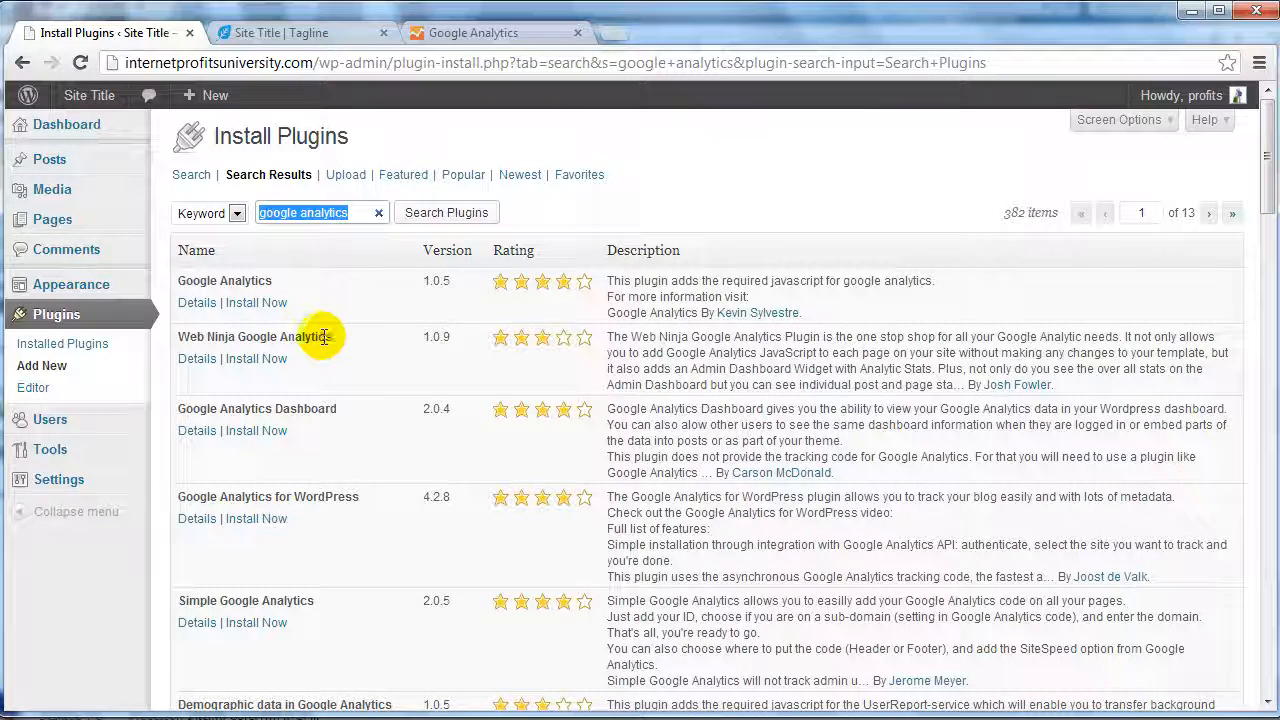
mouse_move(404, 362)
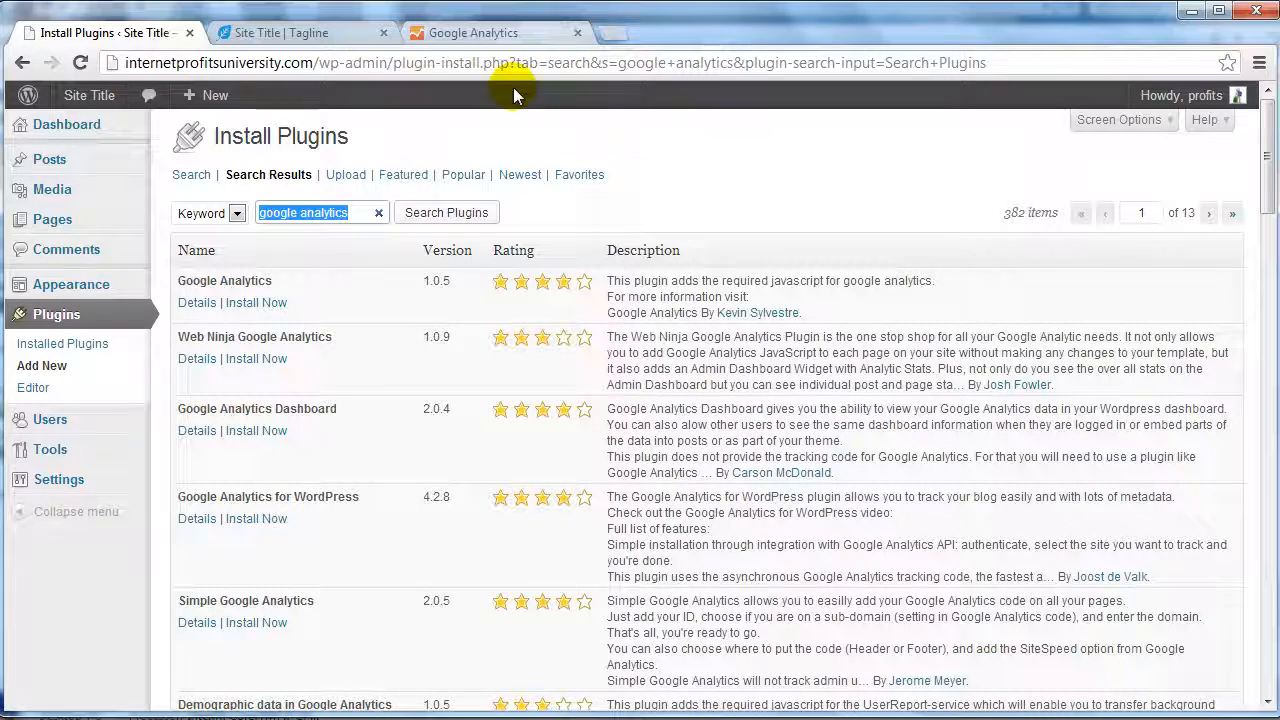
mouse_move(370, 350)
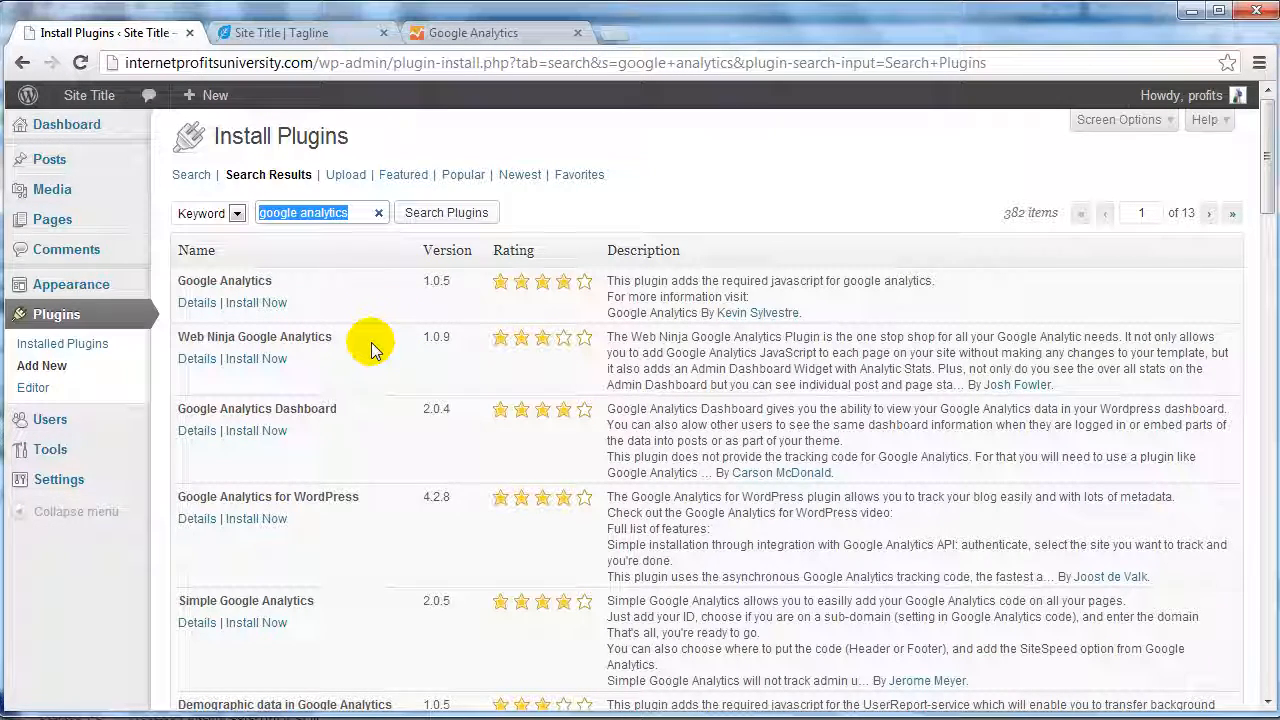
Scroll the results down to the Super Simple Google Analytics plugin
scroll("down", 3)
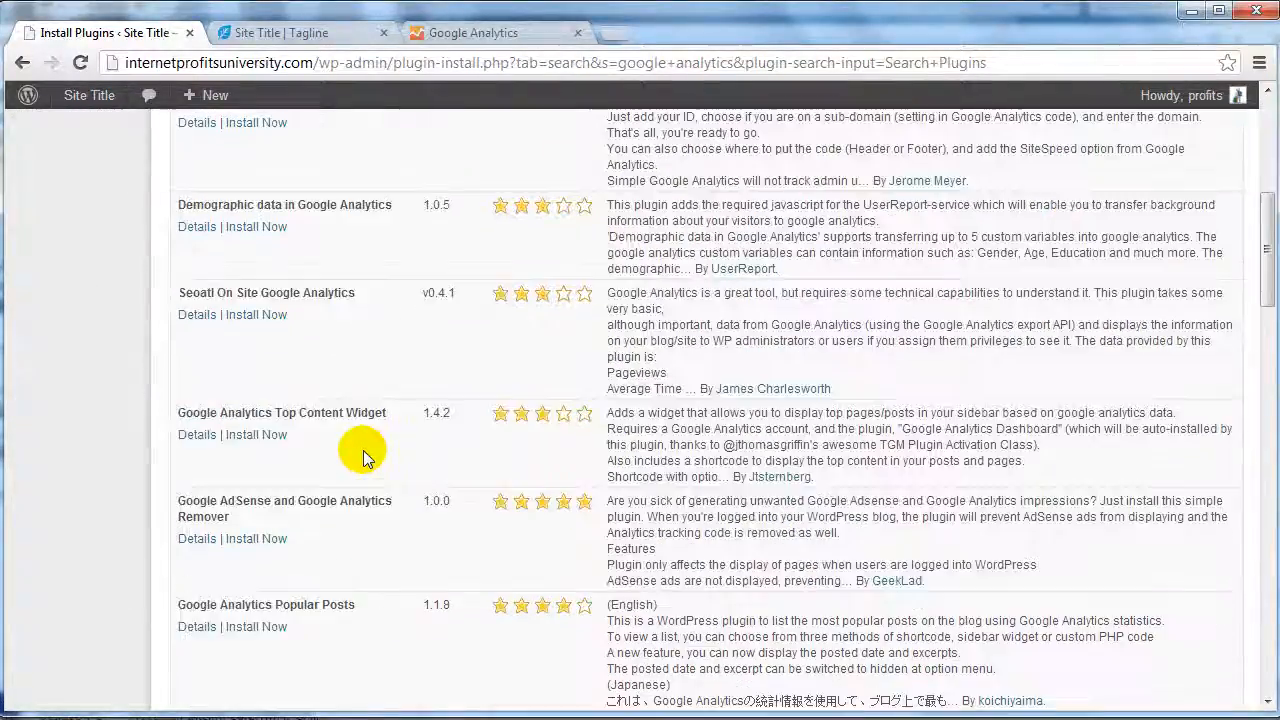
scroll("down", 3)
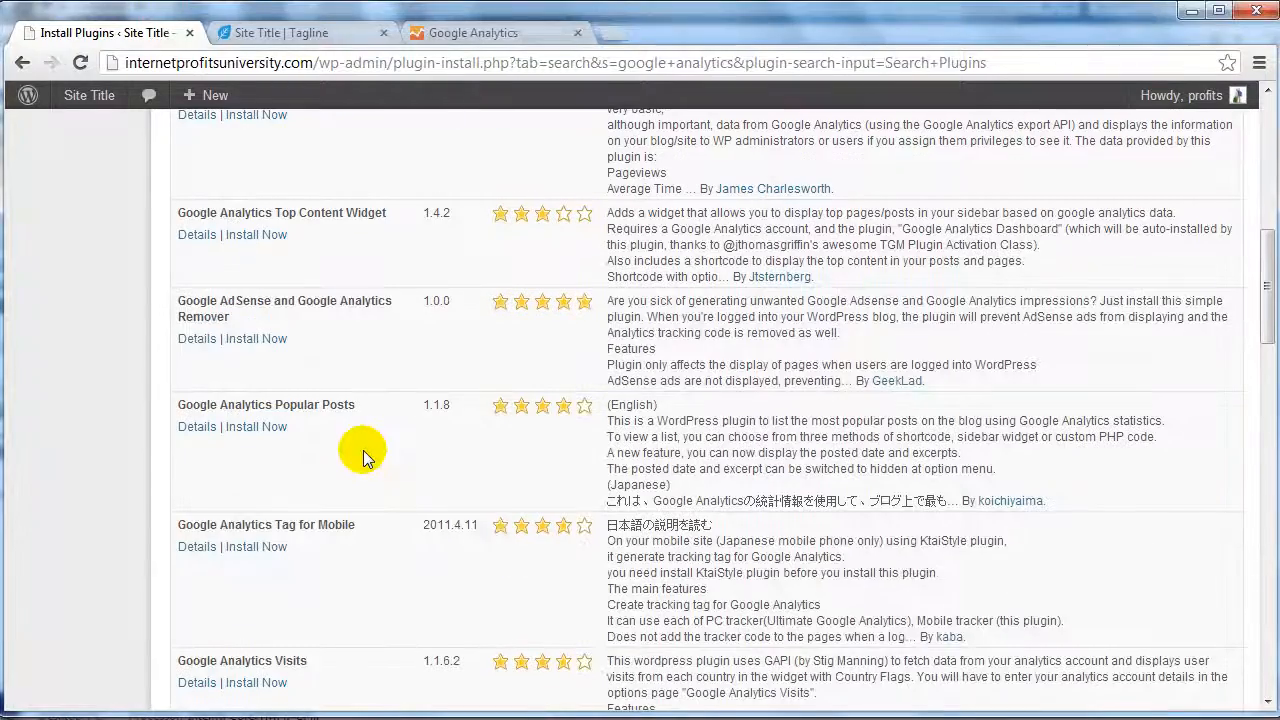
mouse_move(384, 444)
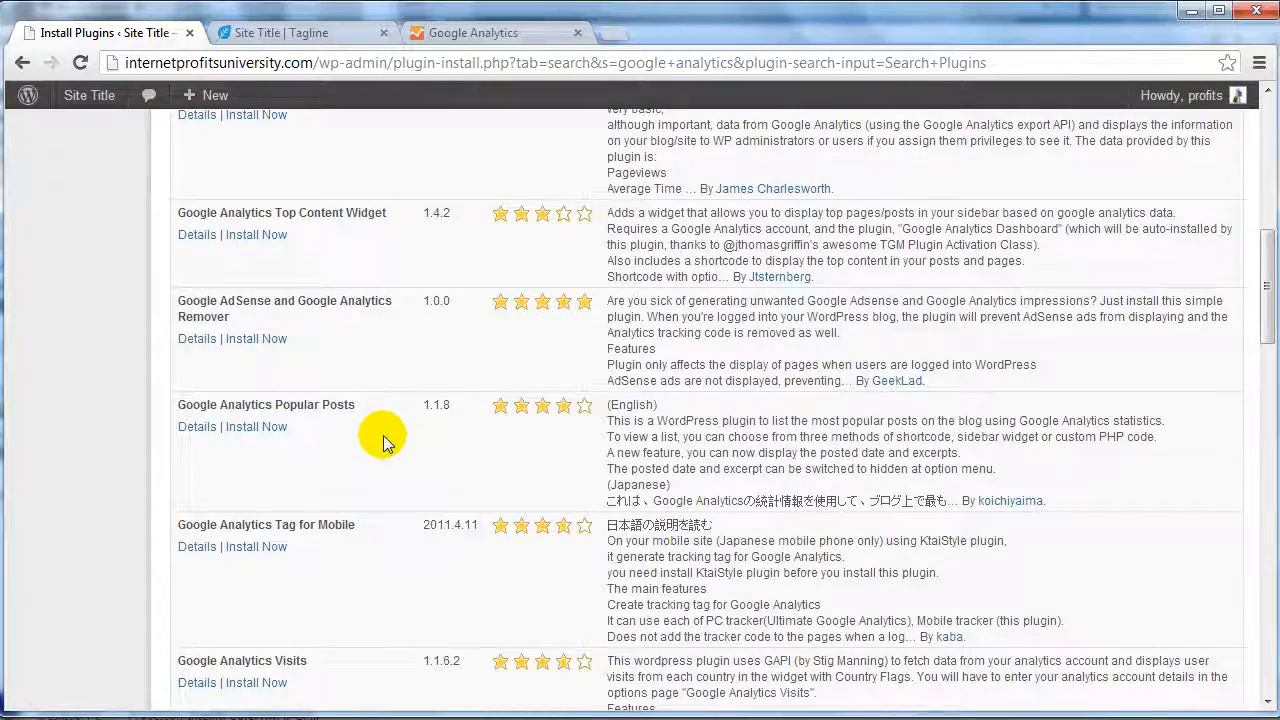
scroll("down", 3)
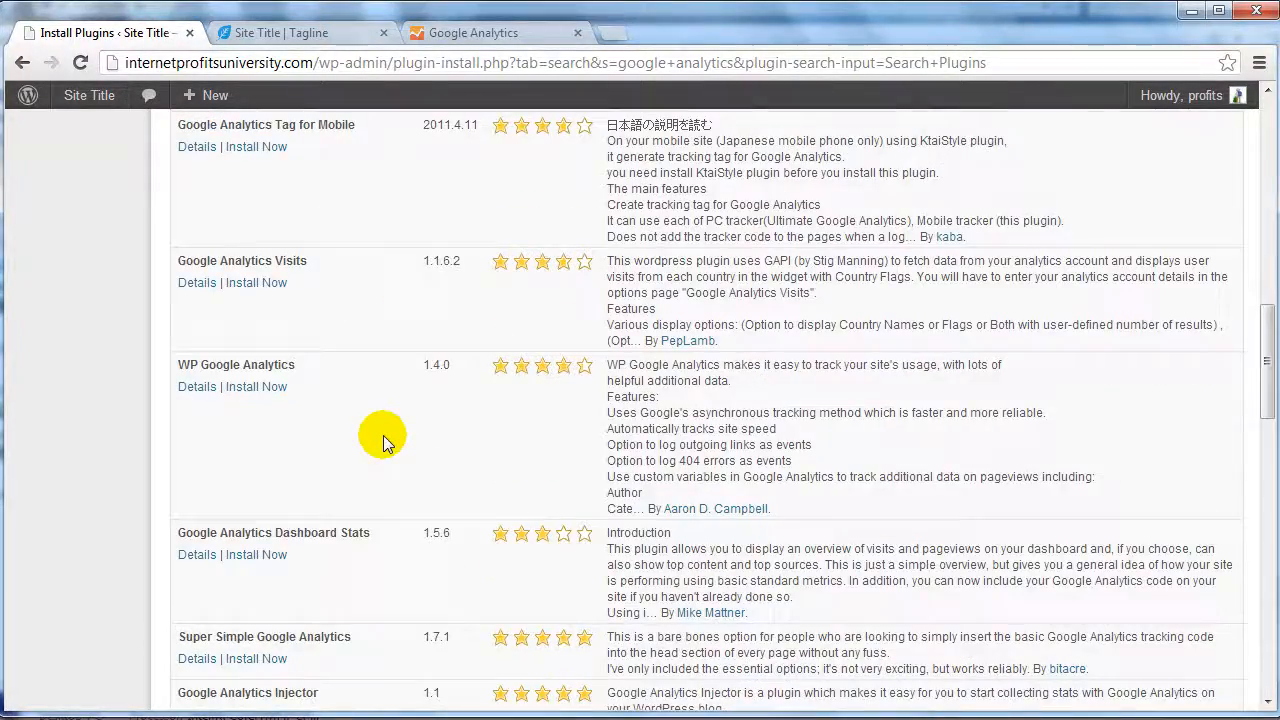
scroll("down", 3)
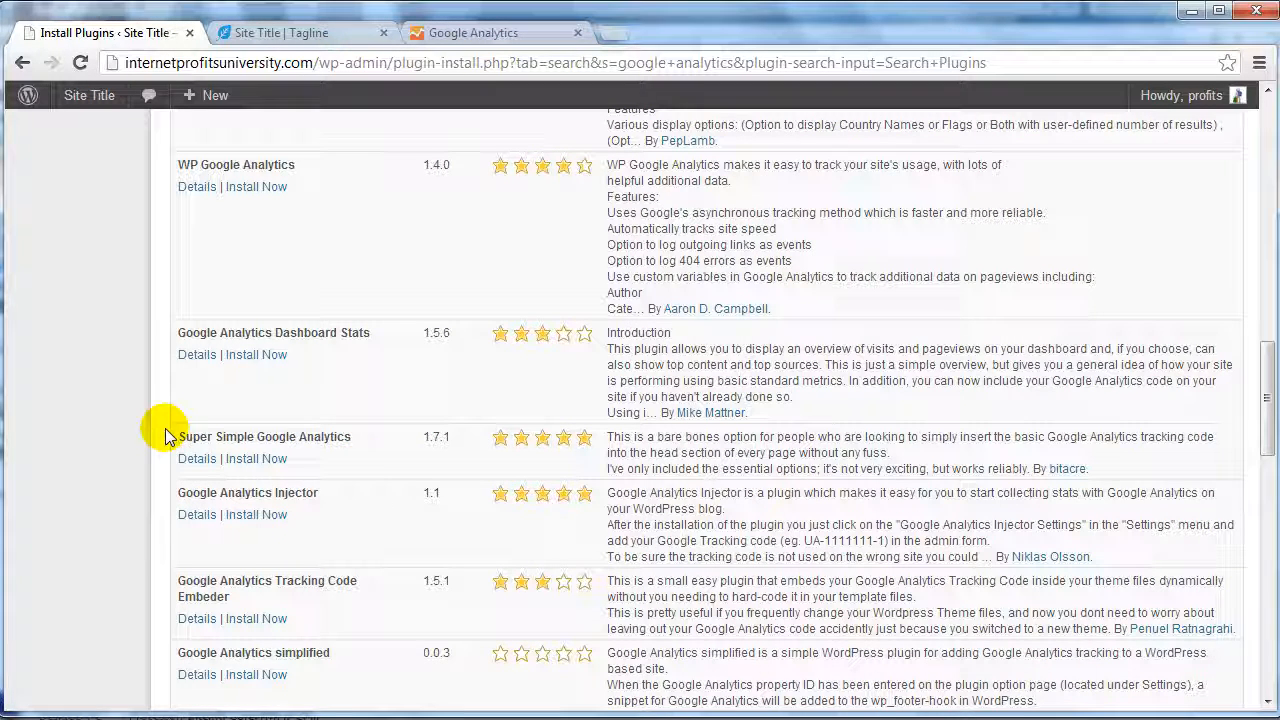
double_click(264, 436)
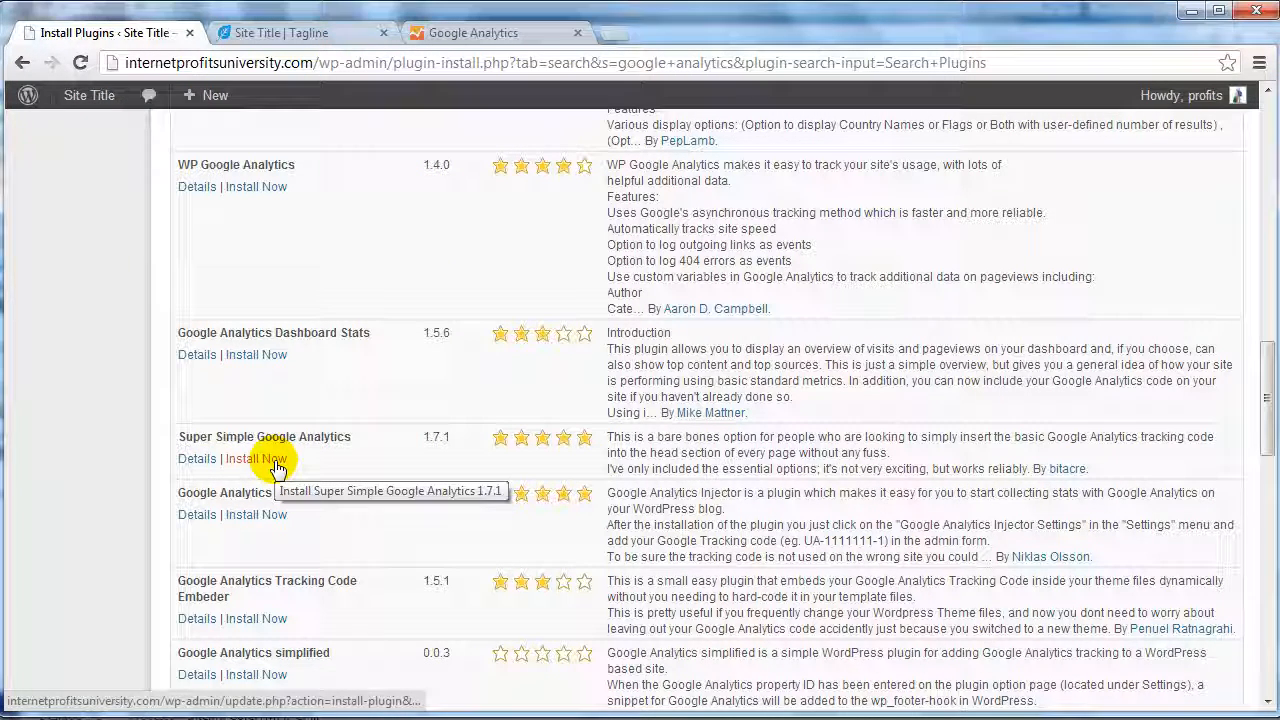
Install Super Simple Google Analytics, confirm the connection details and activate it
left_click(256, 458)
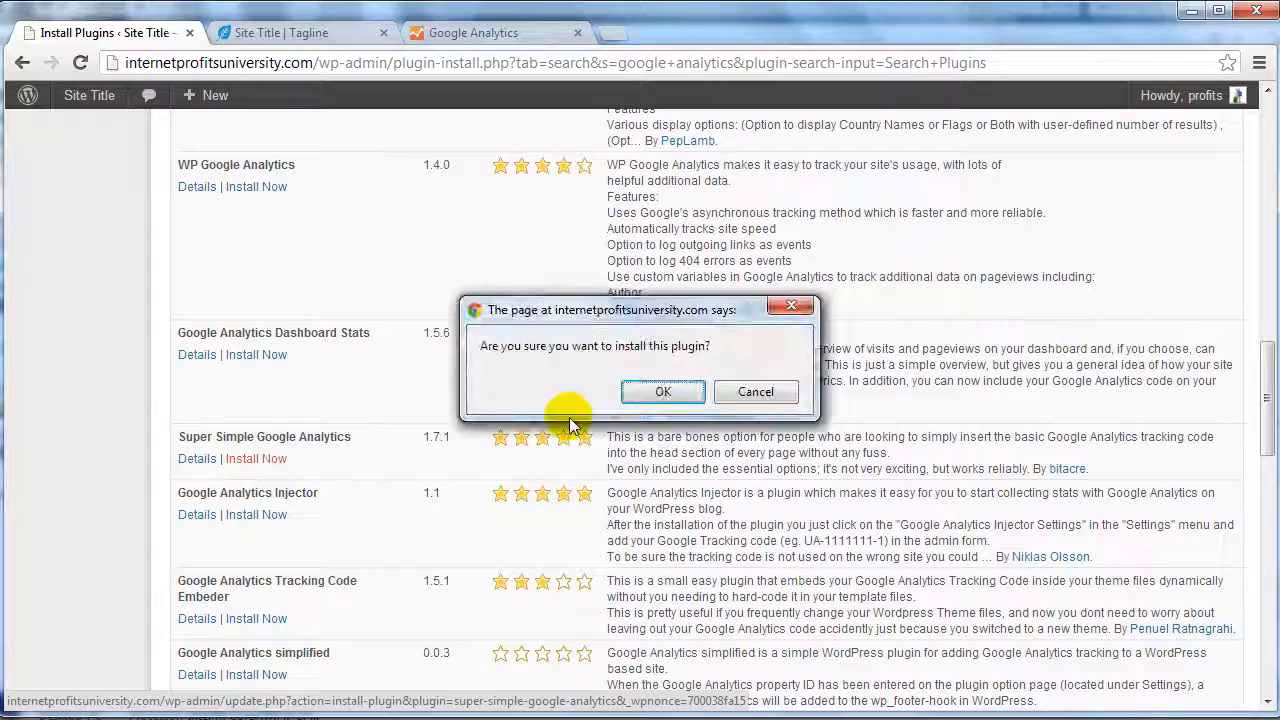
left_click(664, 390)
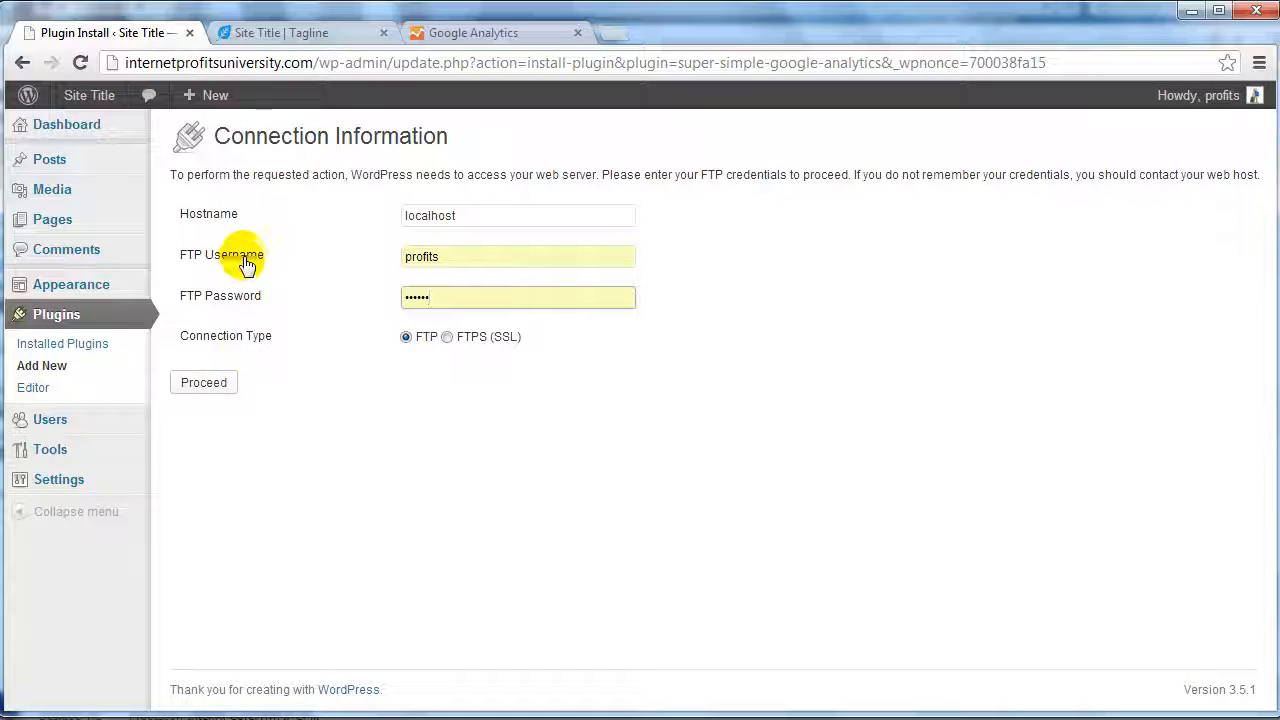
mouse_move(236, 364)
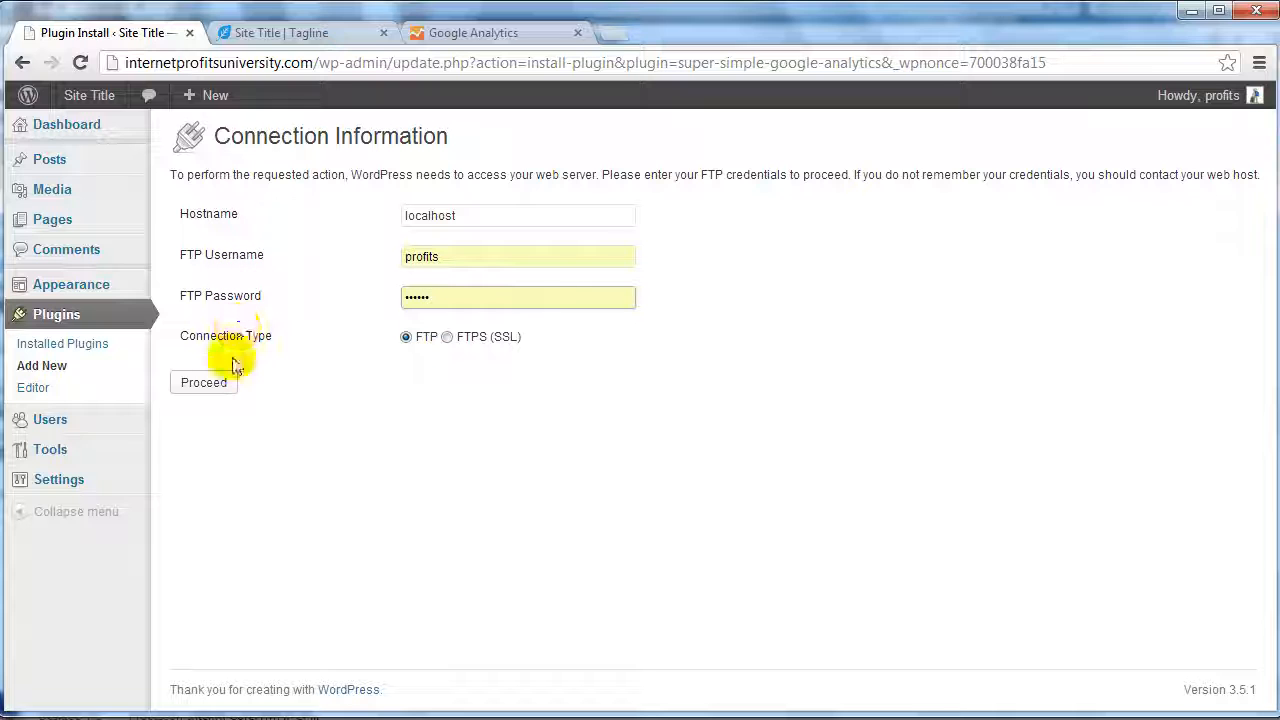
left_click(204, 382)
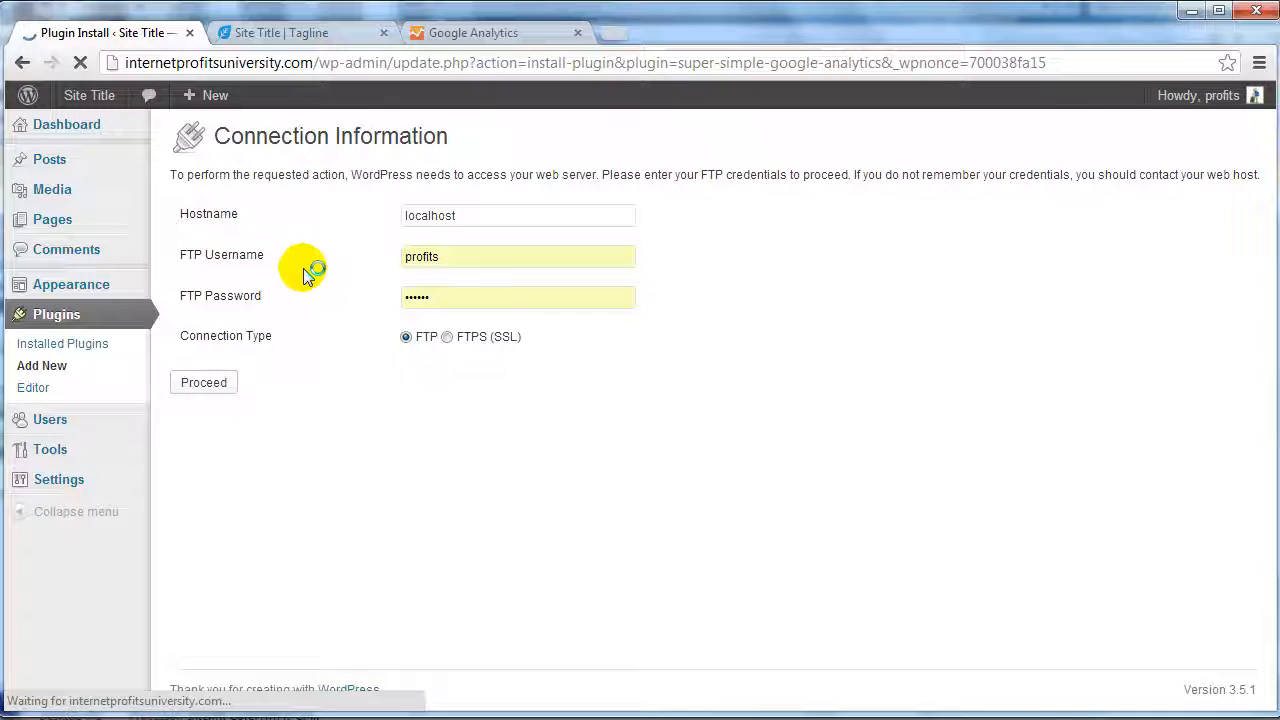
left_click(204, 382)
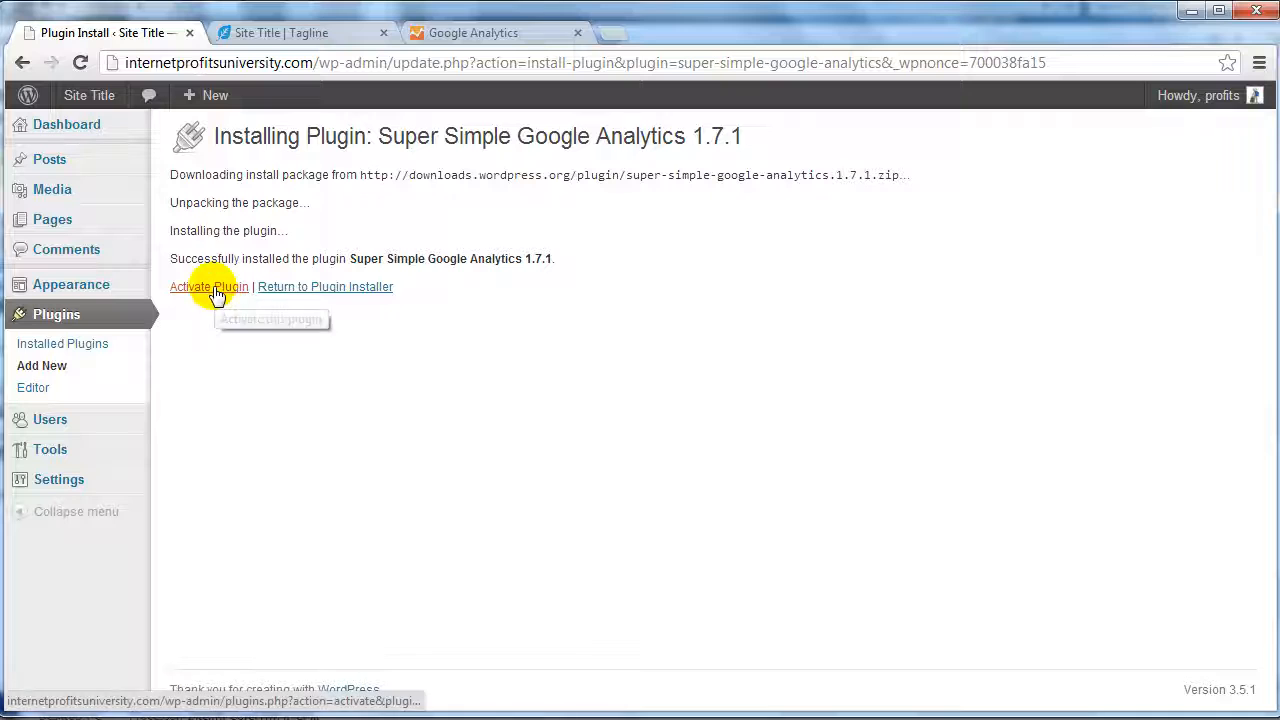
left_click(208, 288)
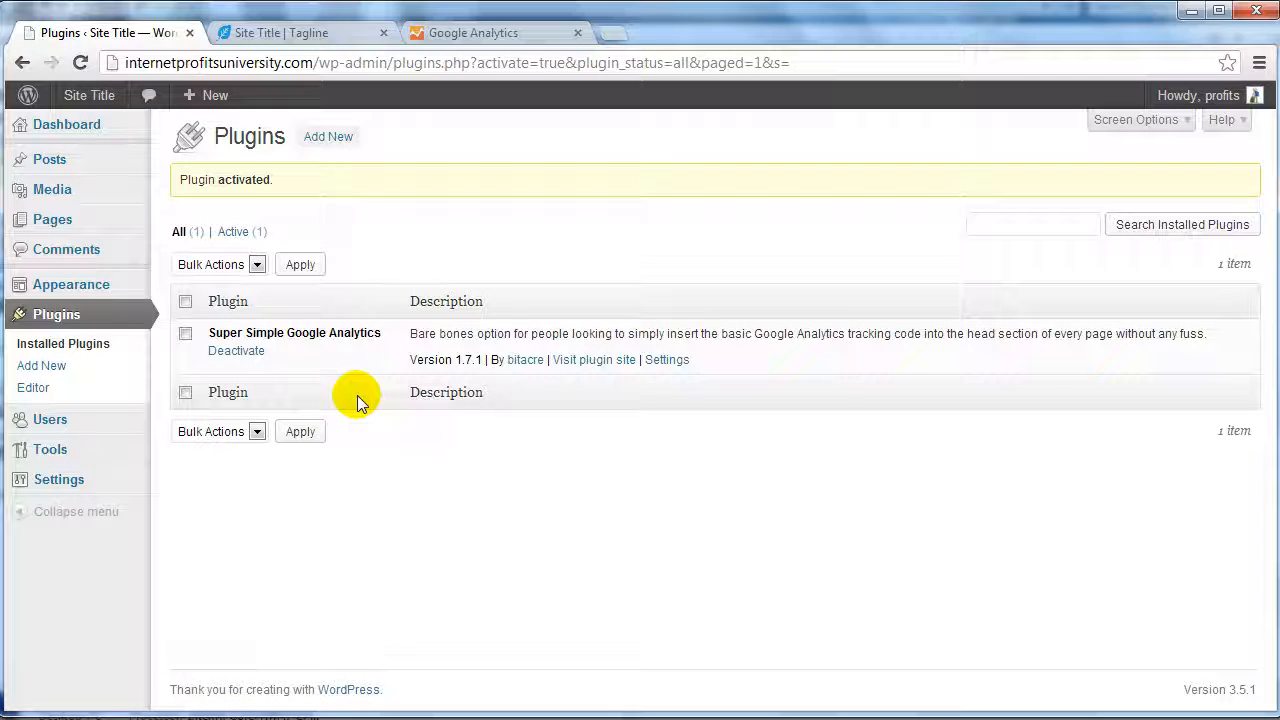
mouse_move(58, 480)
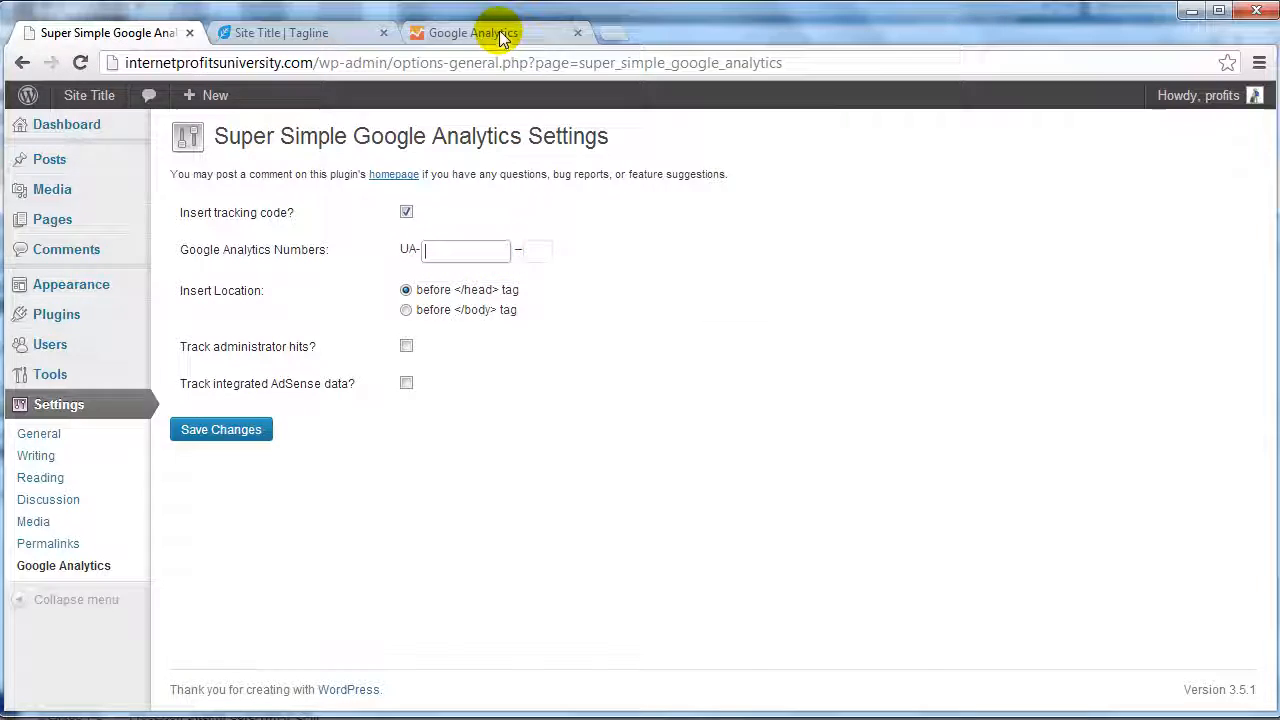
Copy tracking number 38175768 from the Analytics tab into the plugin settings with suffix 1
left_click(472, 32)
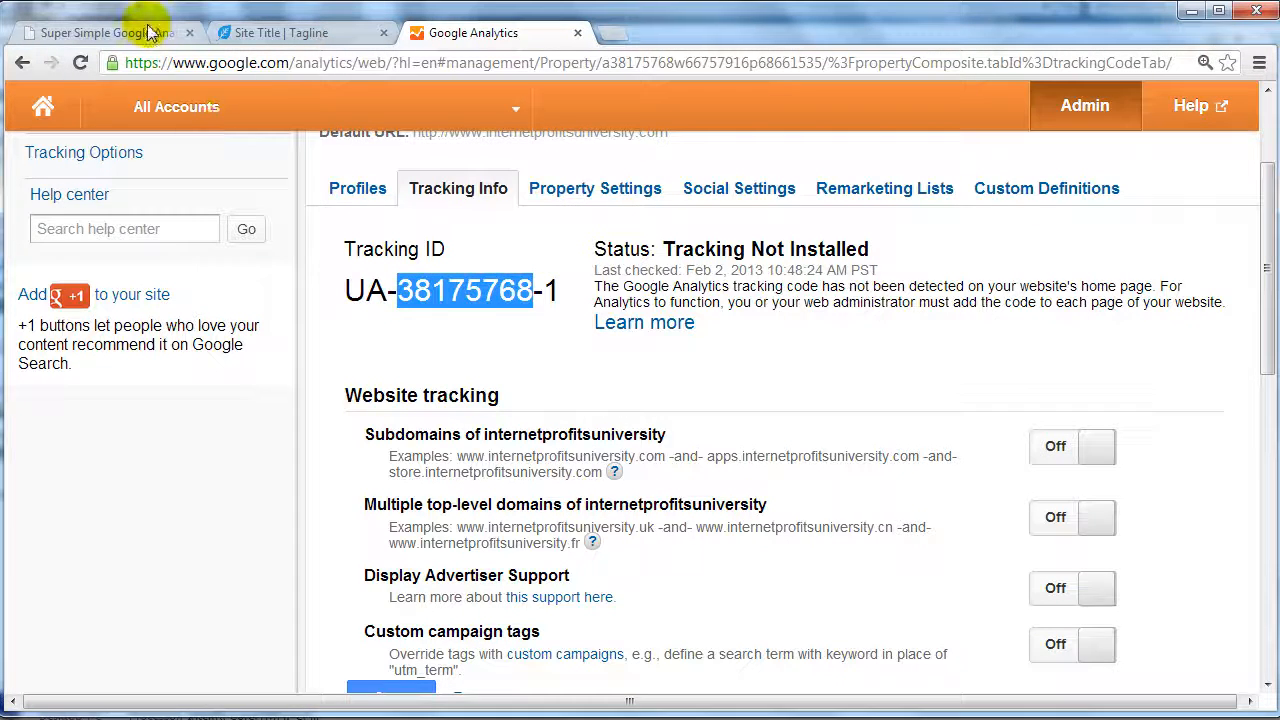
left_click(100, 32)
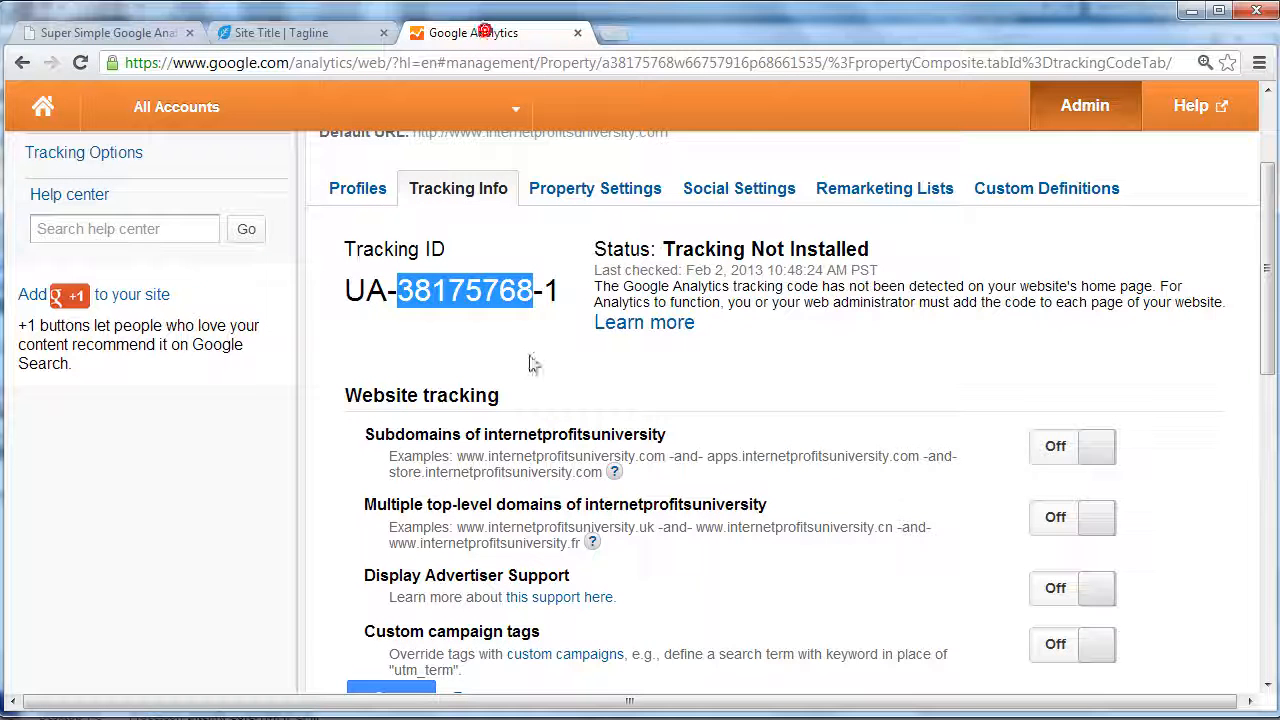
left_click(104, 32)
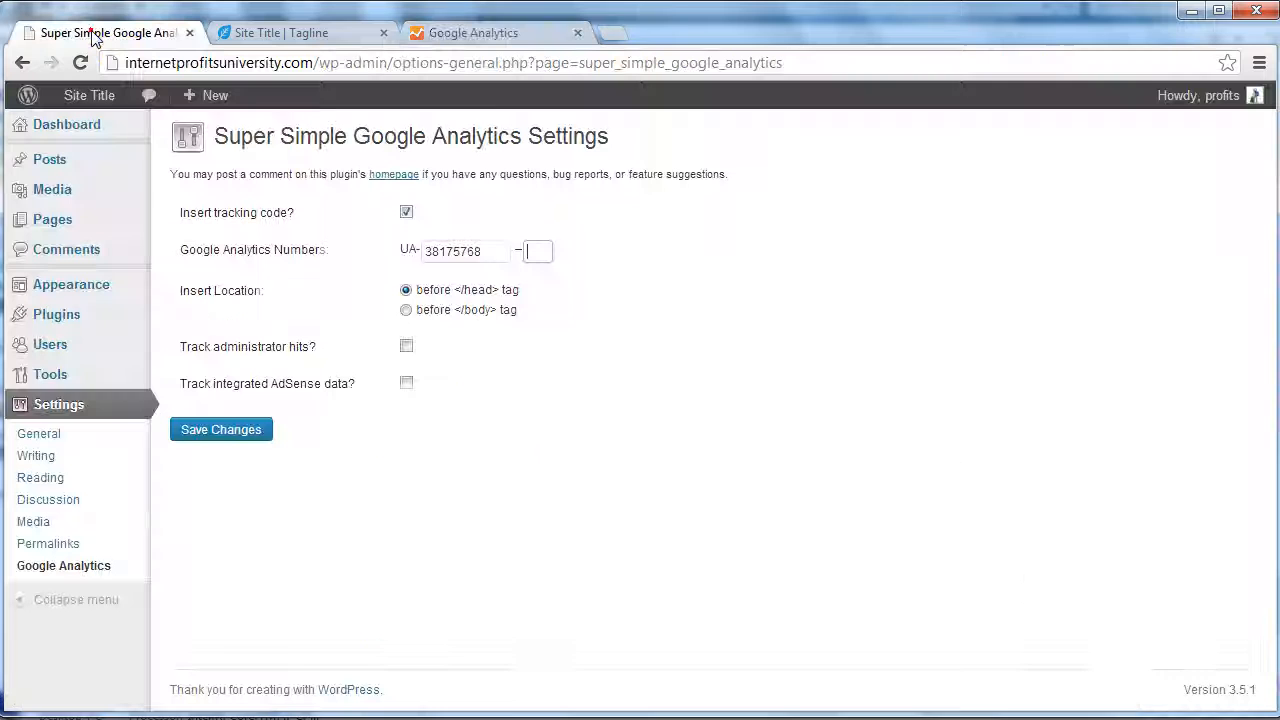
type("1")
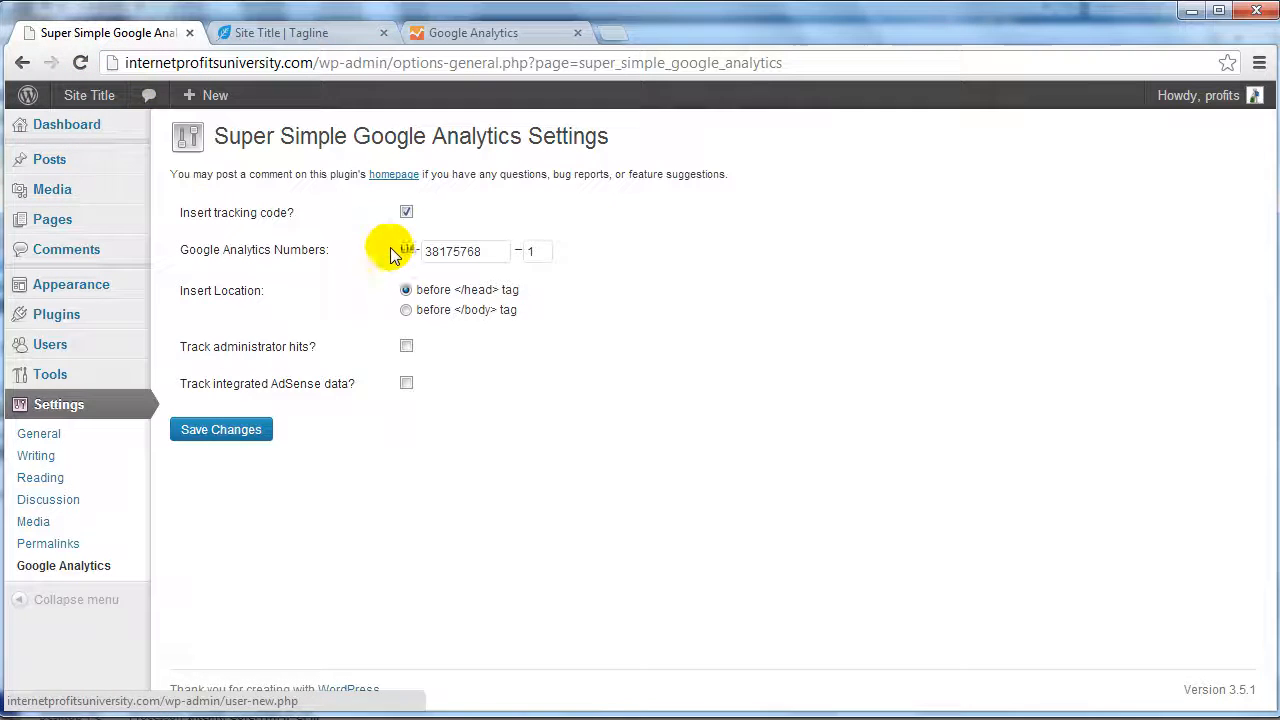
mouse_move(496, 388)
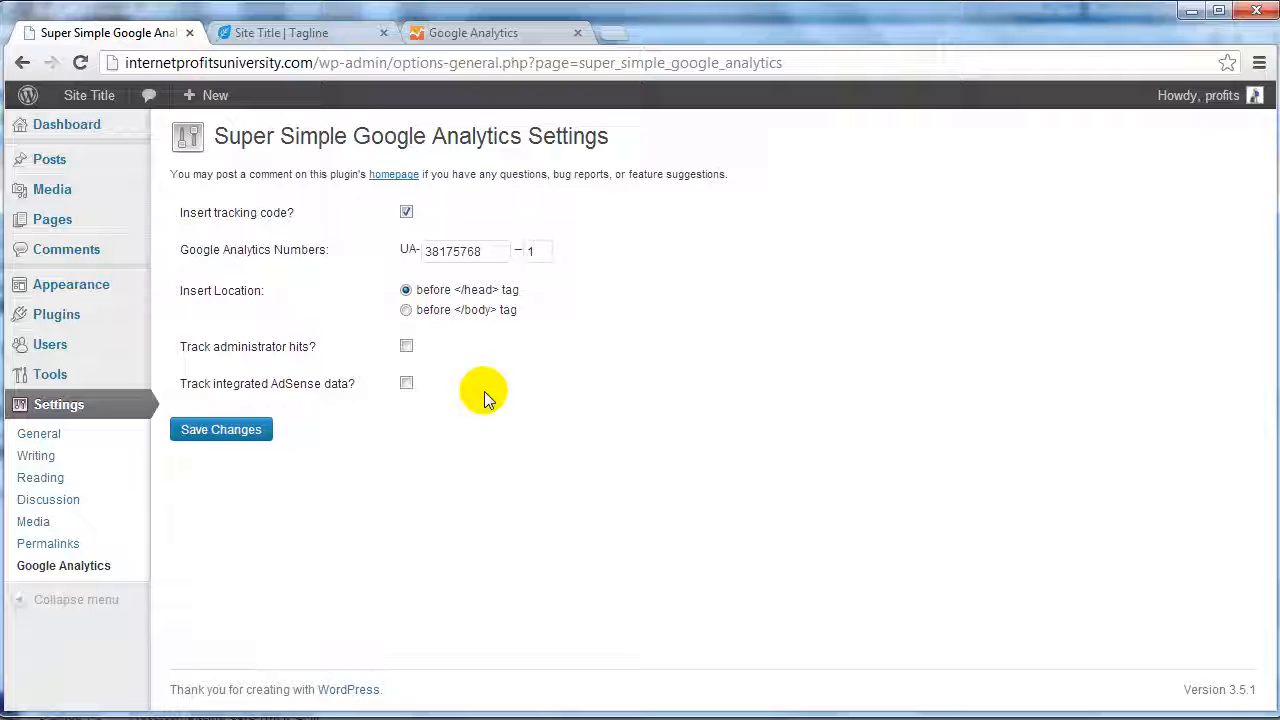
mouse_move(478, 390)
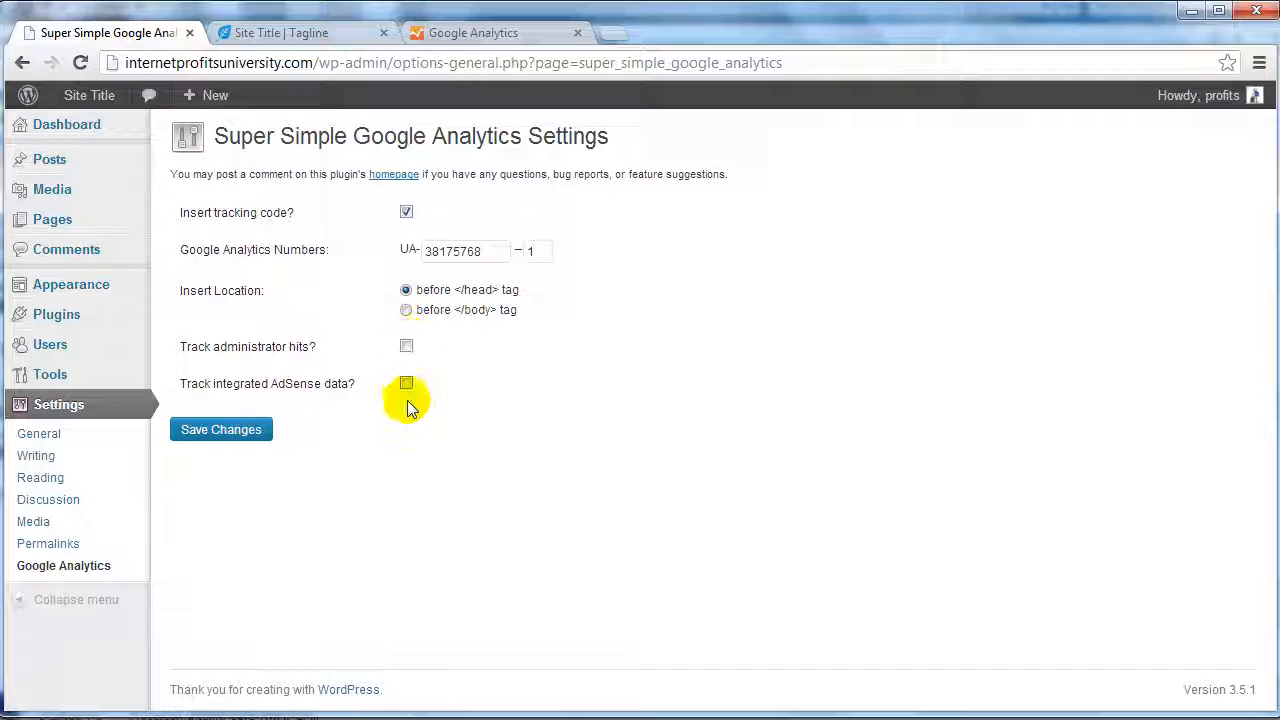
mouse_move(256, 390)
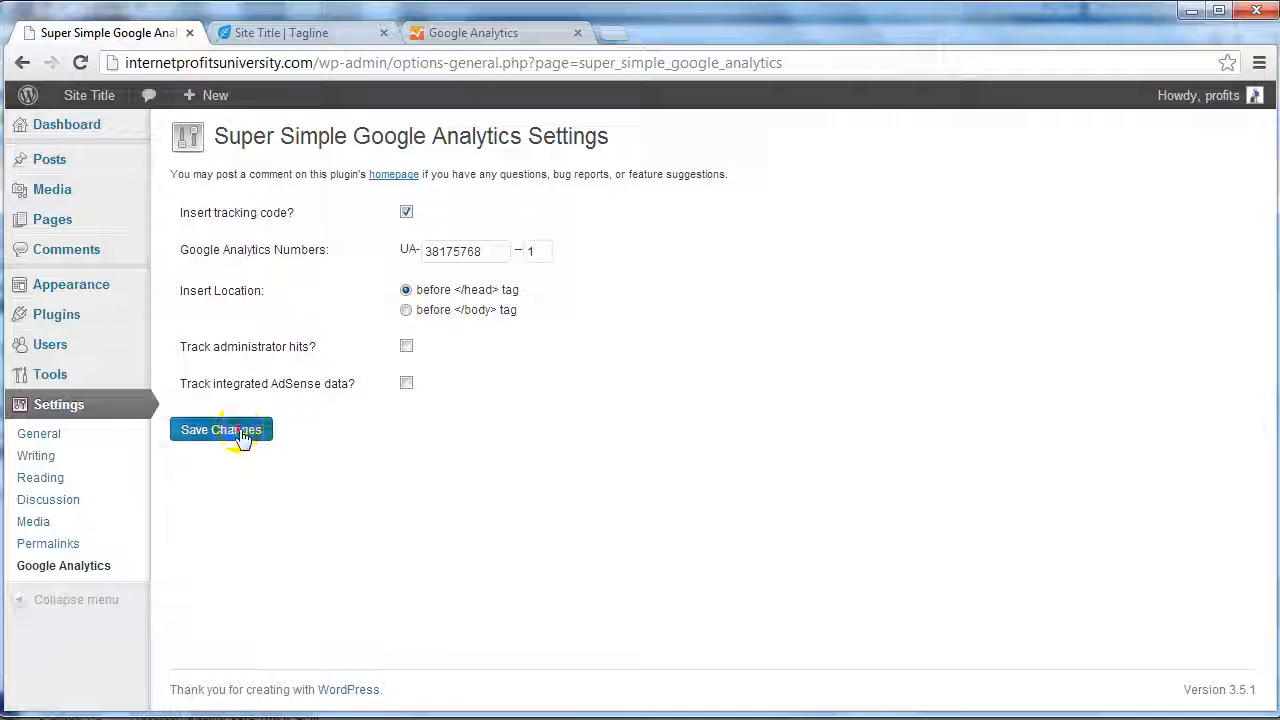
Save the plugin settings and verify the ID UA-38175768-1 against the Analytics tab
left_click(220, 428)
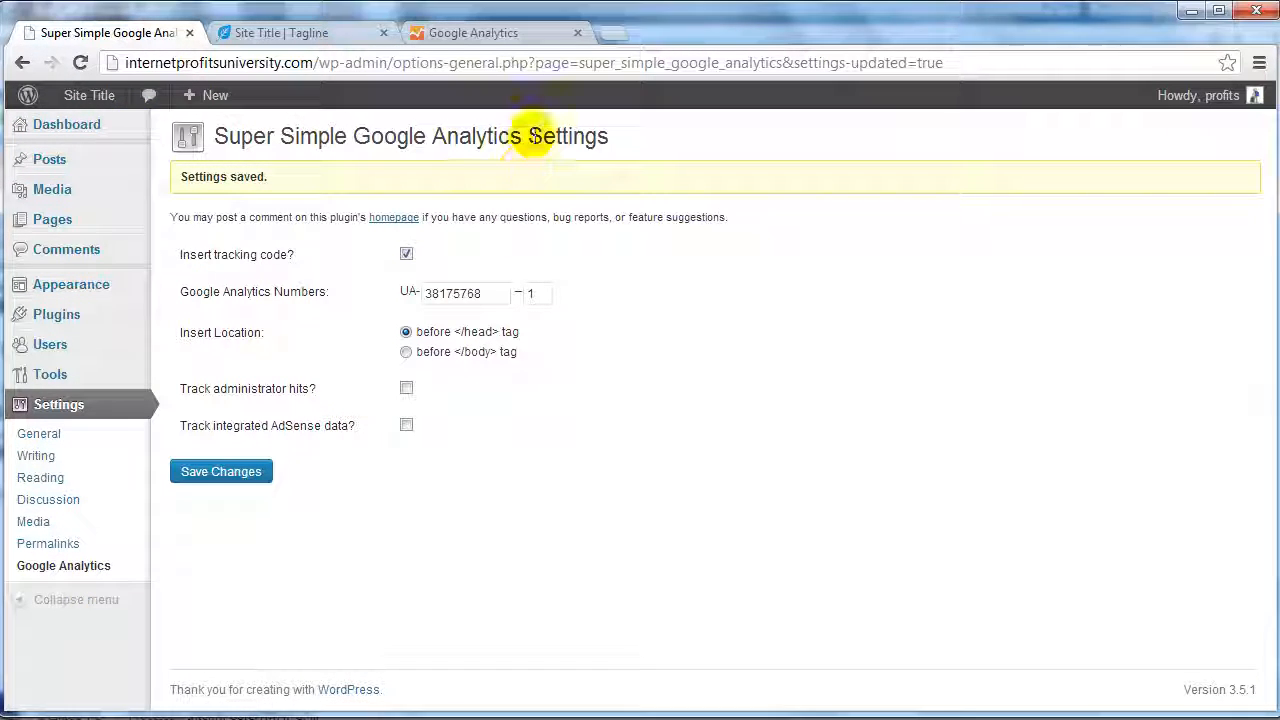
mouse_move(472, 32)
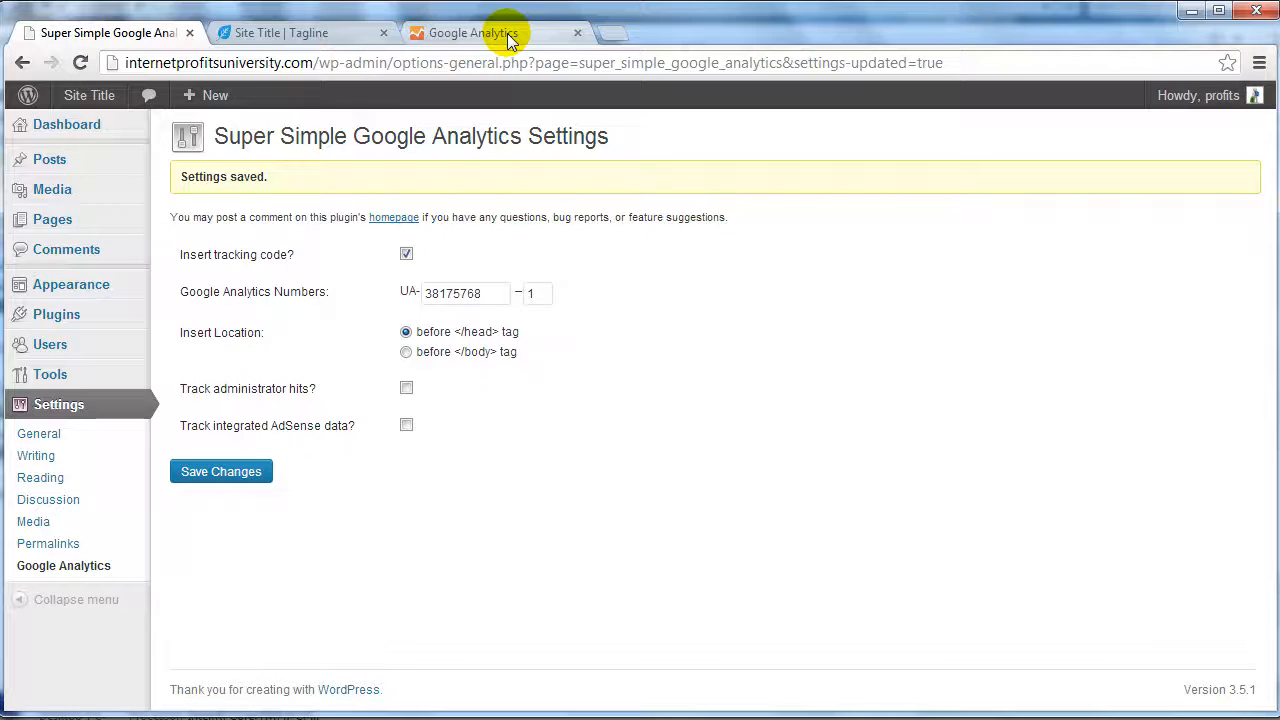
left_click(470, 32)
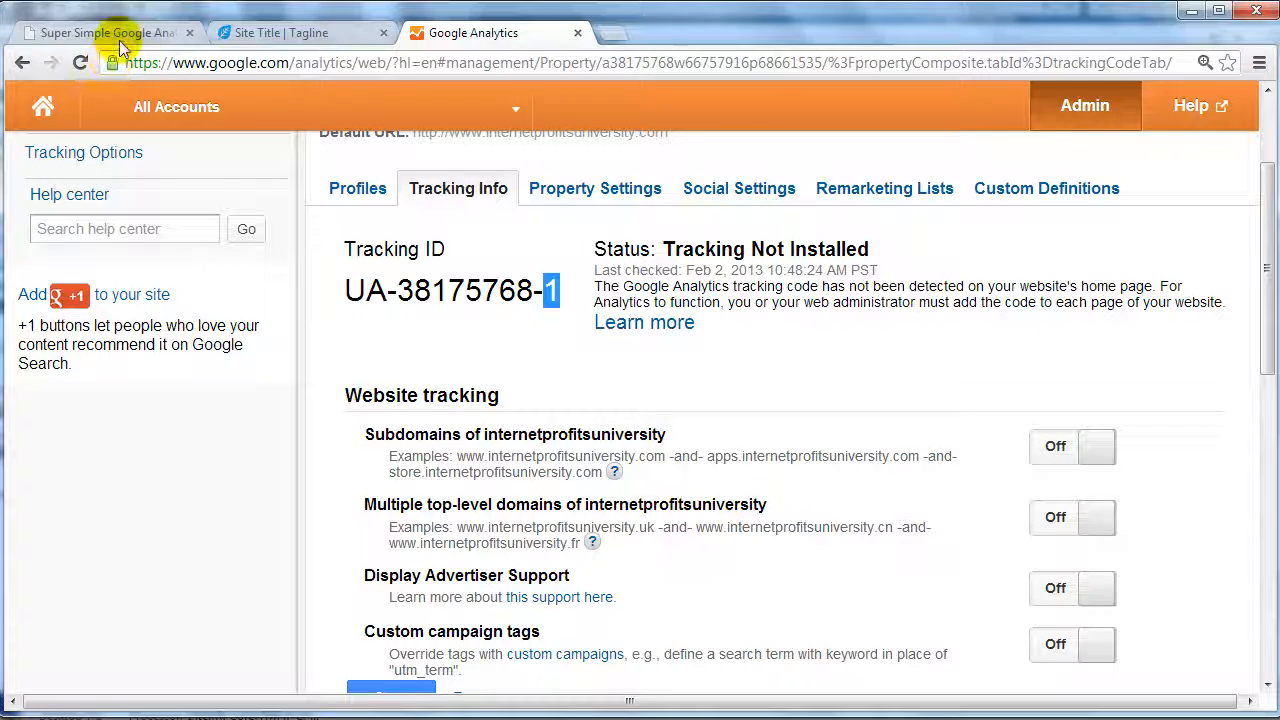
left_click(104, 32)
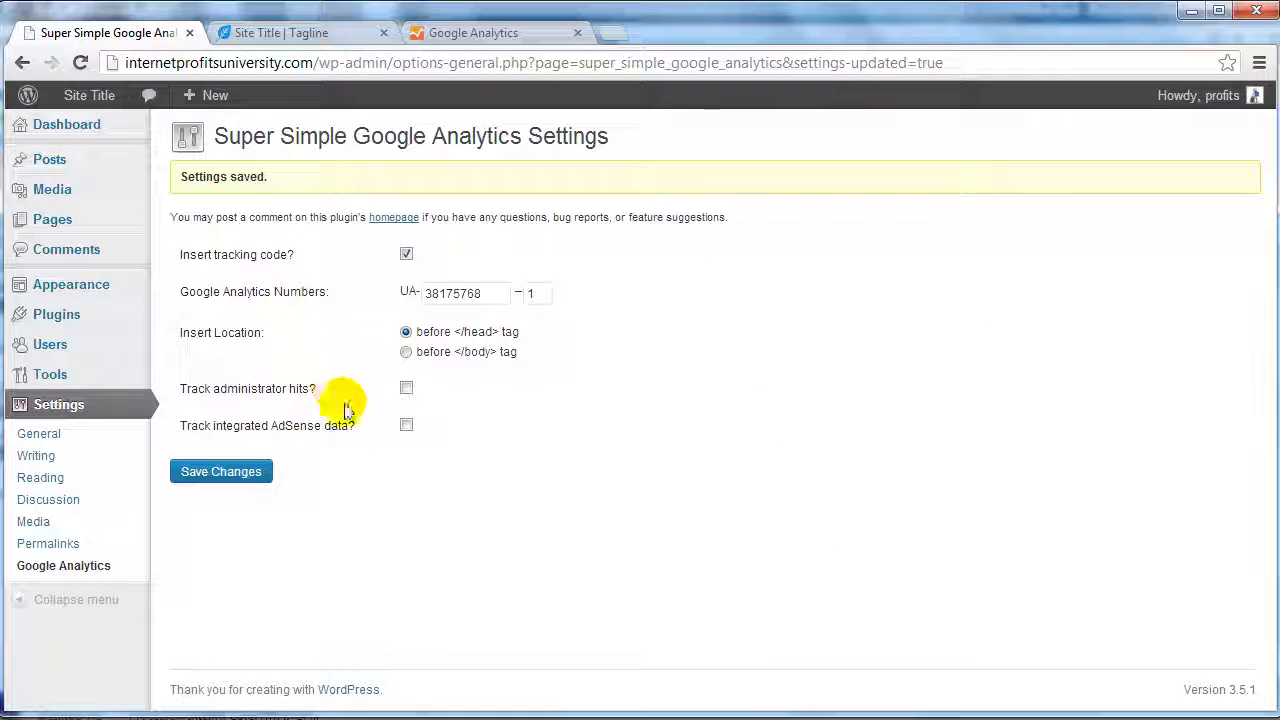
mouse_move(308, 320)
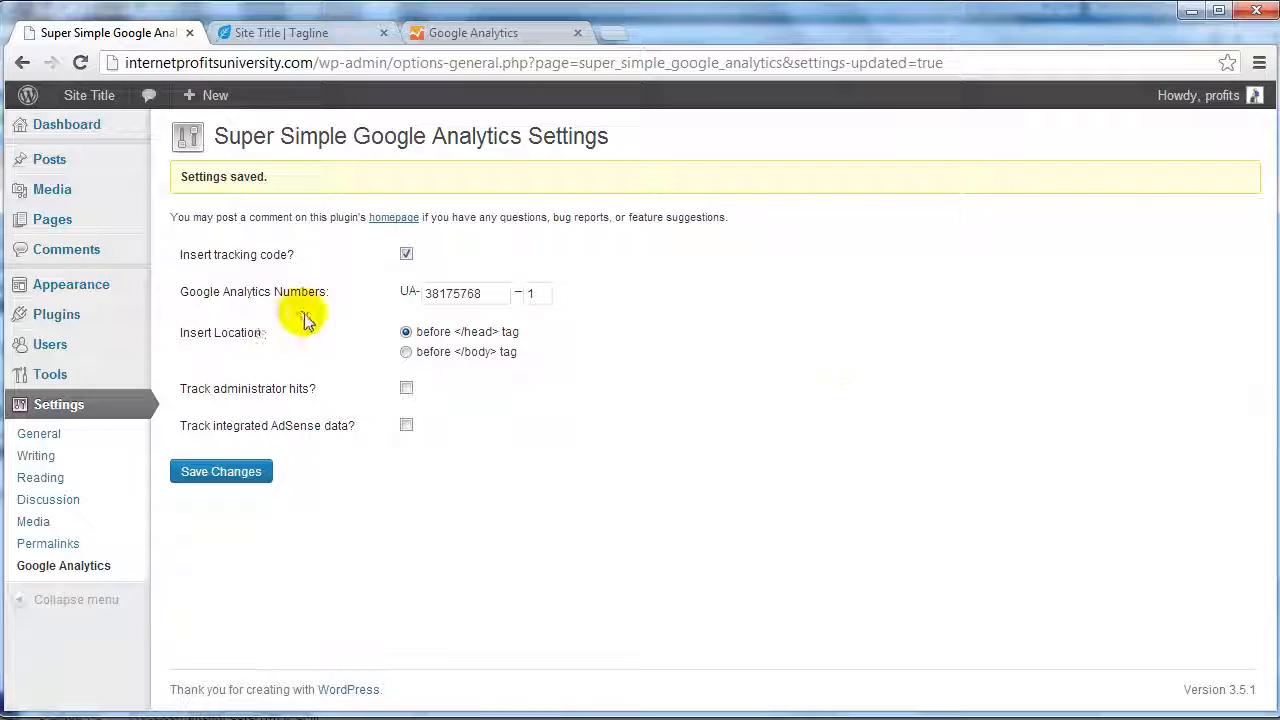
mouse_move(808, 308)
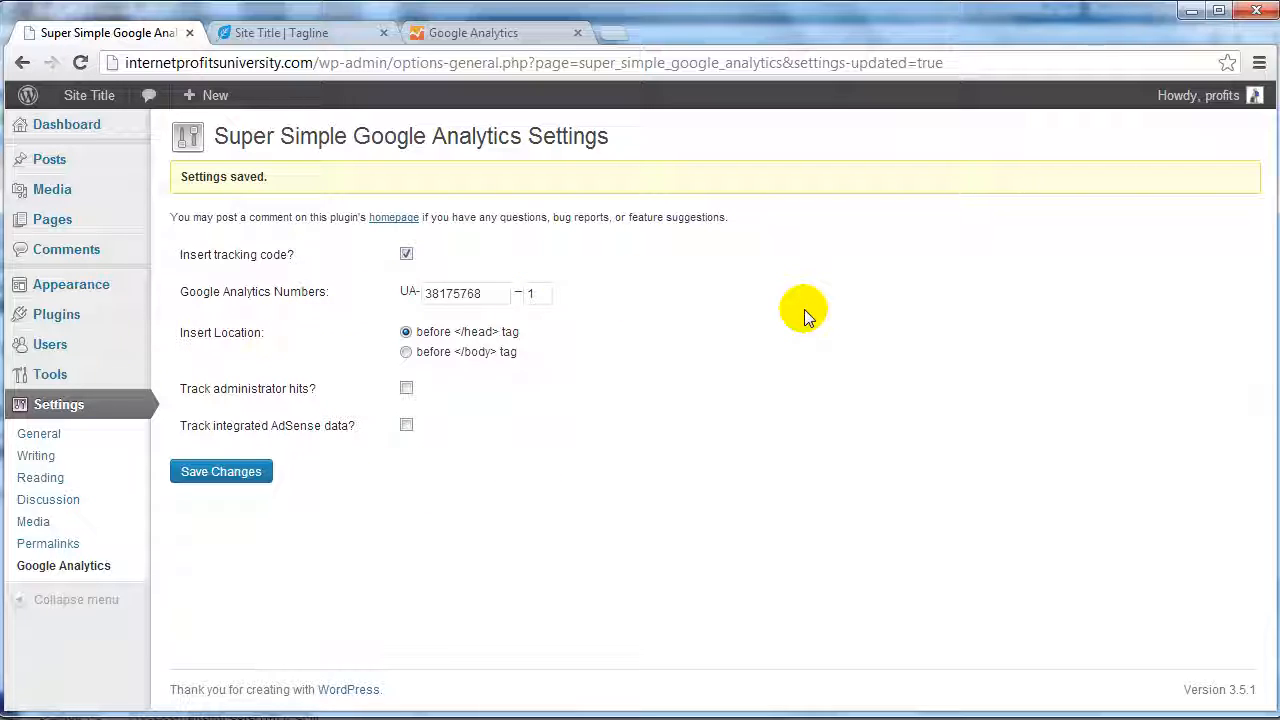